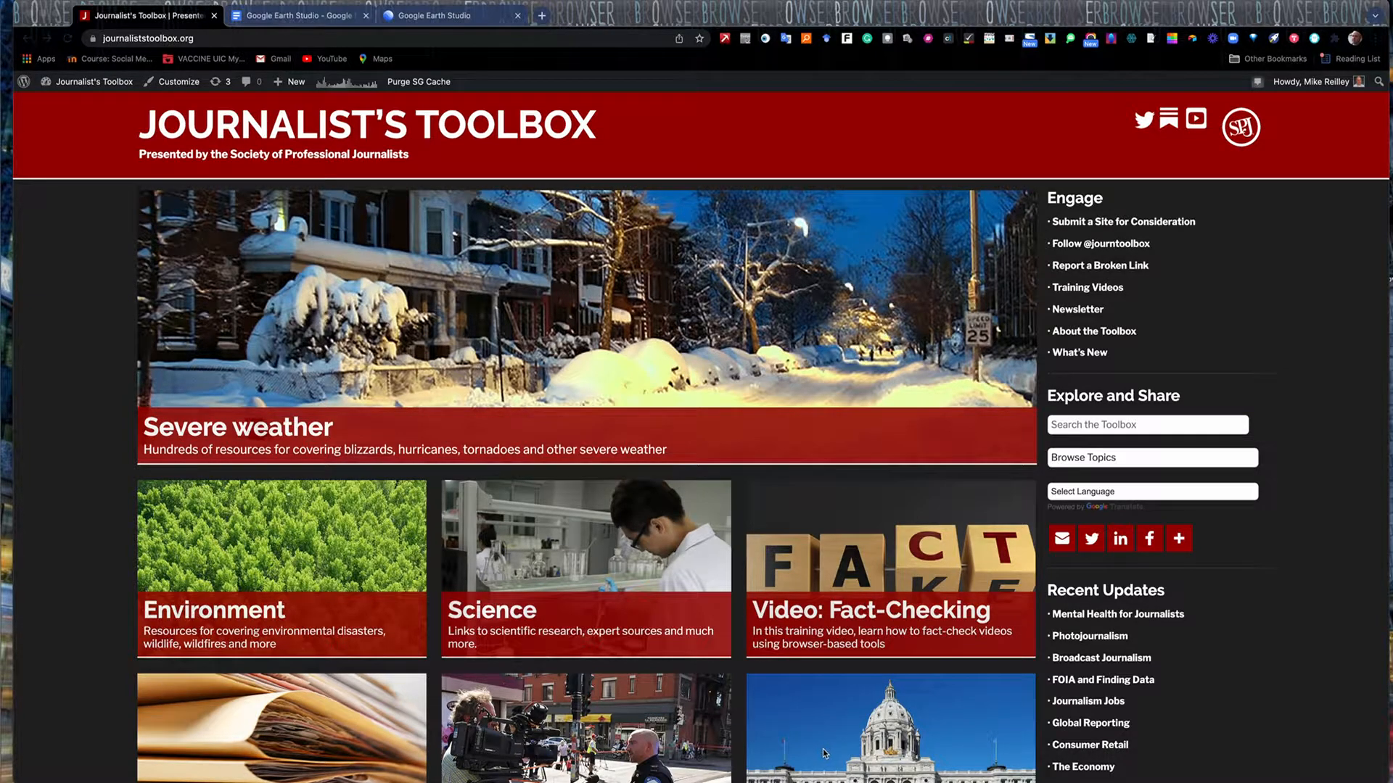
Browse the Journalist's Toolbox page to reach the Mapping and Geocoding resources.
{"action": "scroll", "scroll_direction": "down", "scroll_amount": 3}
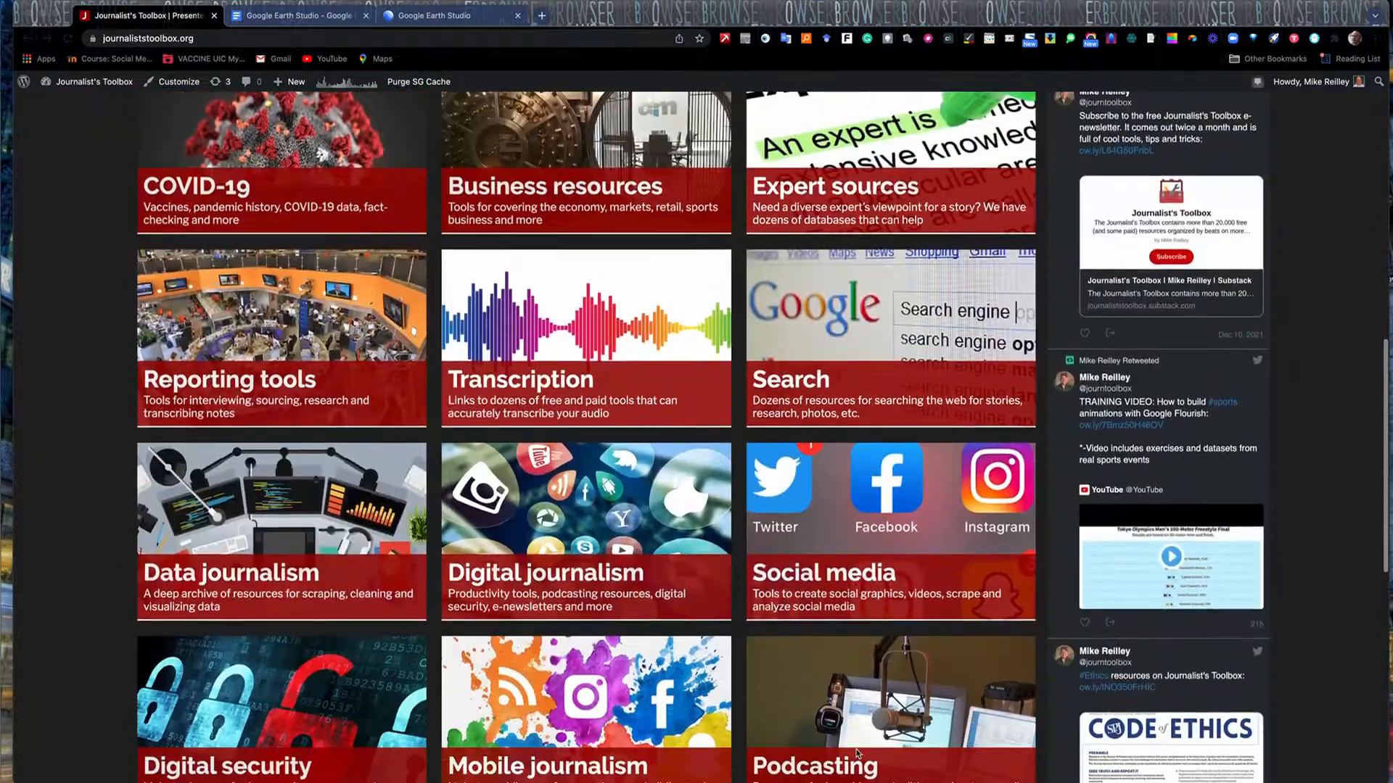
{"action": "scroll", "scroll_direction": "down", "scroll_amount": 3}
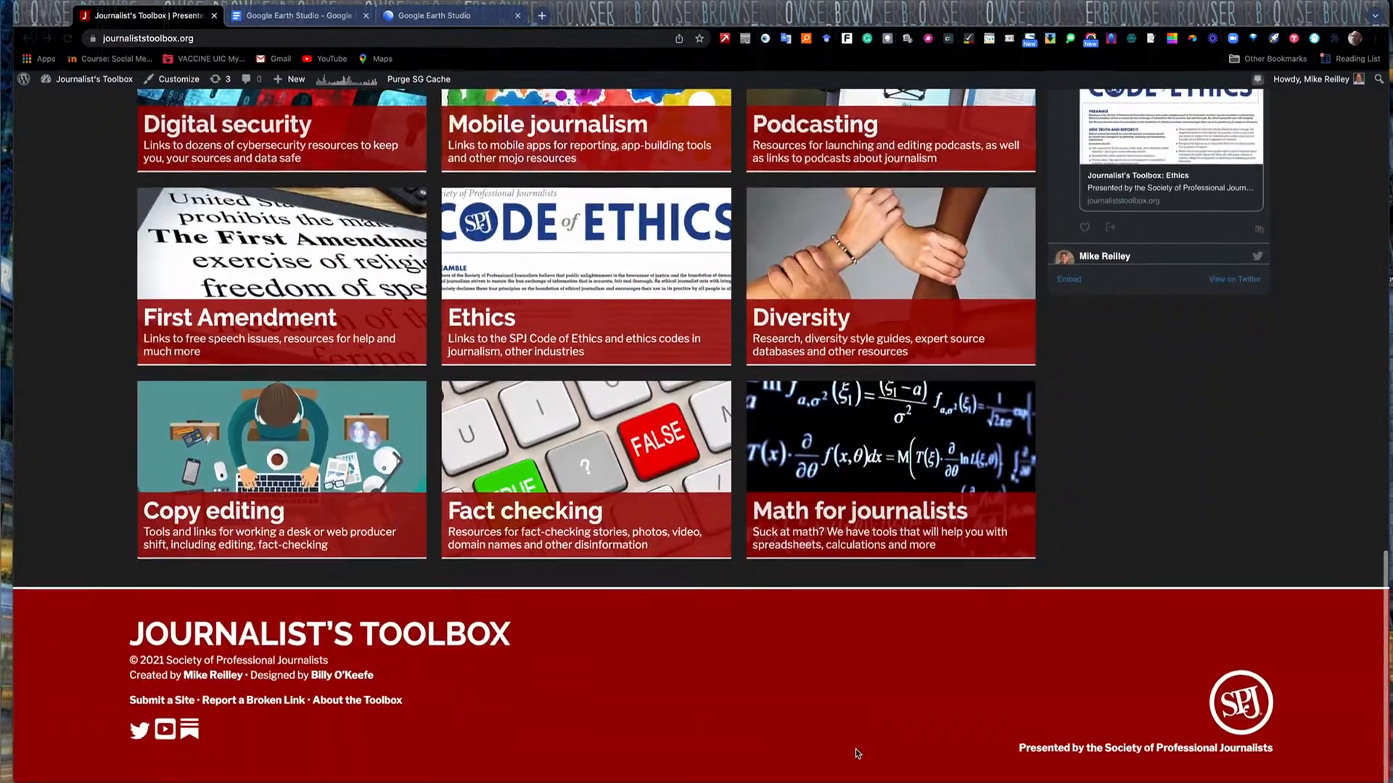
{"action": "scroll", "scroll_direction": "up", "scroll_amount": 3}
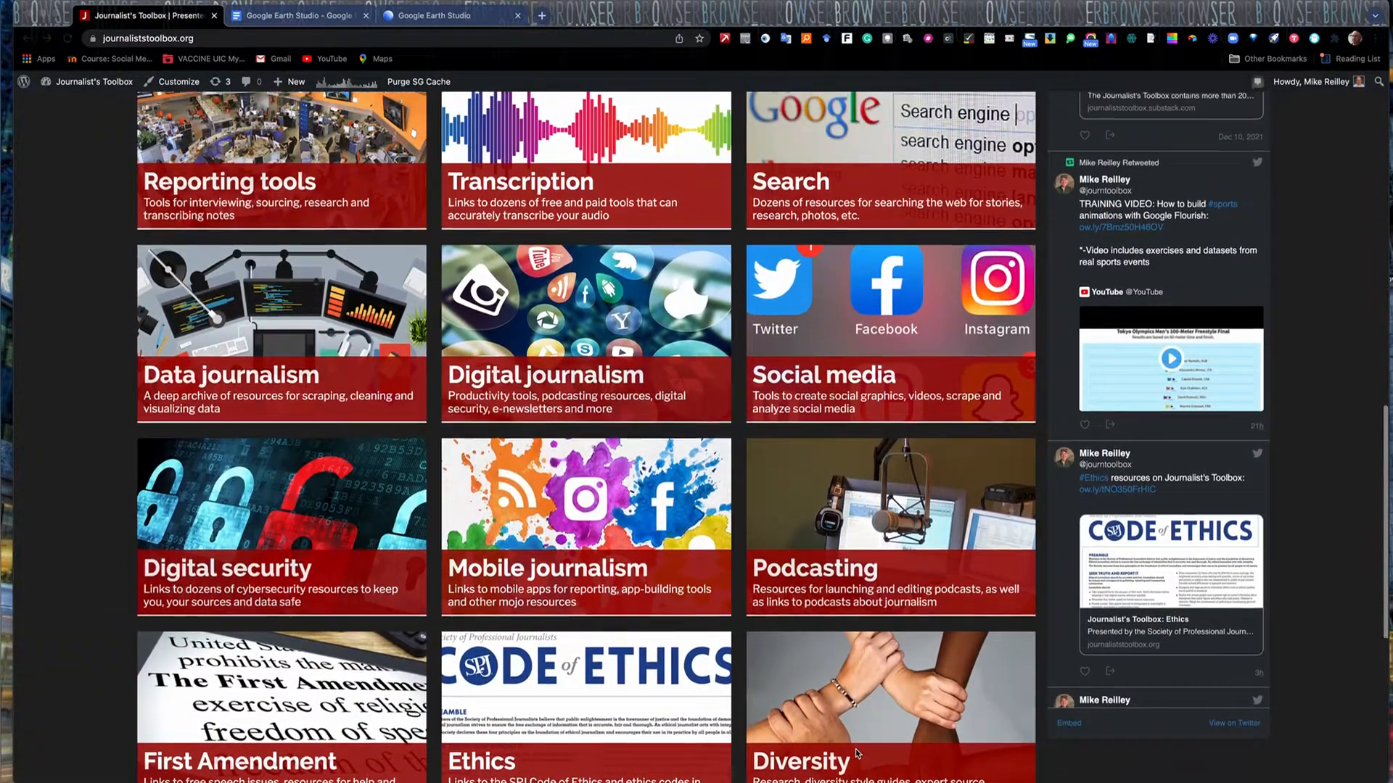
{"action": "scroll", "scroll_direction": "down", "scroll_amount": 3}
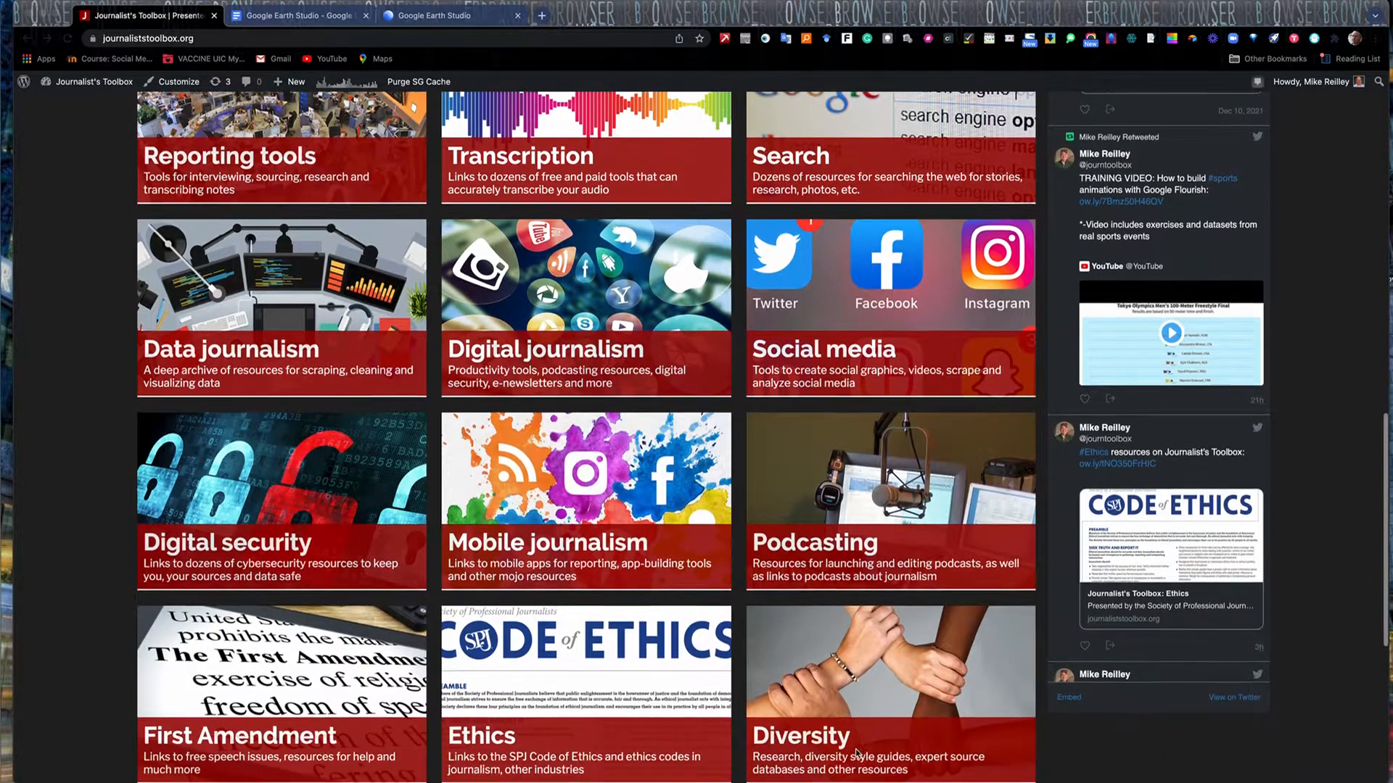
{"action": "scroll", "scroll_direction": "up", "scroll_amount": 3}
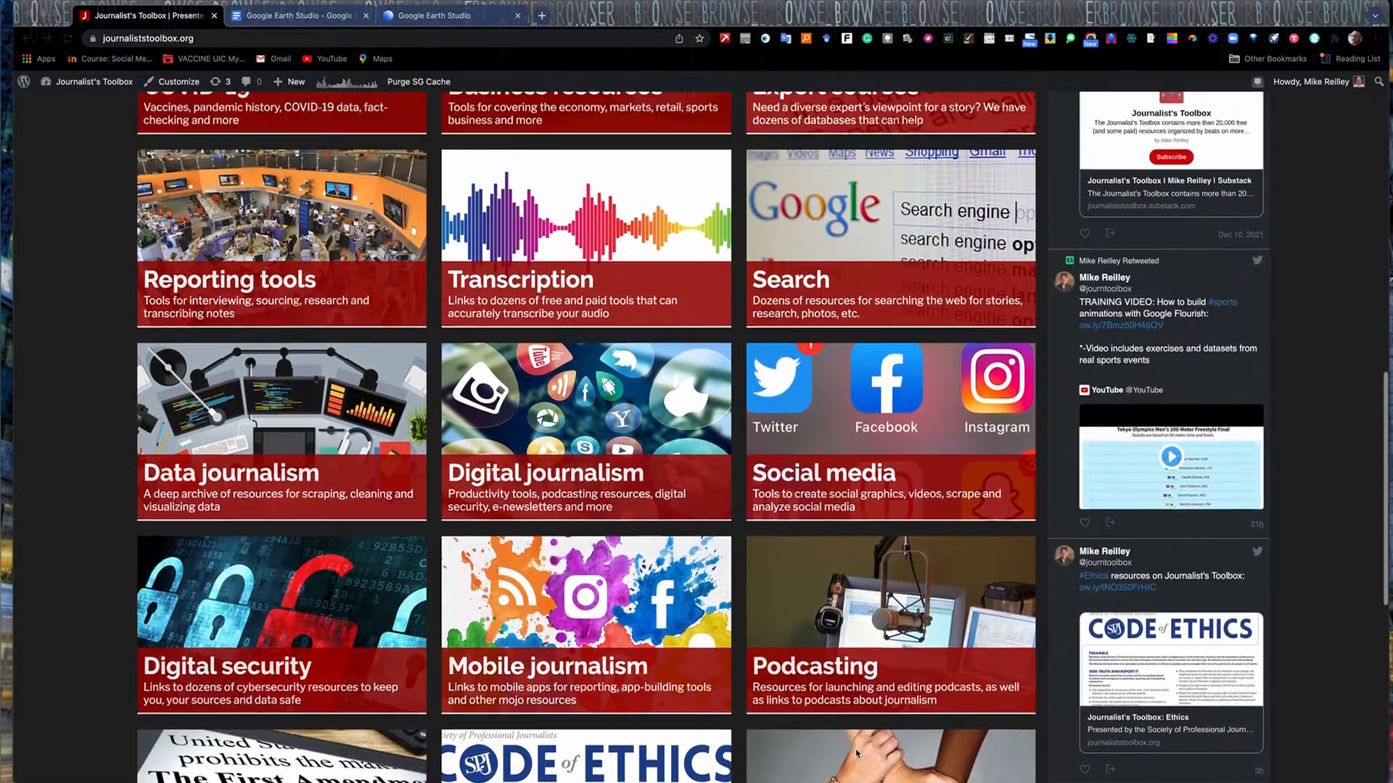
{"action": "scroll", "scroll_direction": "up", "scroll_amount": 3}
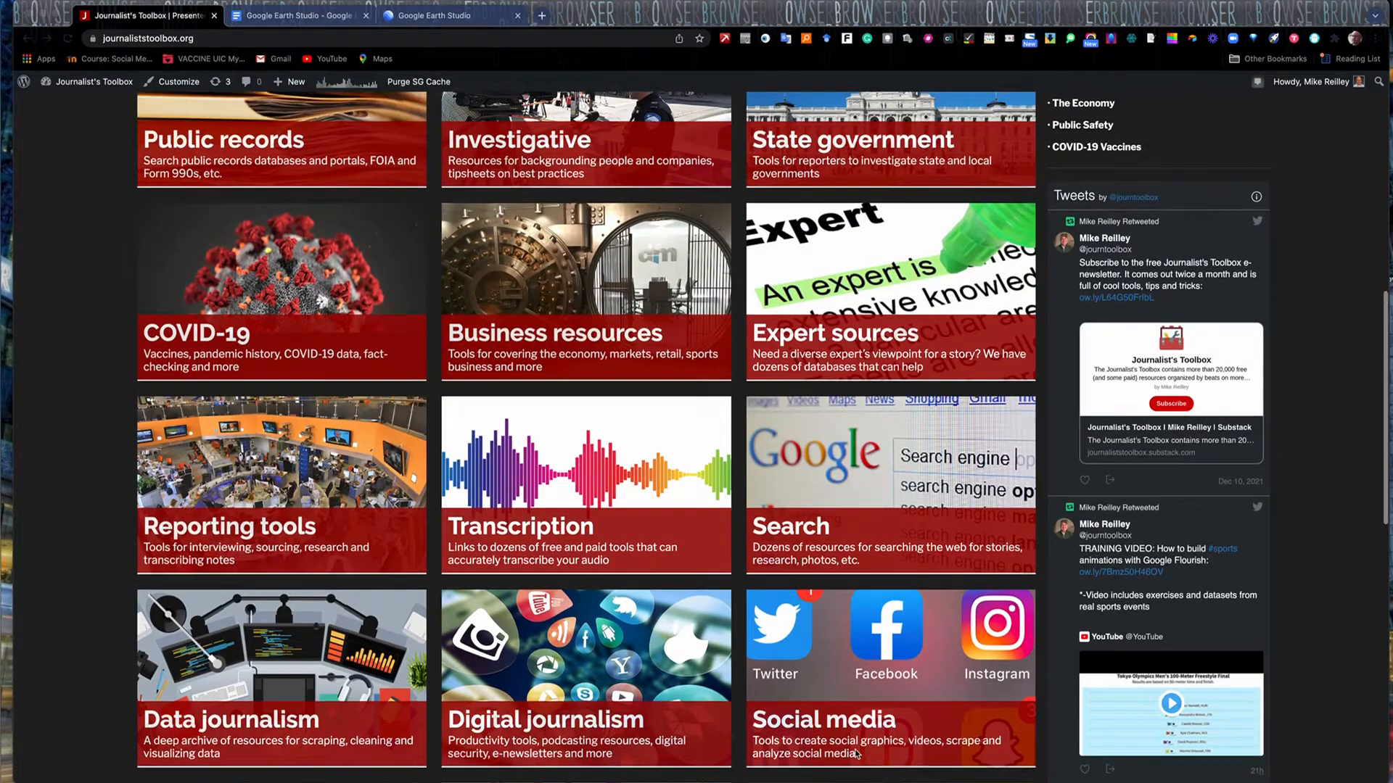
{"action": "scroll", "scroll_direction": "up", "scroll_amount": 3}
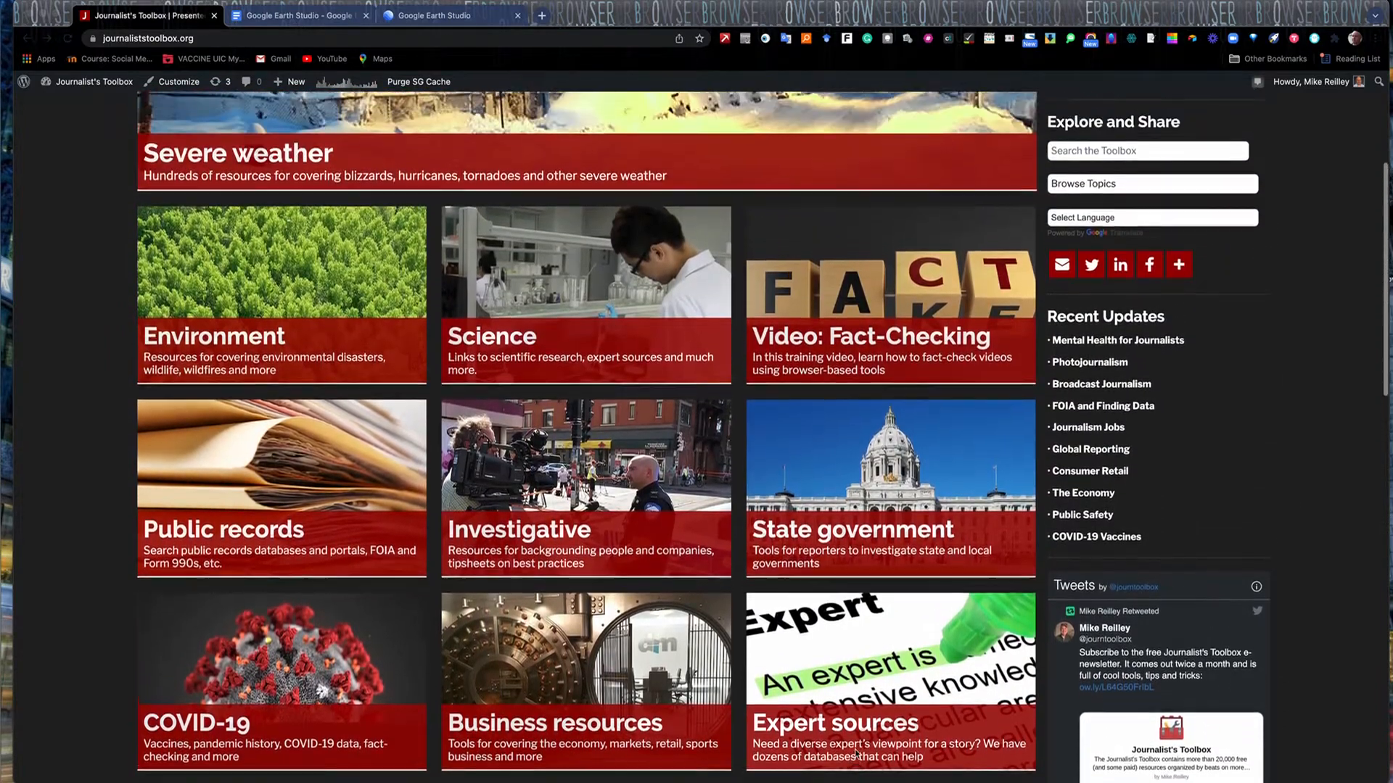
{"action": "scroll", "scroll_direction": "up", "scroll_amount": 3}
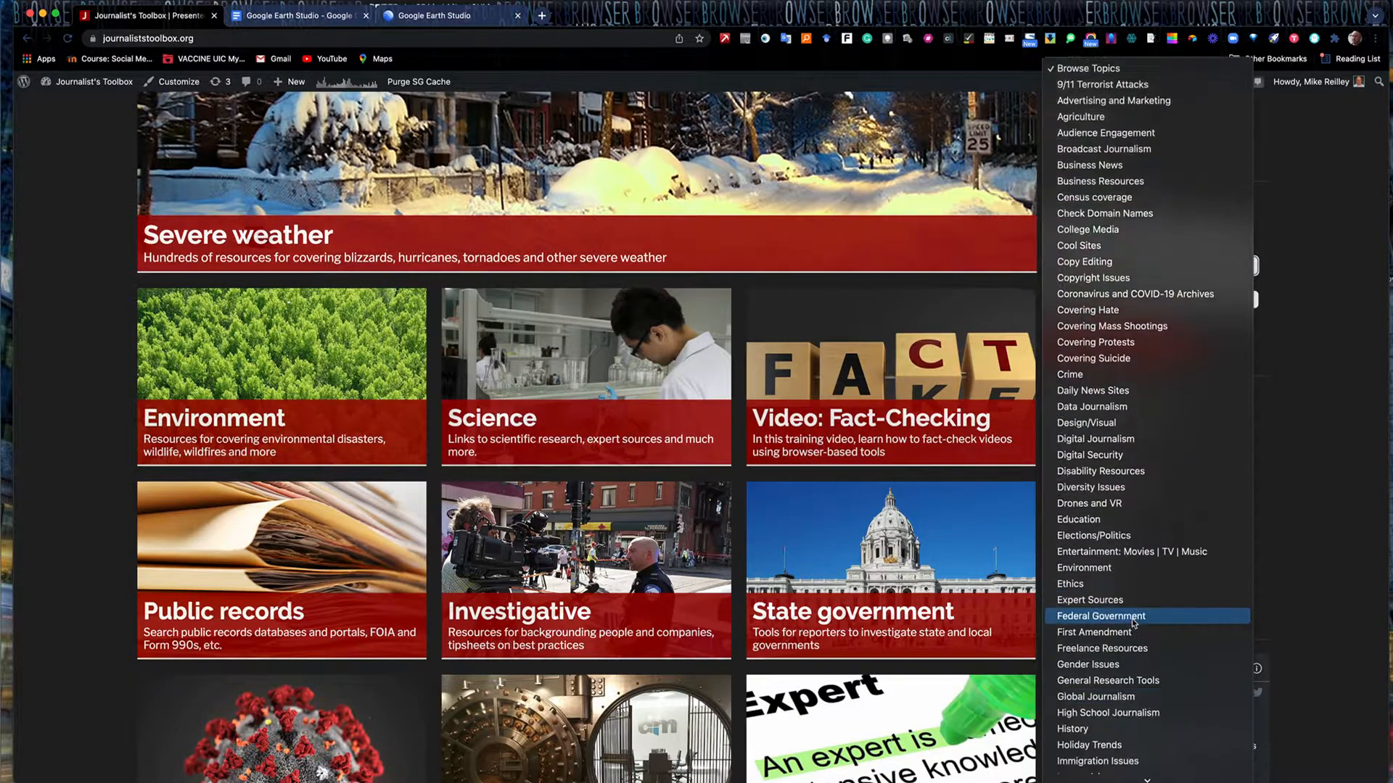
{"action": "scroll", "scroll_direction": "down", "scroll_amount": 3}
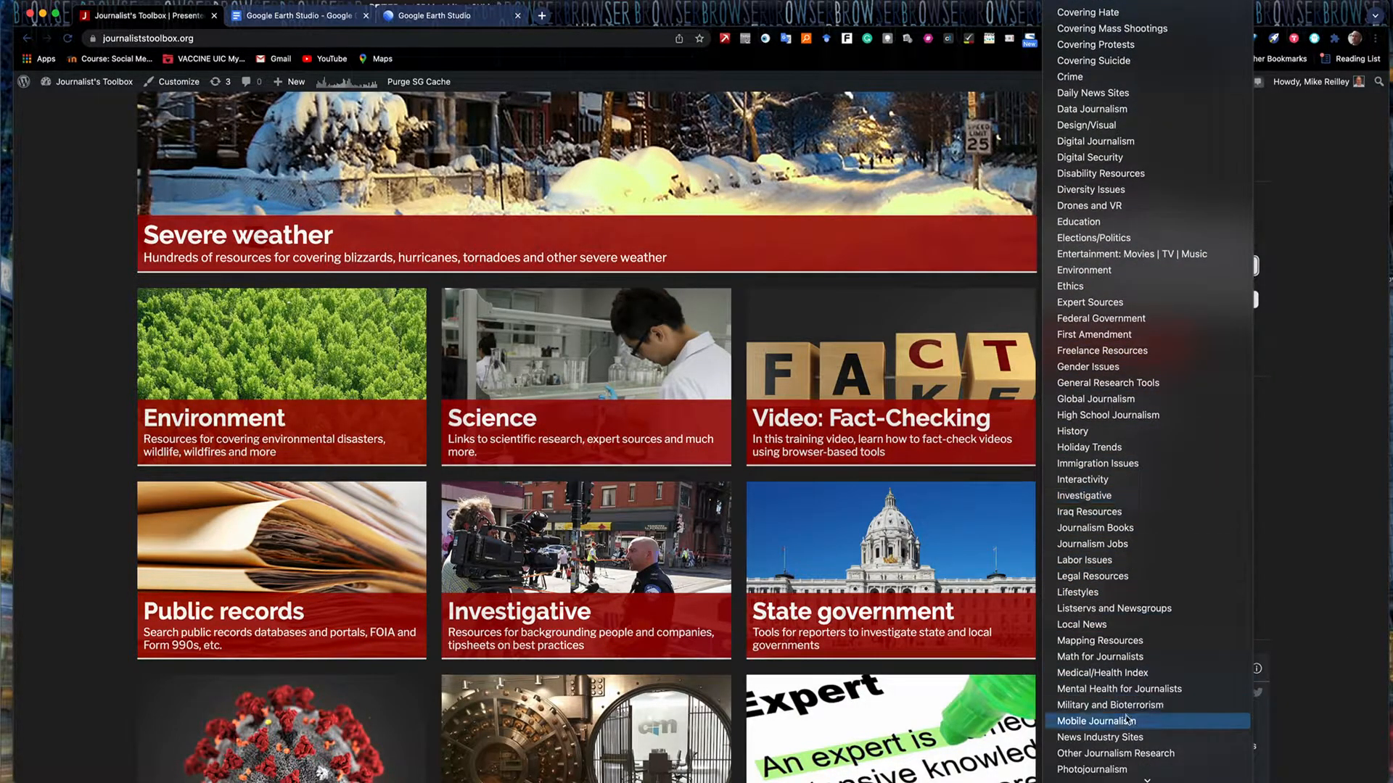
{"action": "mouse_move", "coordinate": [852, 292]}
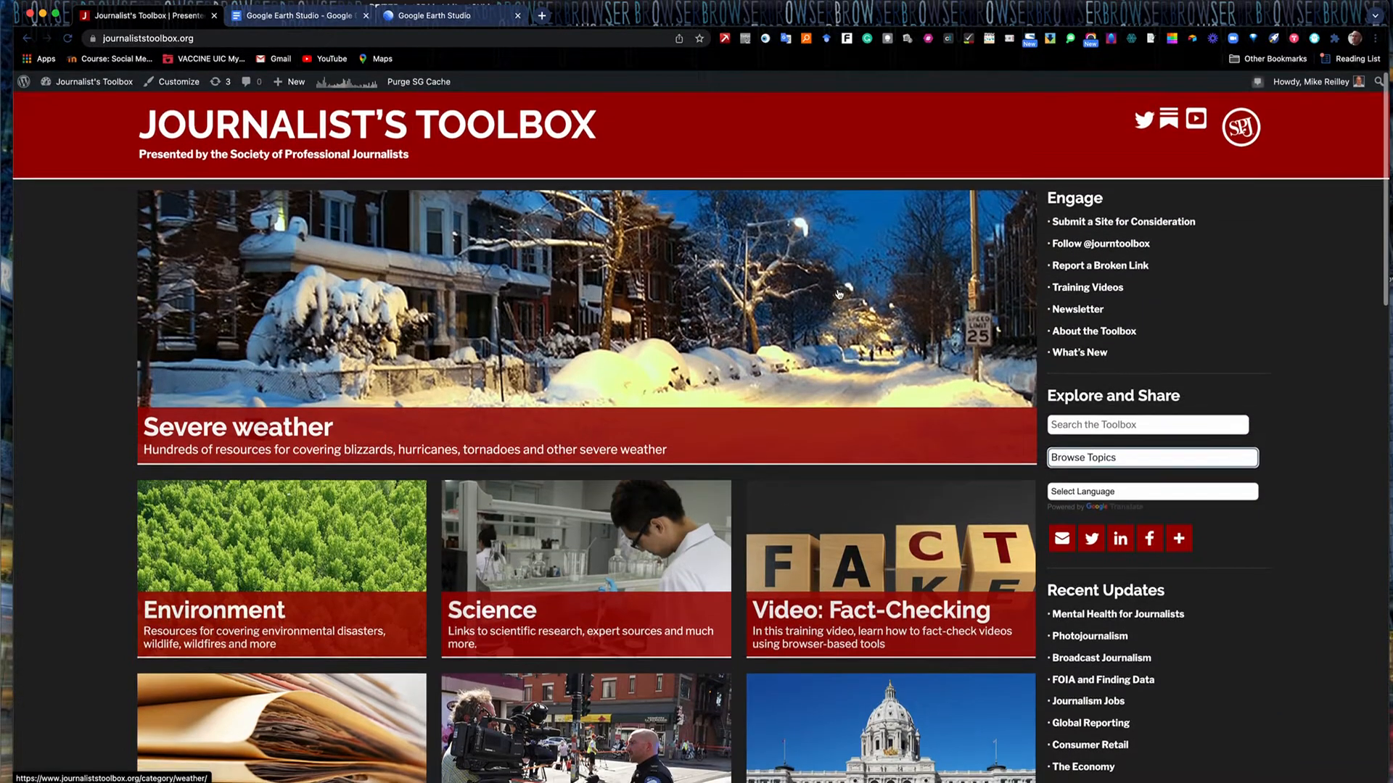
{"action": "scroll", "scroll_direction": "down", "scroll_amount": 3}
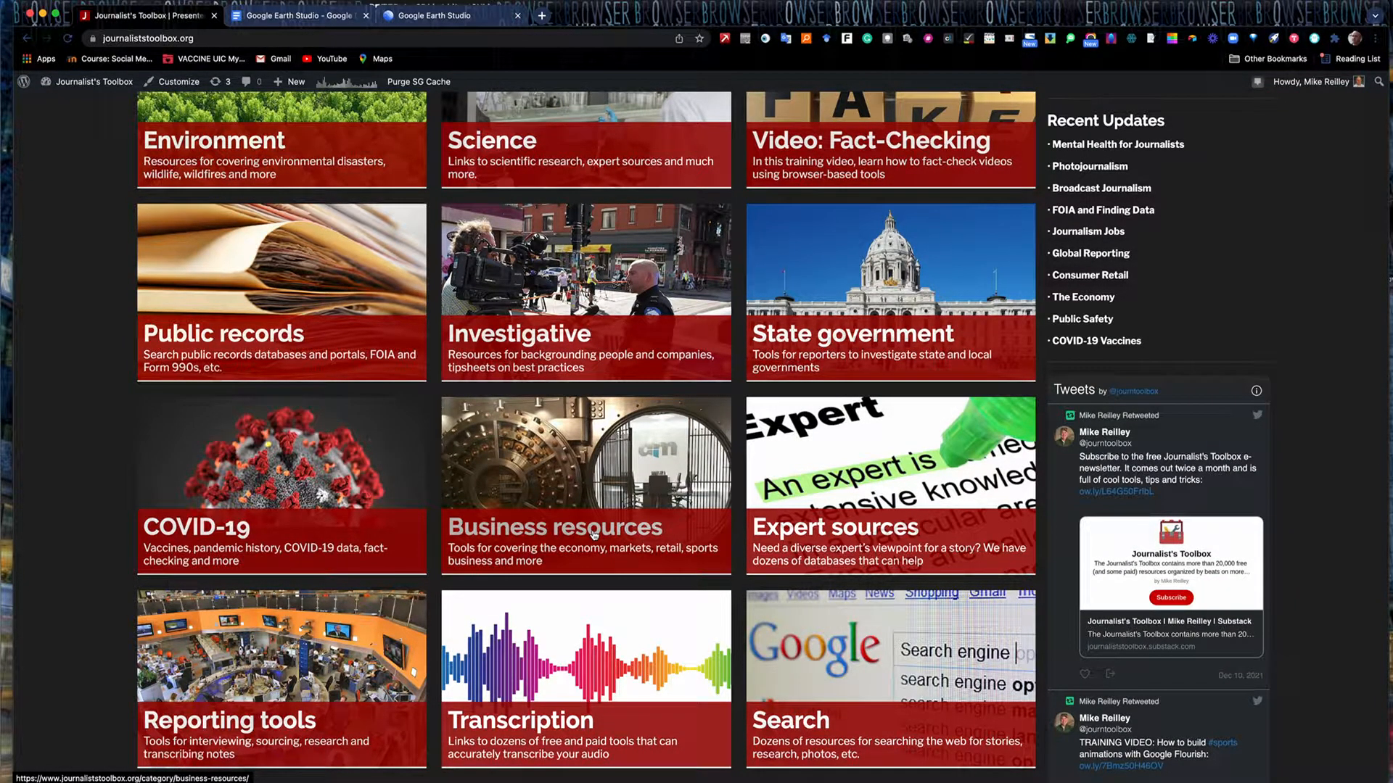
{"action": "mouse_move", "coordinate": [835, 547]}
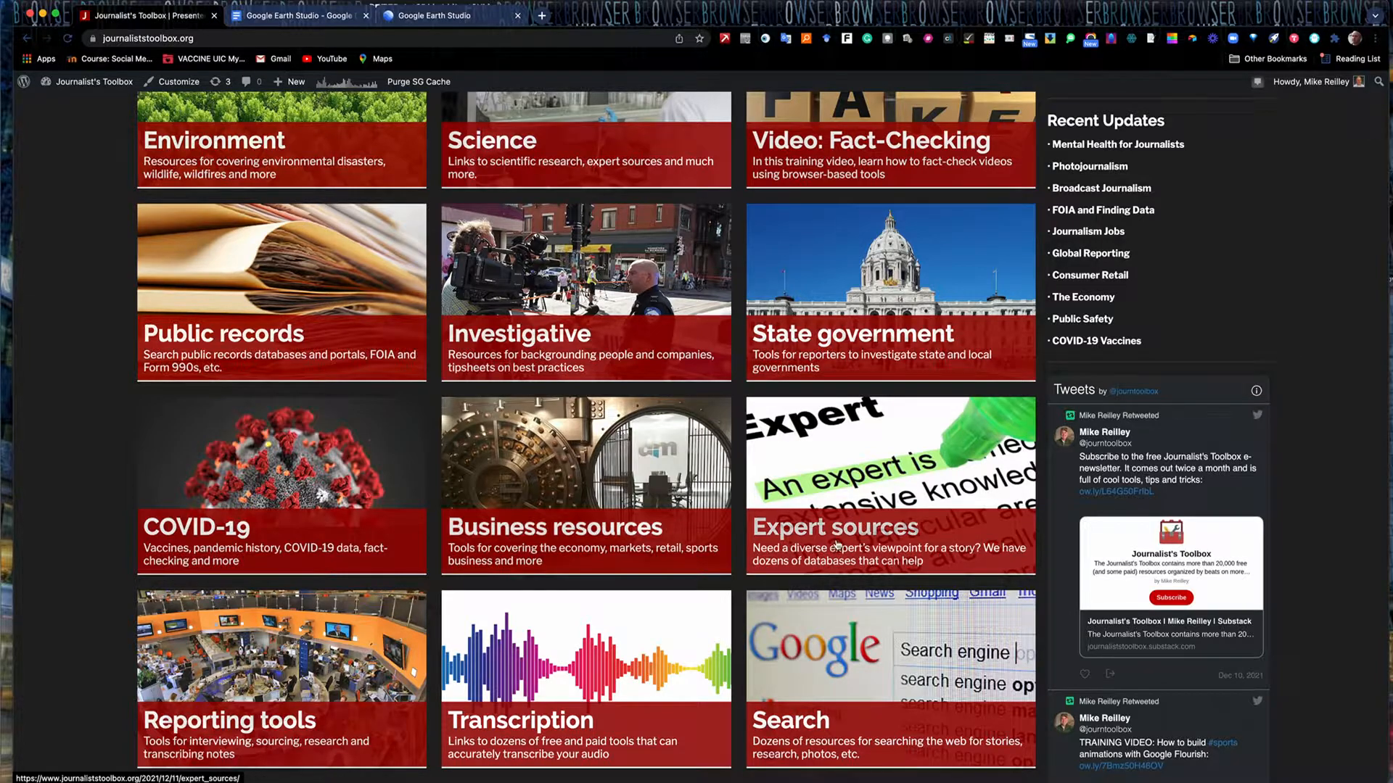
Review the list of mapping tools, return to the top, and leave for the Earth Studio document.
{"action": "scroll", "scroll_direction": "up", "scroll_amount": 3}
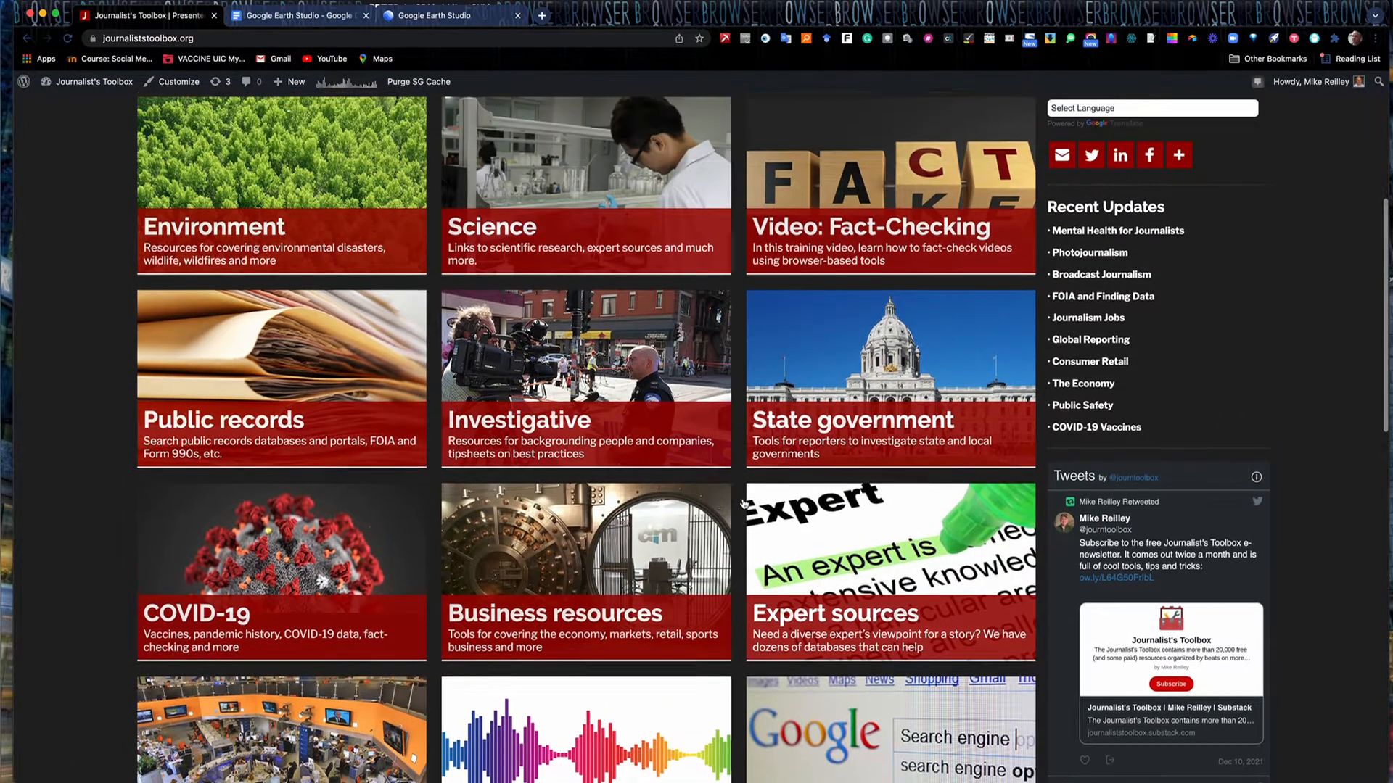
{"action": "scroll", "scroll_direction": "down", "scroll_amount": 3}
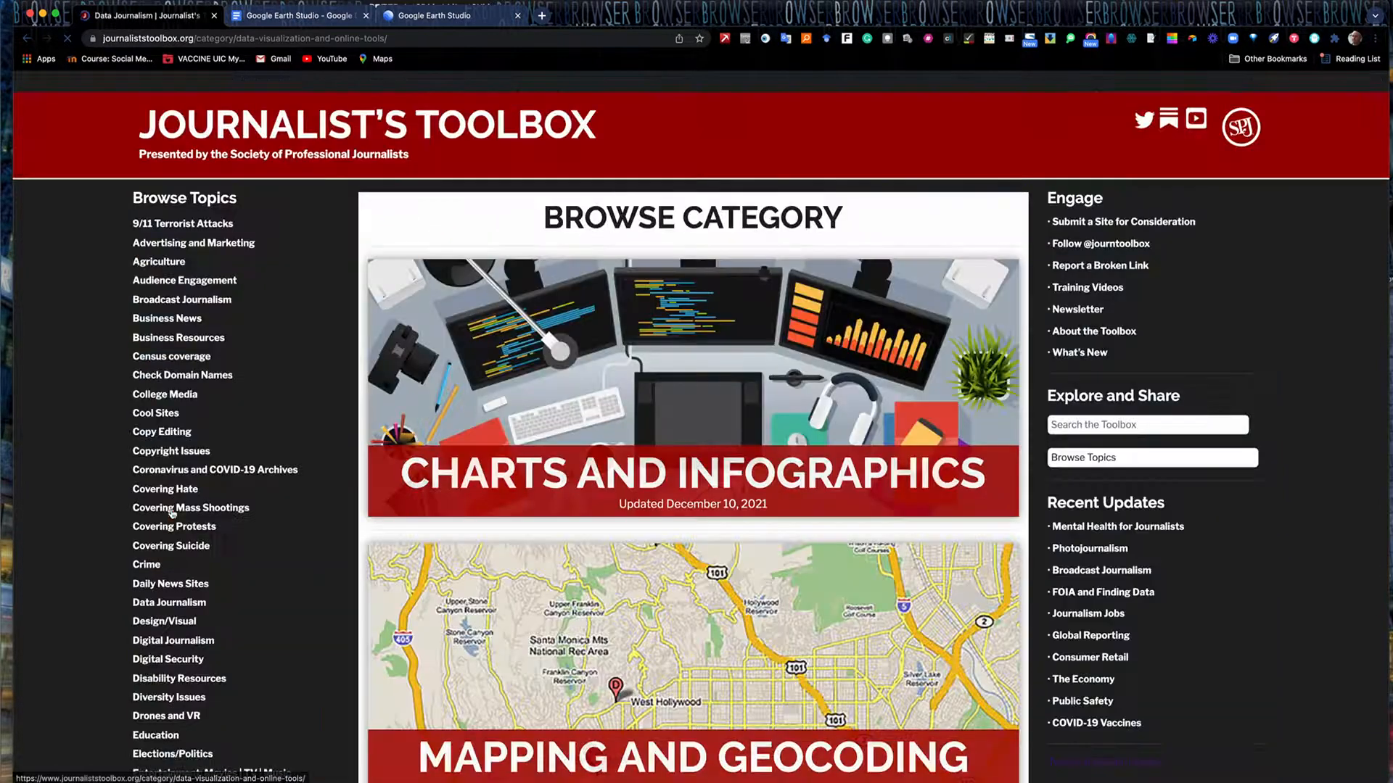
{"action": "scroll", "scroll_direction": "down", "scroll_amount": 3}
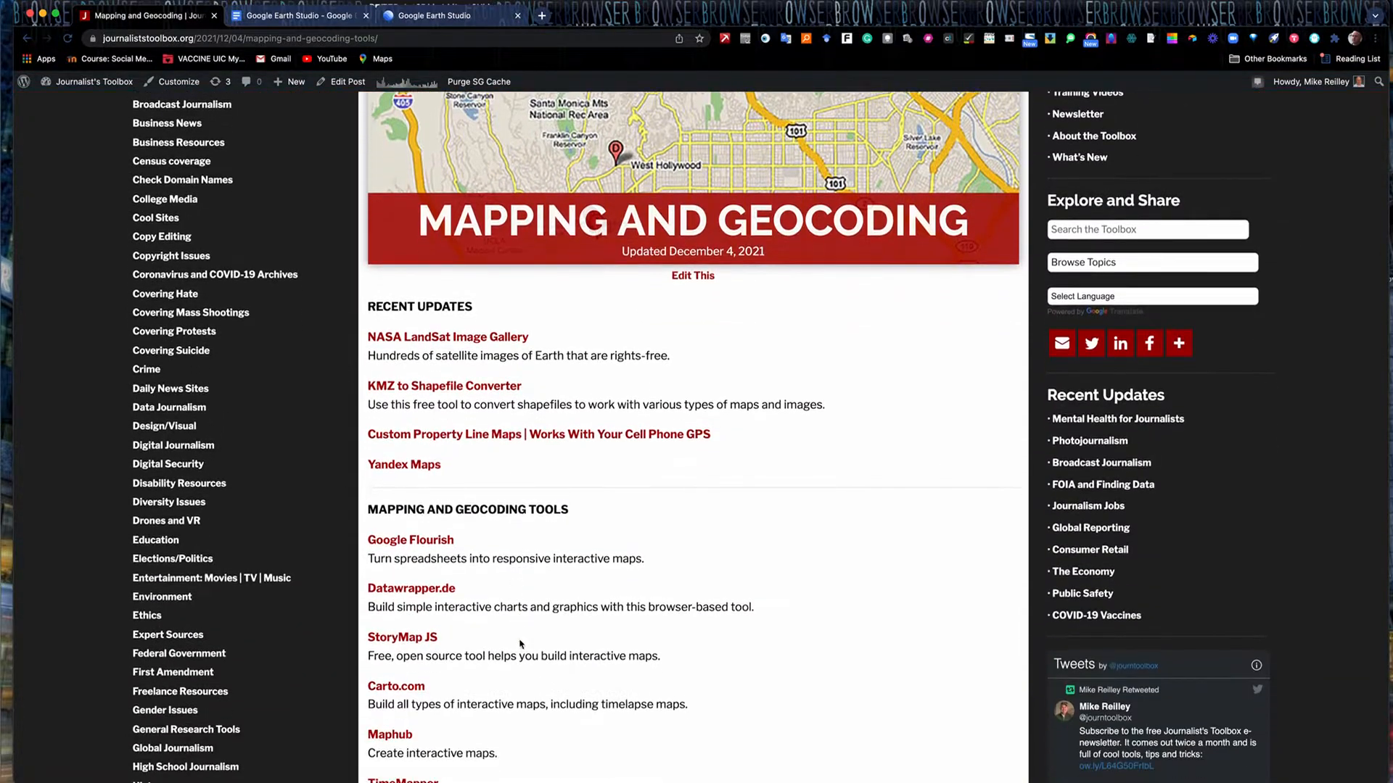
{"action": "scroll", "scroll_direction": "down", "scroll_amount": 3}
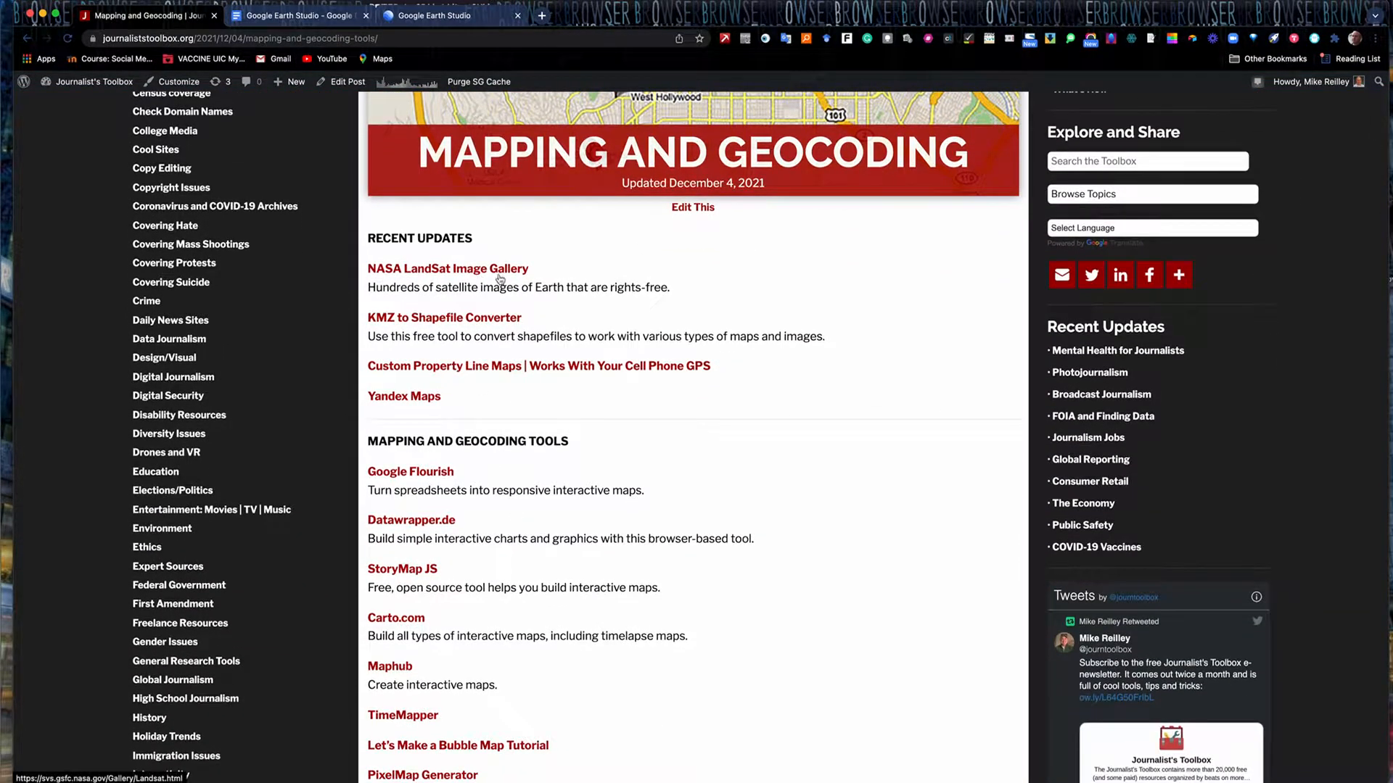
{"action": "scroll", "scroll_direction": "down", "scroll_amount": 3}
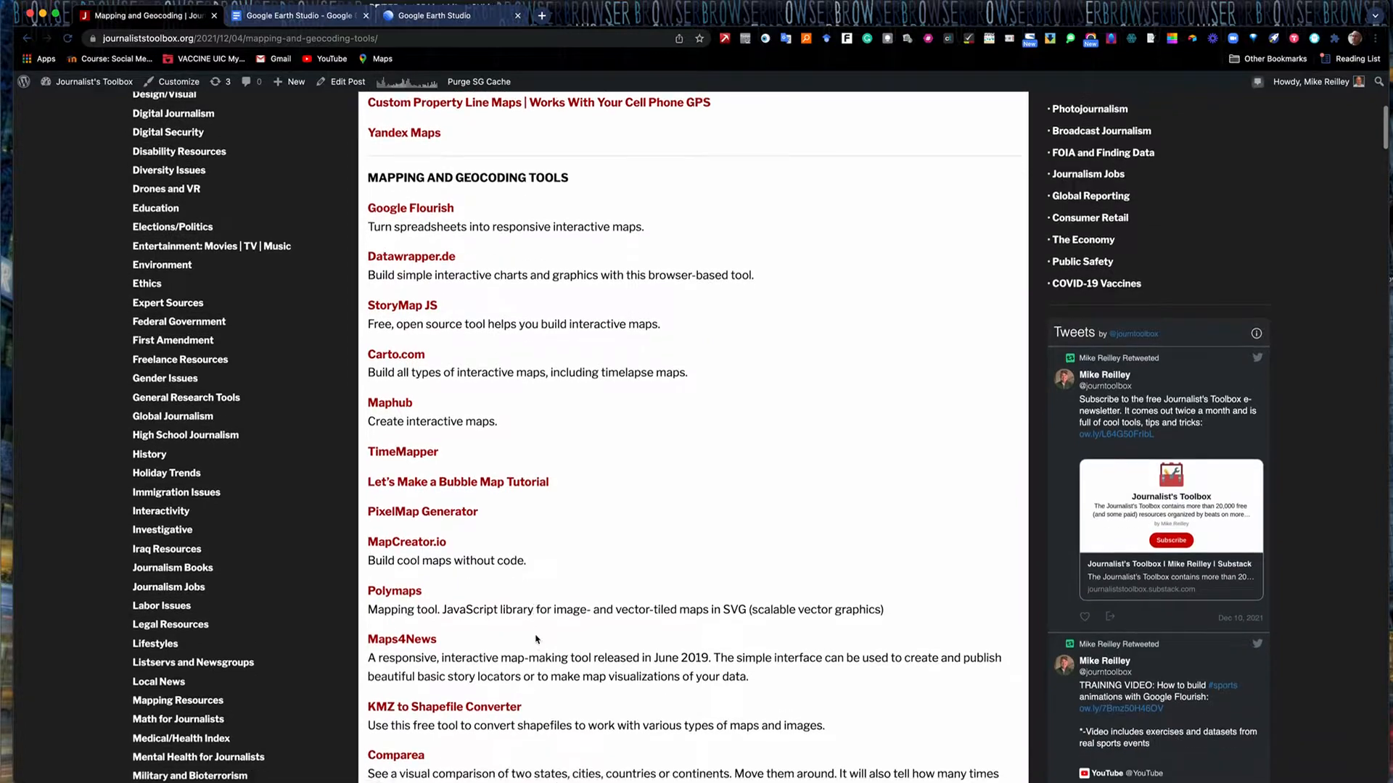
{"action": "scroll", "scroll_direction": "down", "scroll_amount": 3}
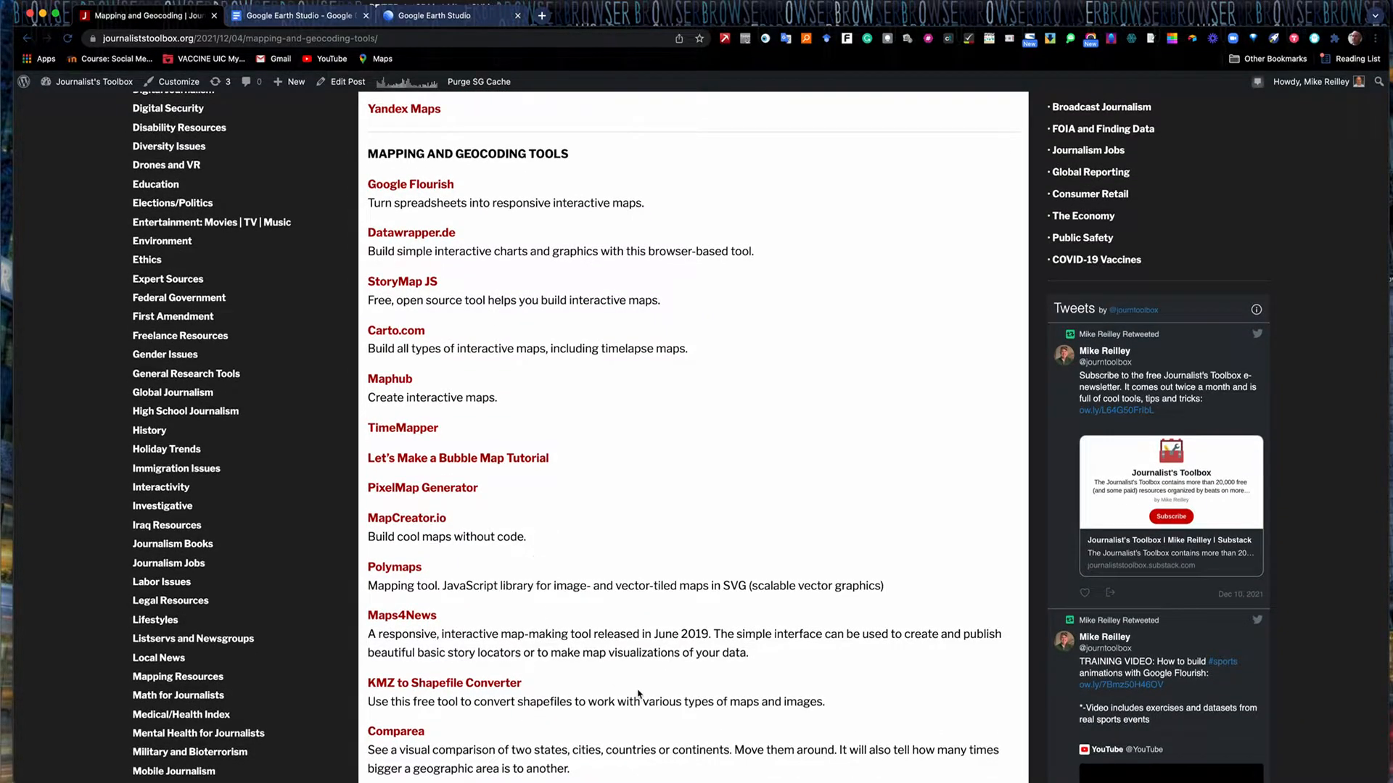
{"action": "scroll", "scroll_direction": "down", "scroll_amount": 3}
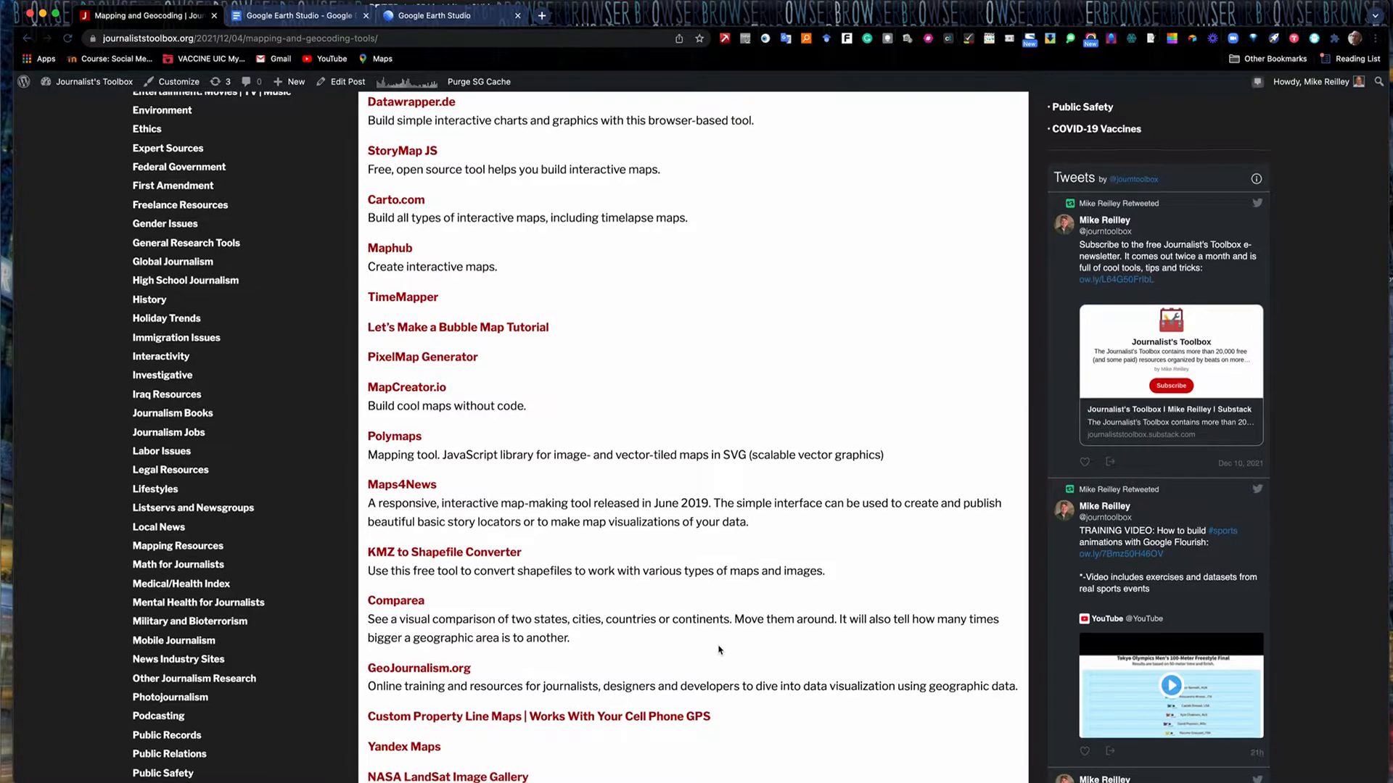
{"action": "scroll", "scroll_direction": "down", "scroll_amount": 3}
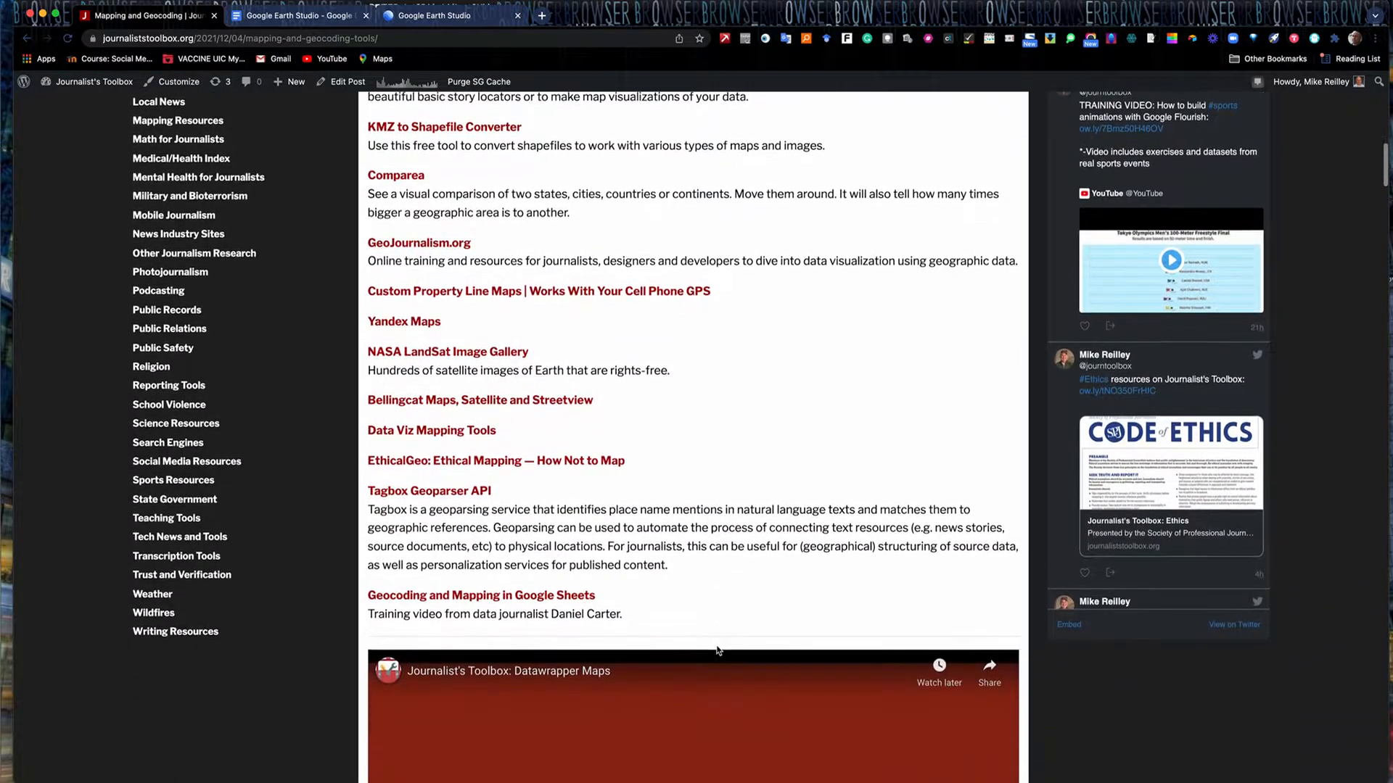
{"action": "scroll", "scroll_direction": "up", "scroll_amount": 3}
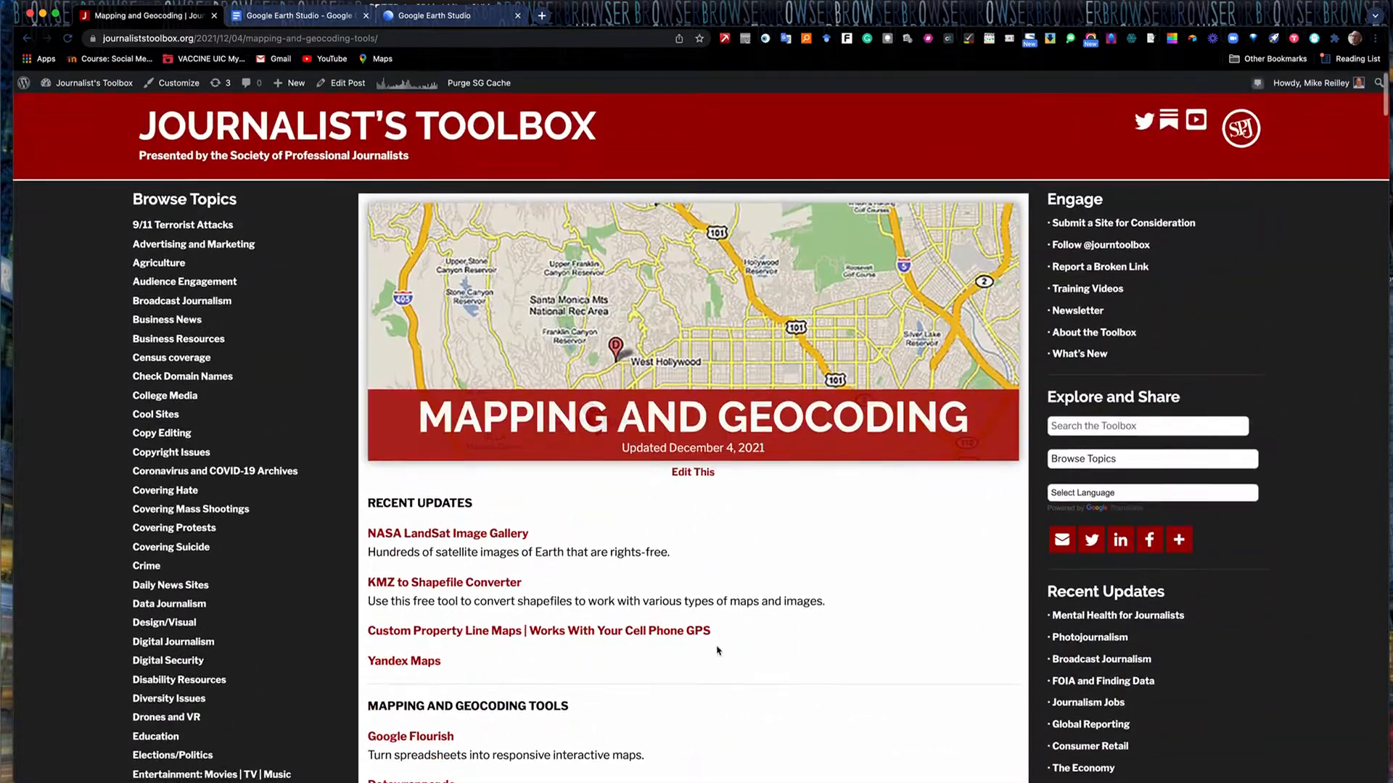
{"action": "left_click", "coordinate": [293, 15]}
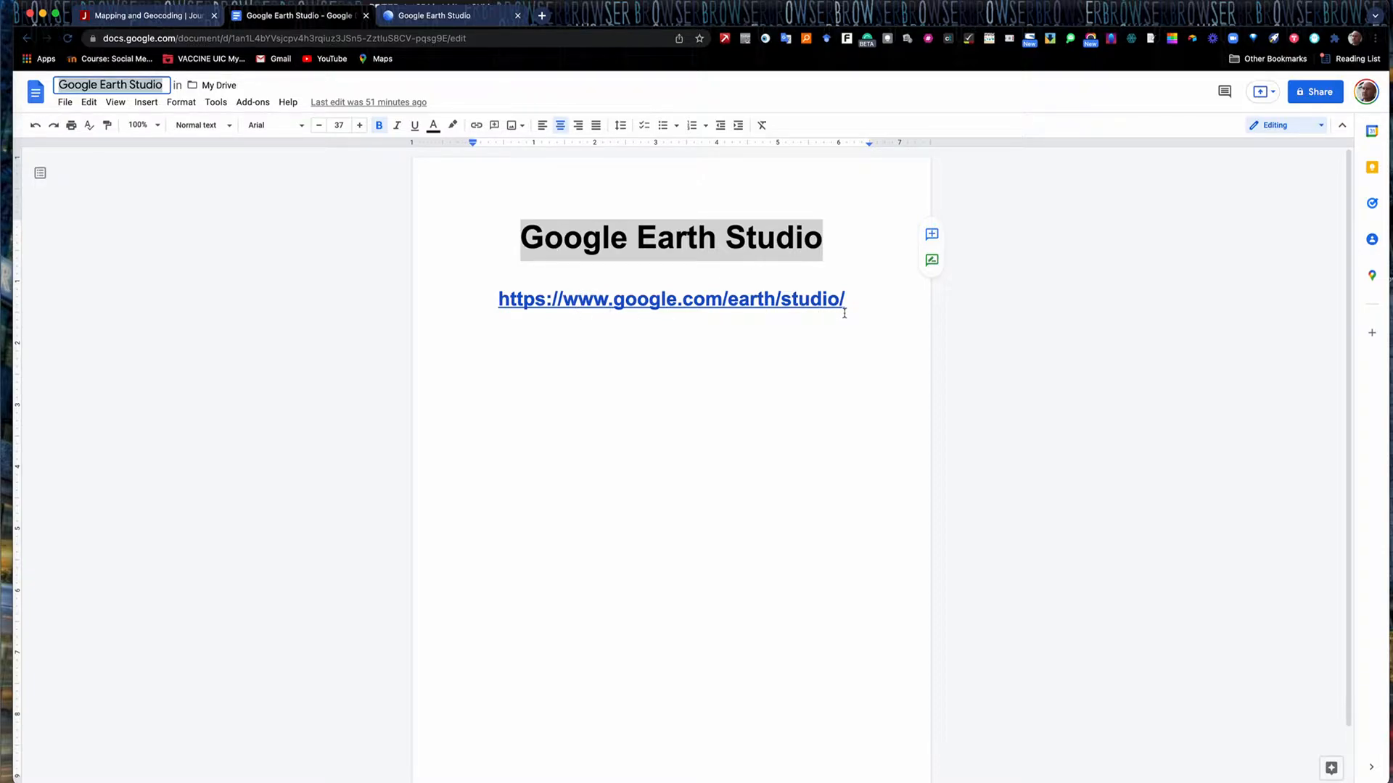
{"action": "mouse_move", "coordinate": [808, 377]}
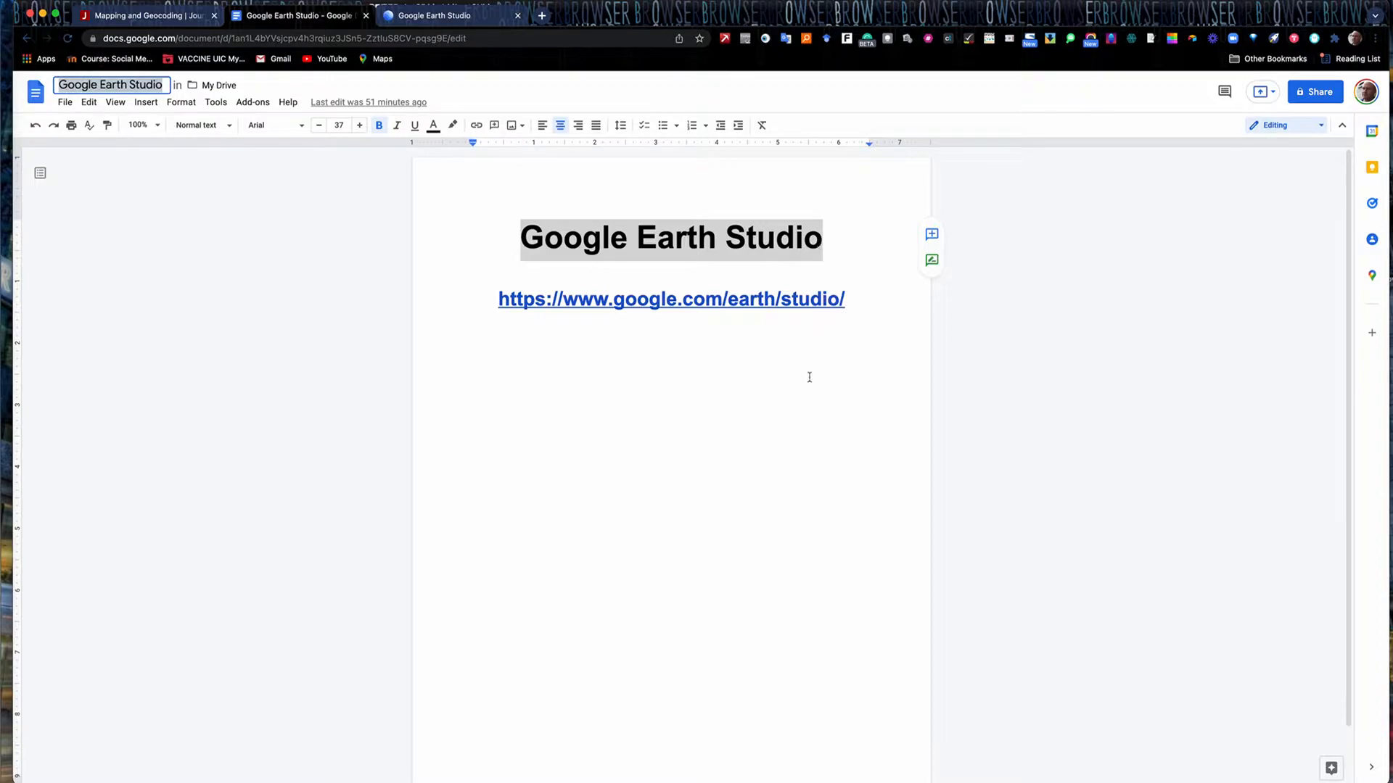
{"action": "mouse_move", "coordinate": [496, 357]}
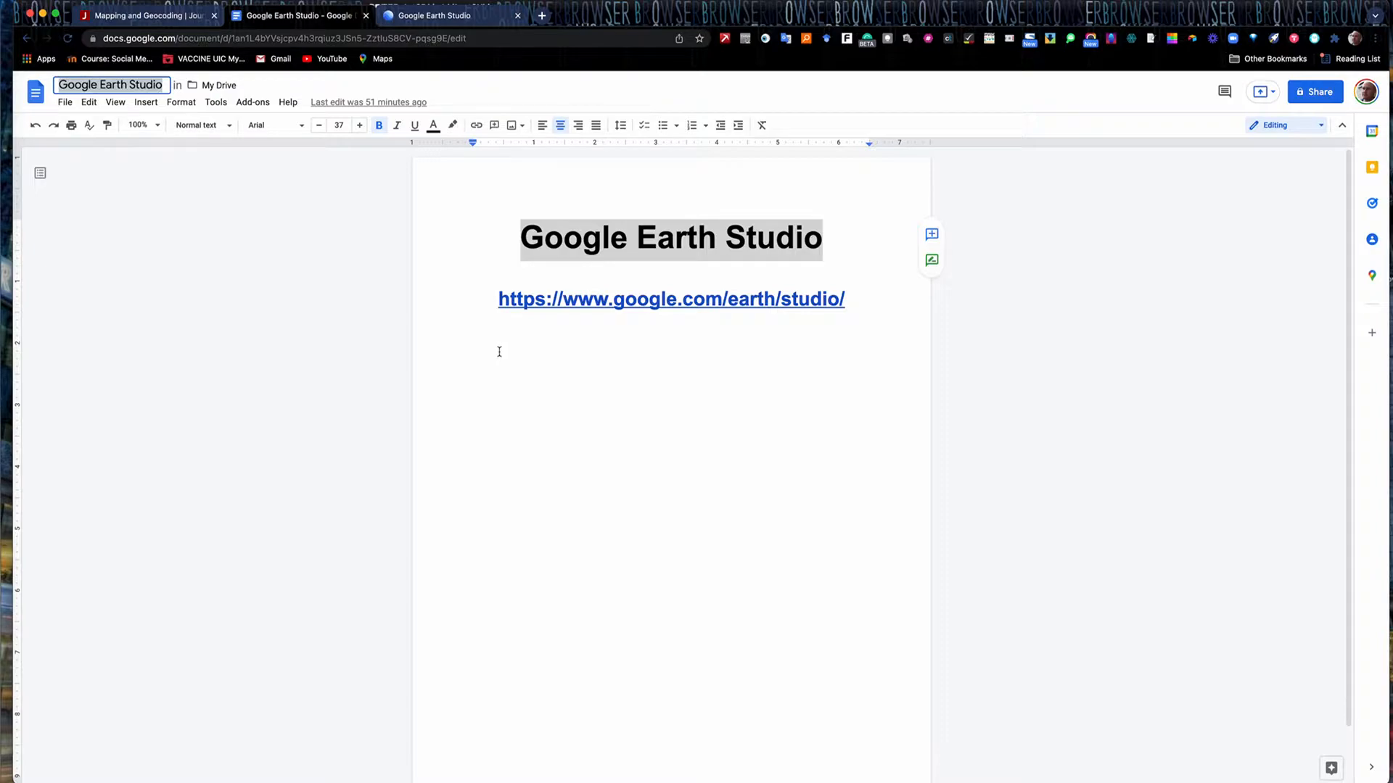
{"action": "mouse_move", "coordinate": [741, 299]}
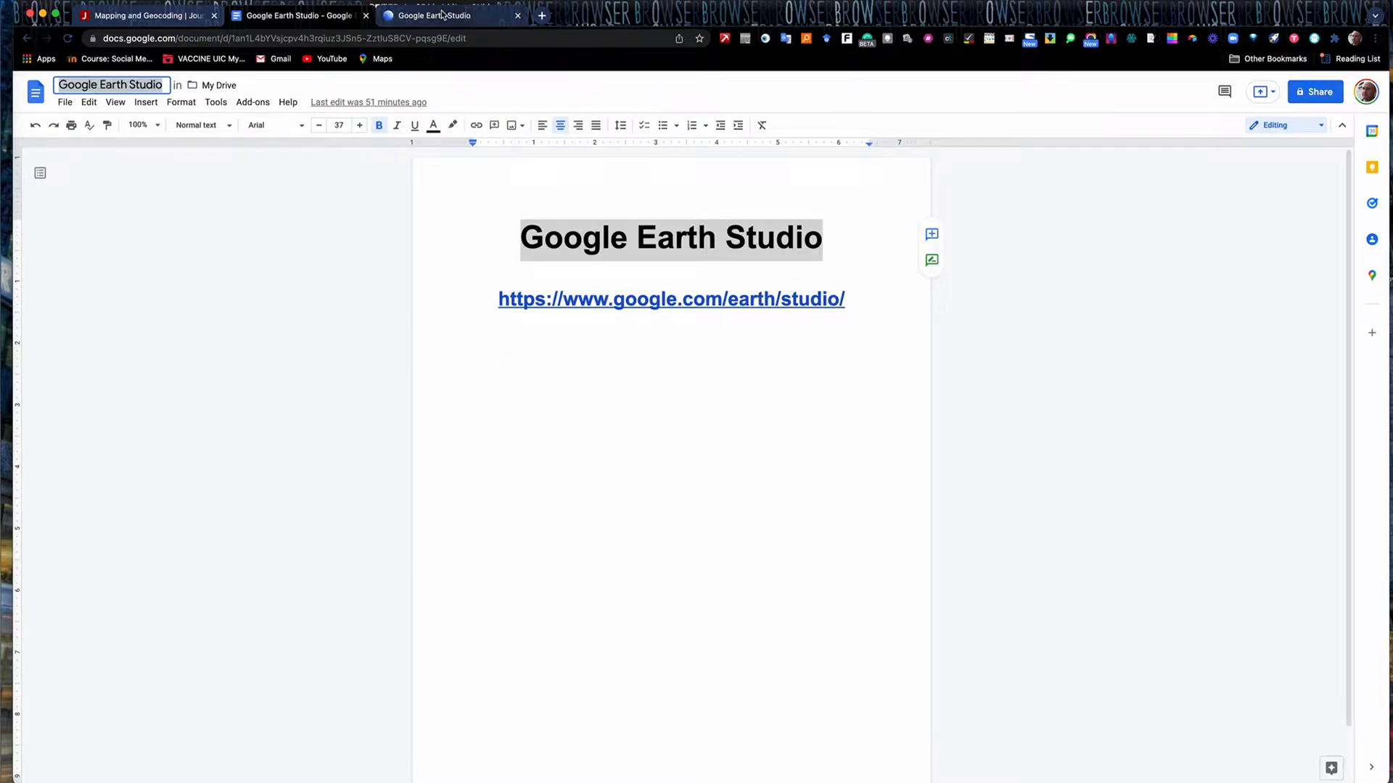
Launch the Earth Studio app from its overview site via Try Earth Studio.
{"action": "left_click", "coordinate": [435, 14]}
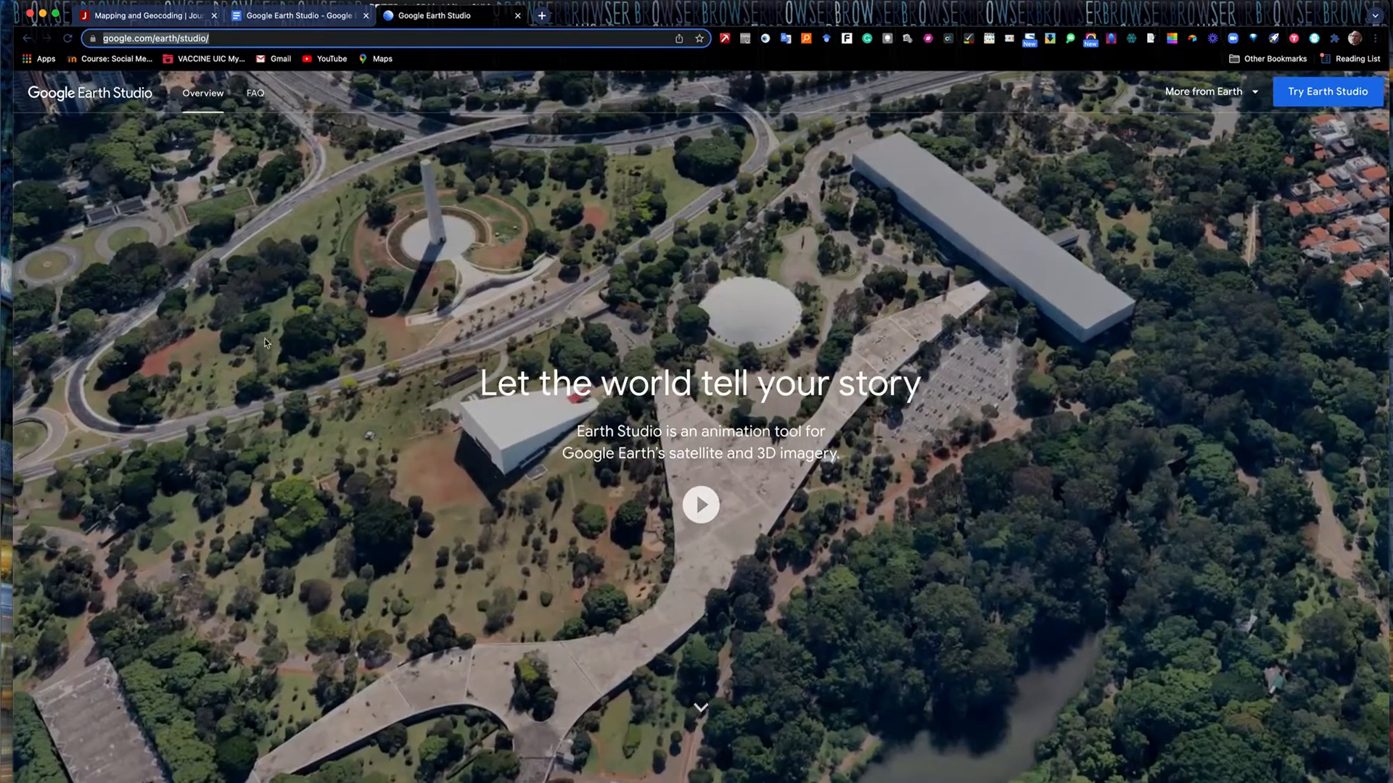
{"action": "mouse_move", "coordinate": [1326, 90]}
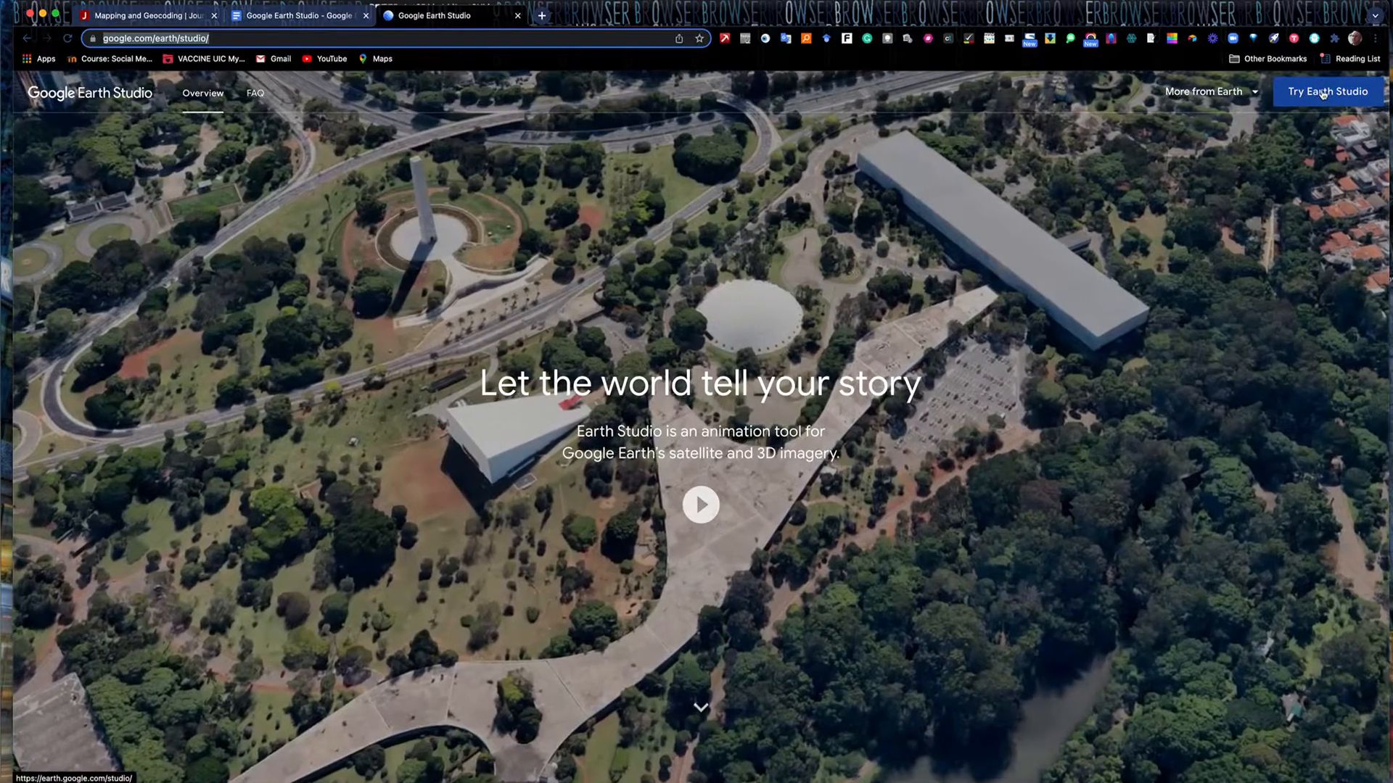
{"action": "left_click", "coordinate": [1326, 92]}
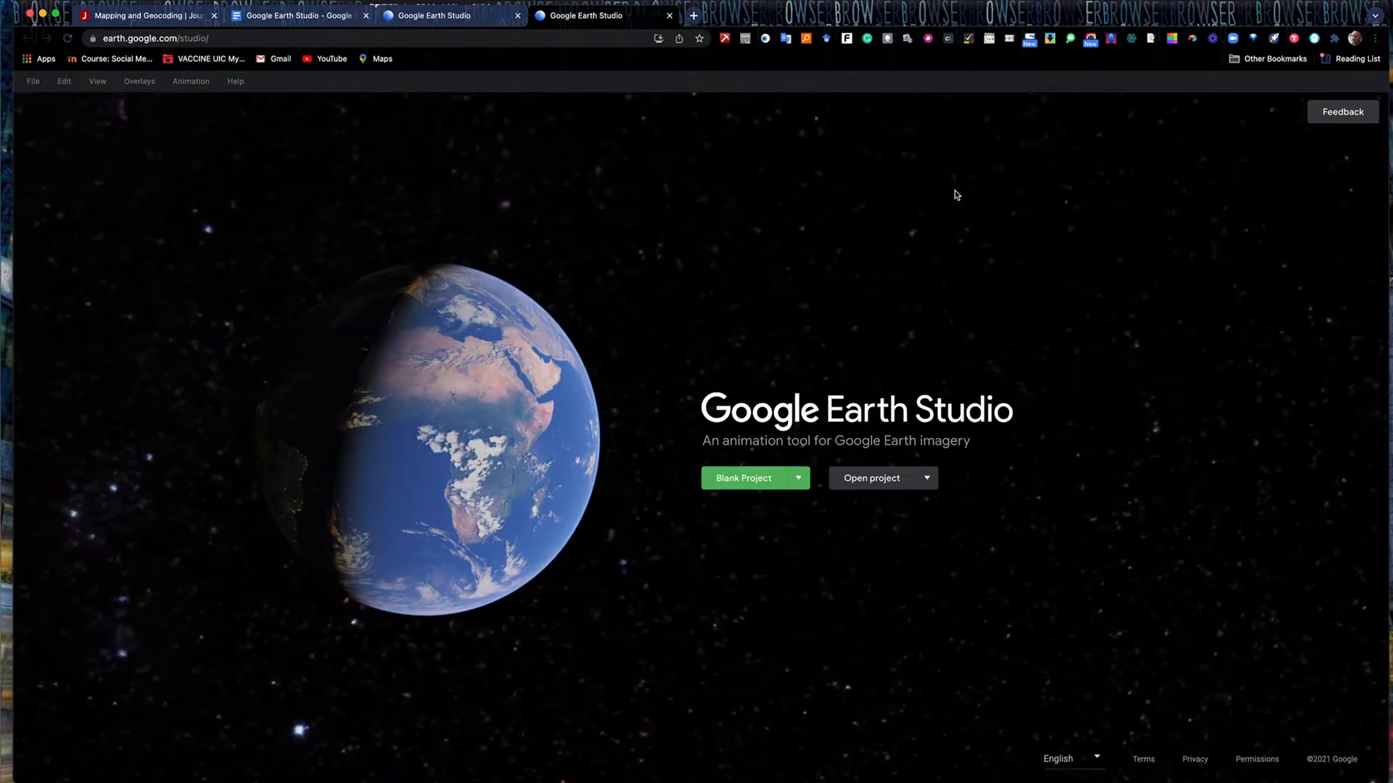
{"action": "mouse_move", "coordinate": [762, 312]}
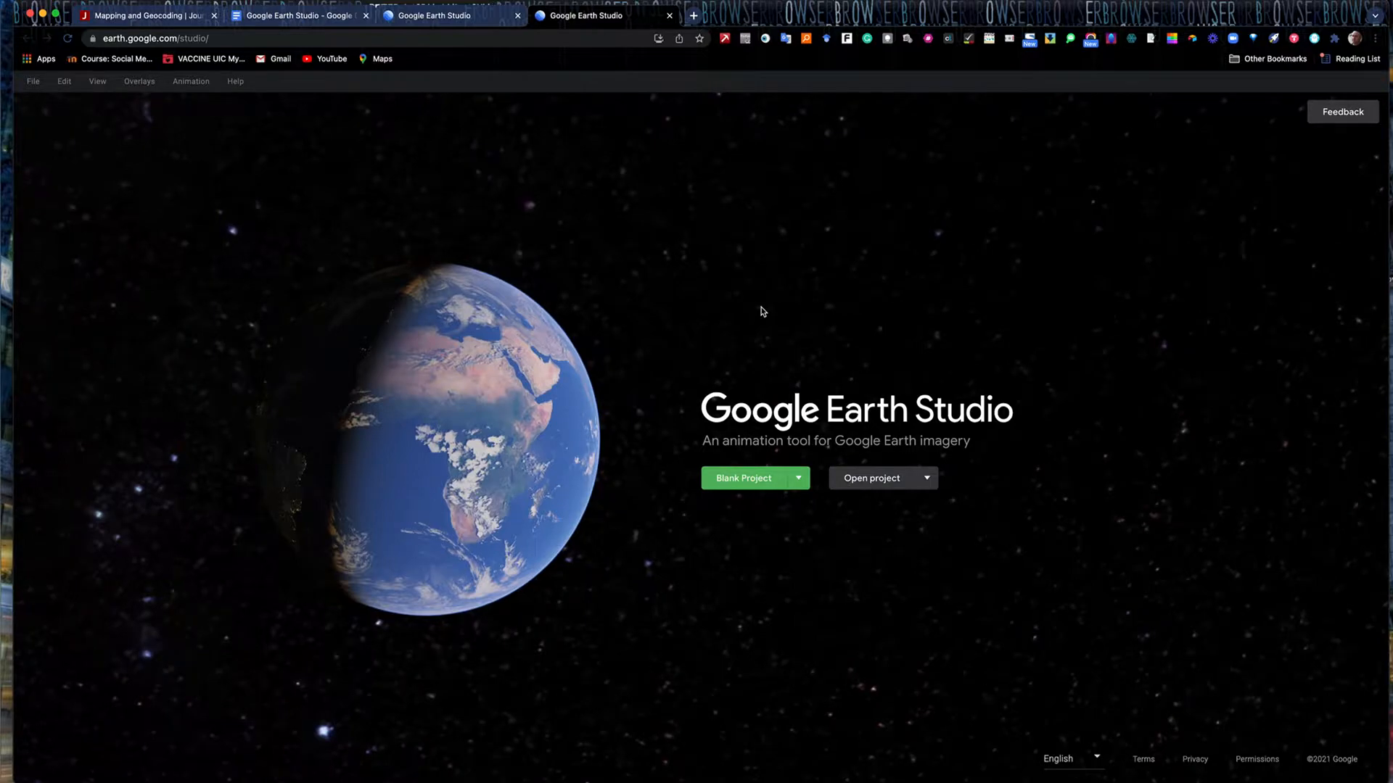
{"action": "mouse_move", "coordinate": [972, 552]}
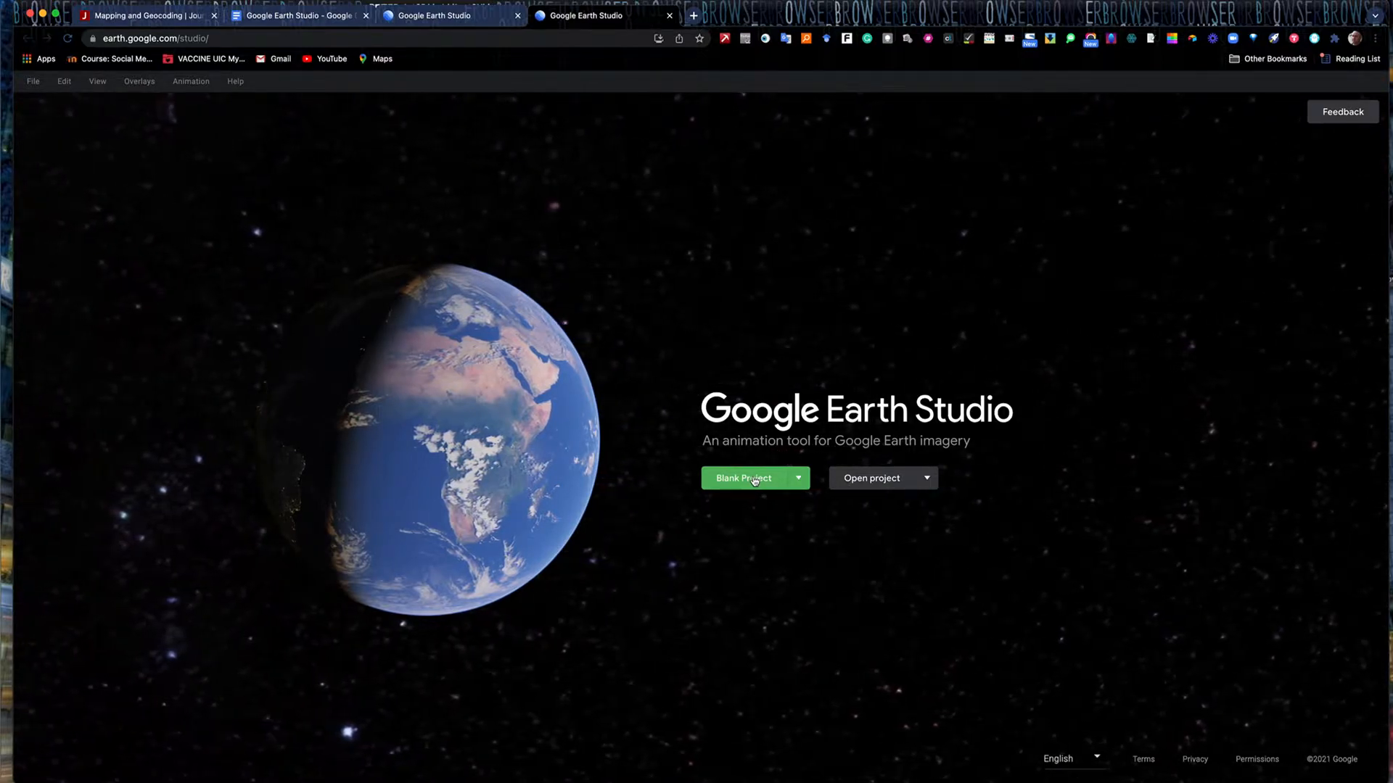
{"action": "mouse_move", "coordinate": [920, 479]}
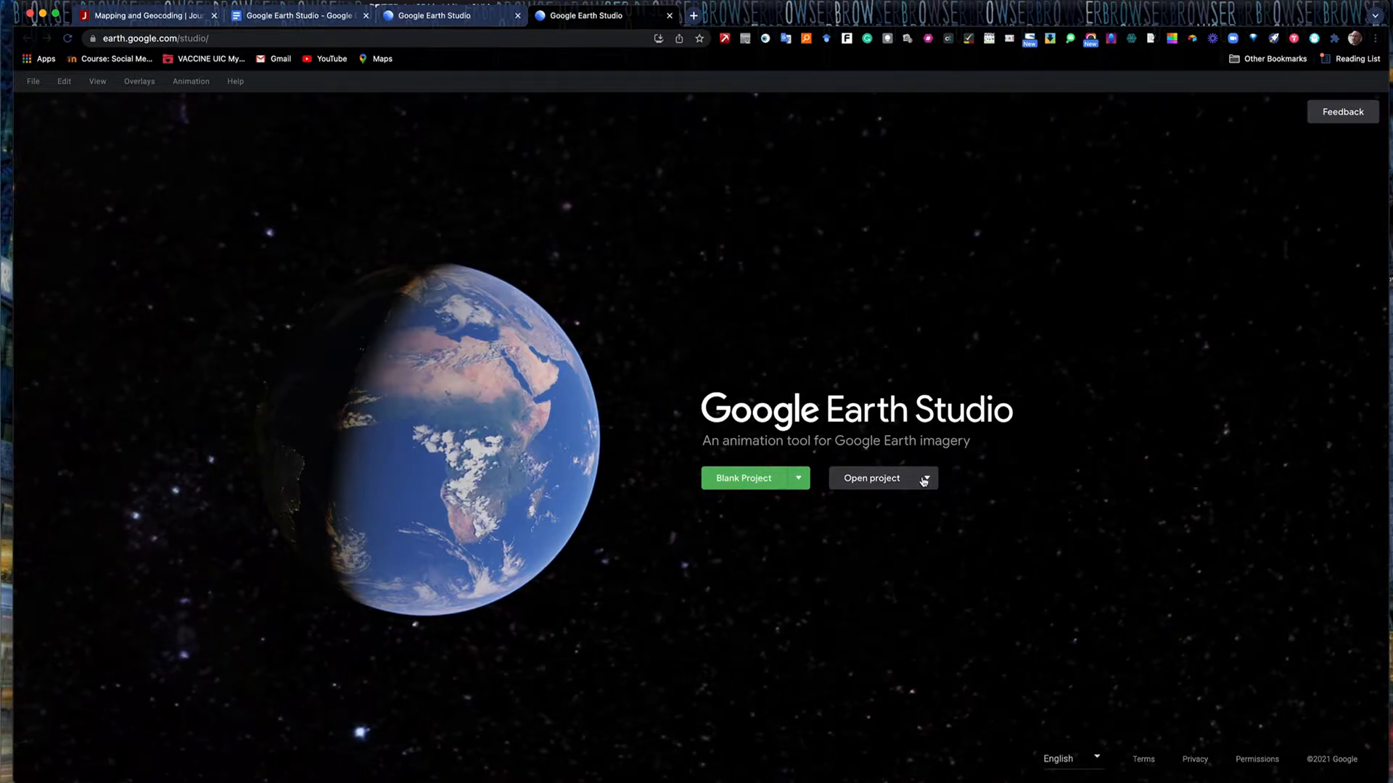
From the start screen's project options, show the Quick Starts template gallery.
{"action": "left_click", "coordinate": [927, 478]}
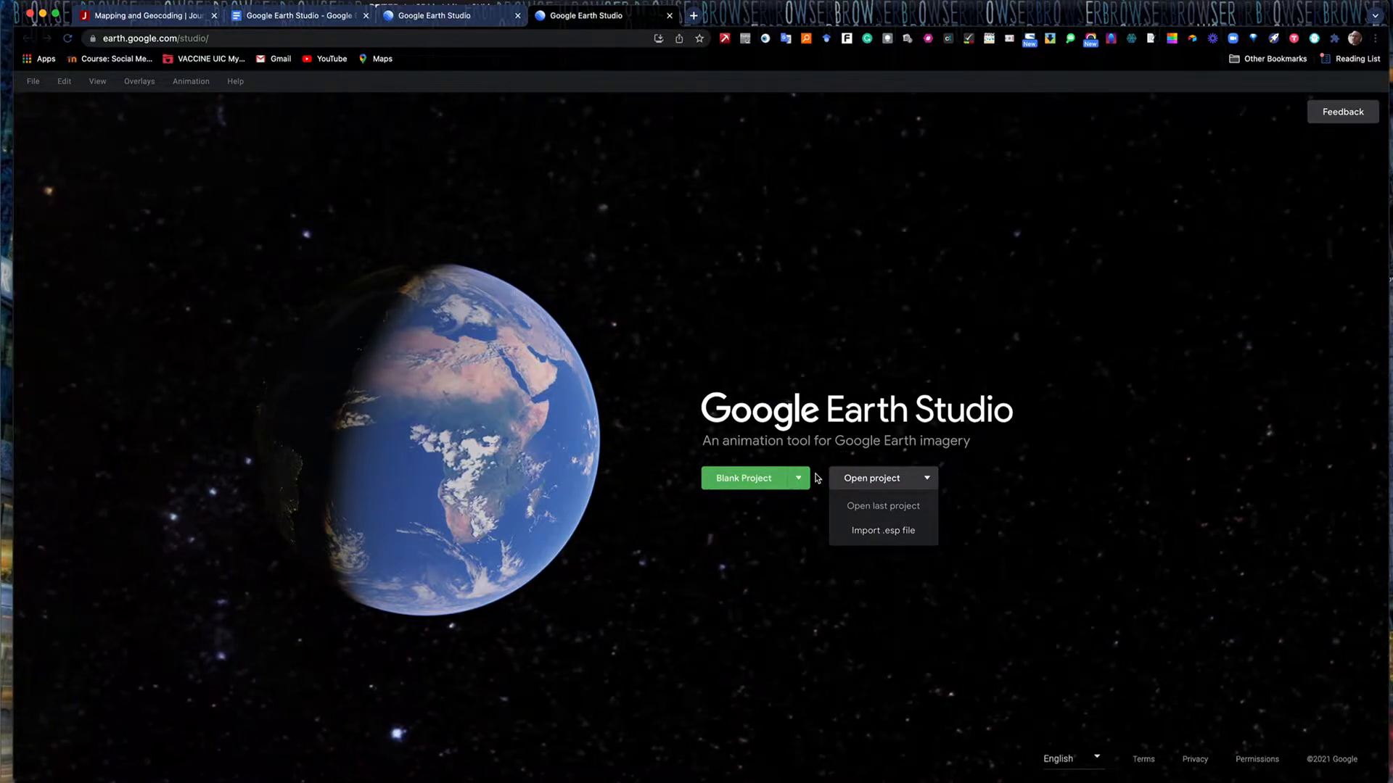
{"action": "mouse_move", "coordinate": [885, 539]}
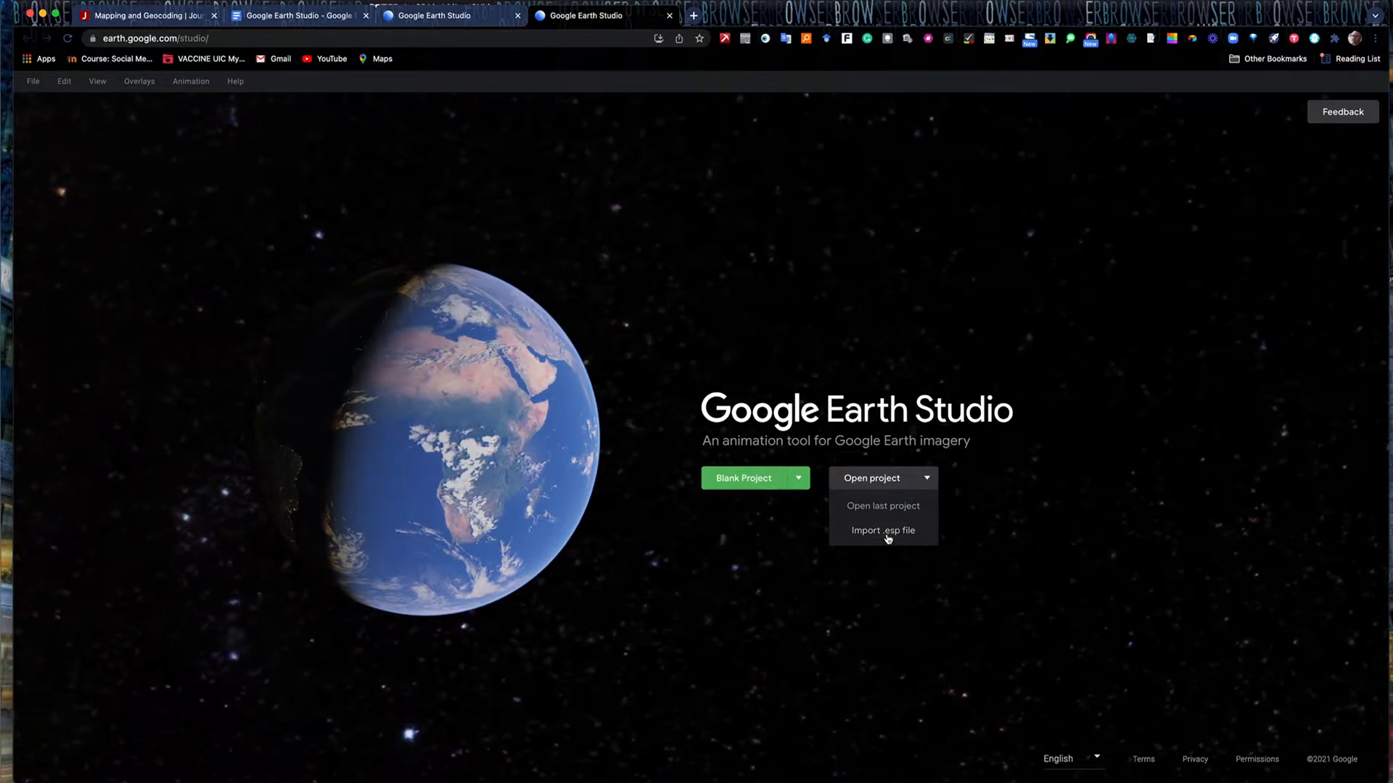
{"action": "mouse_move", "coordinate": [772, 542]}
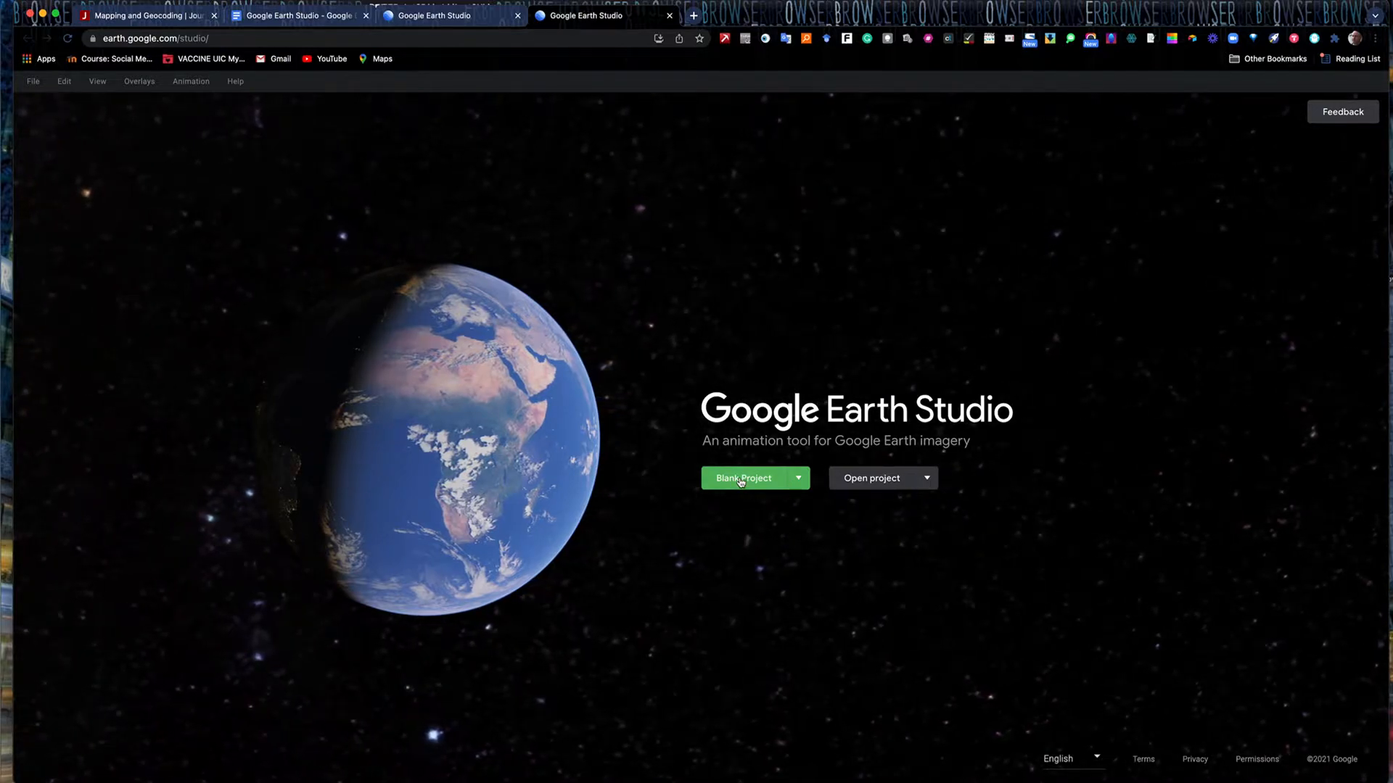
{"action": "left_click", "coordinate": [797, 477]}
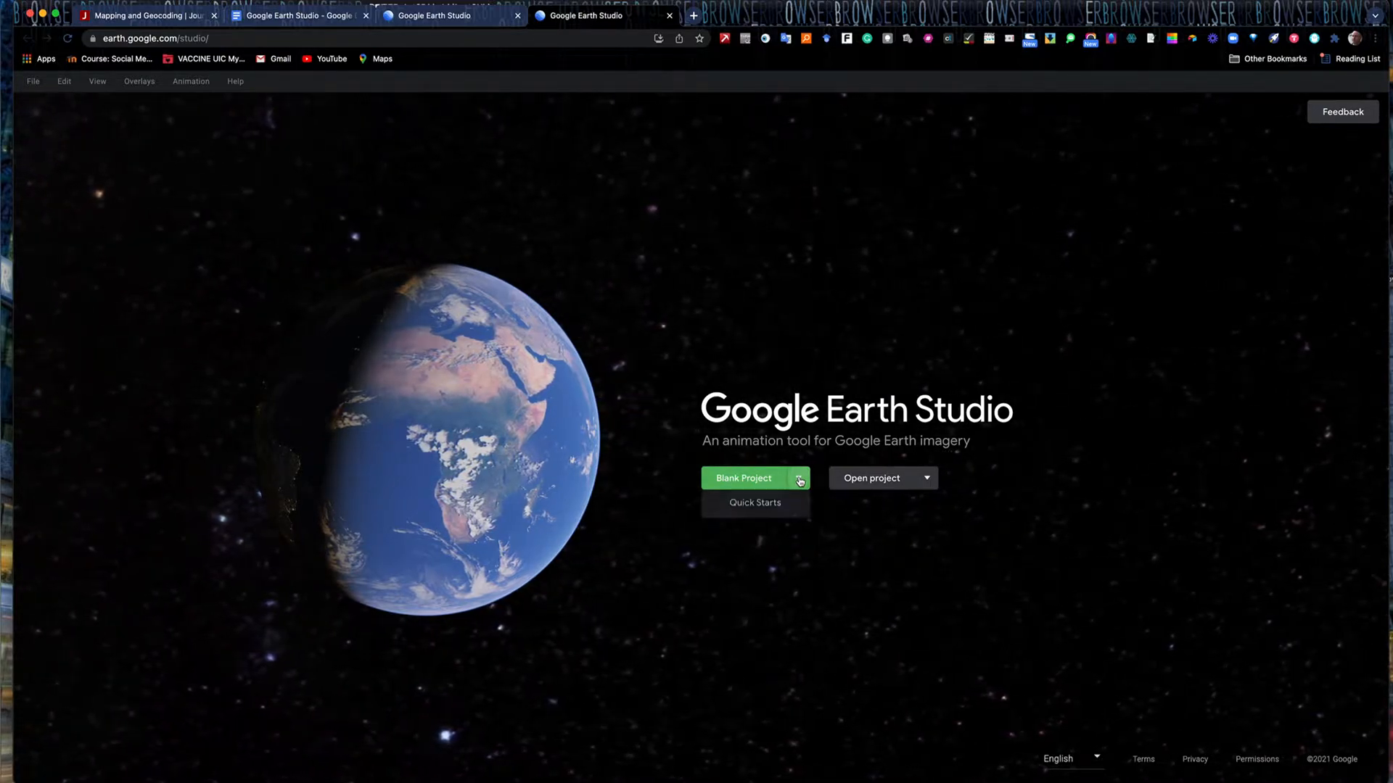
{"action": "mouse_move", "coordinate": [771, 515]}
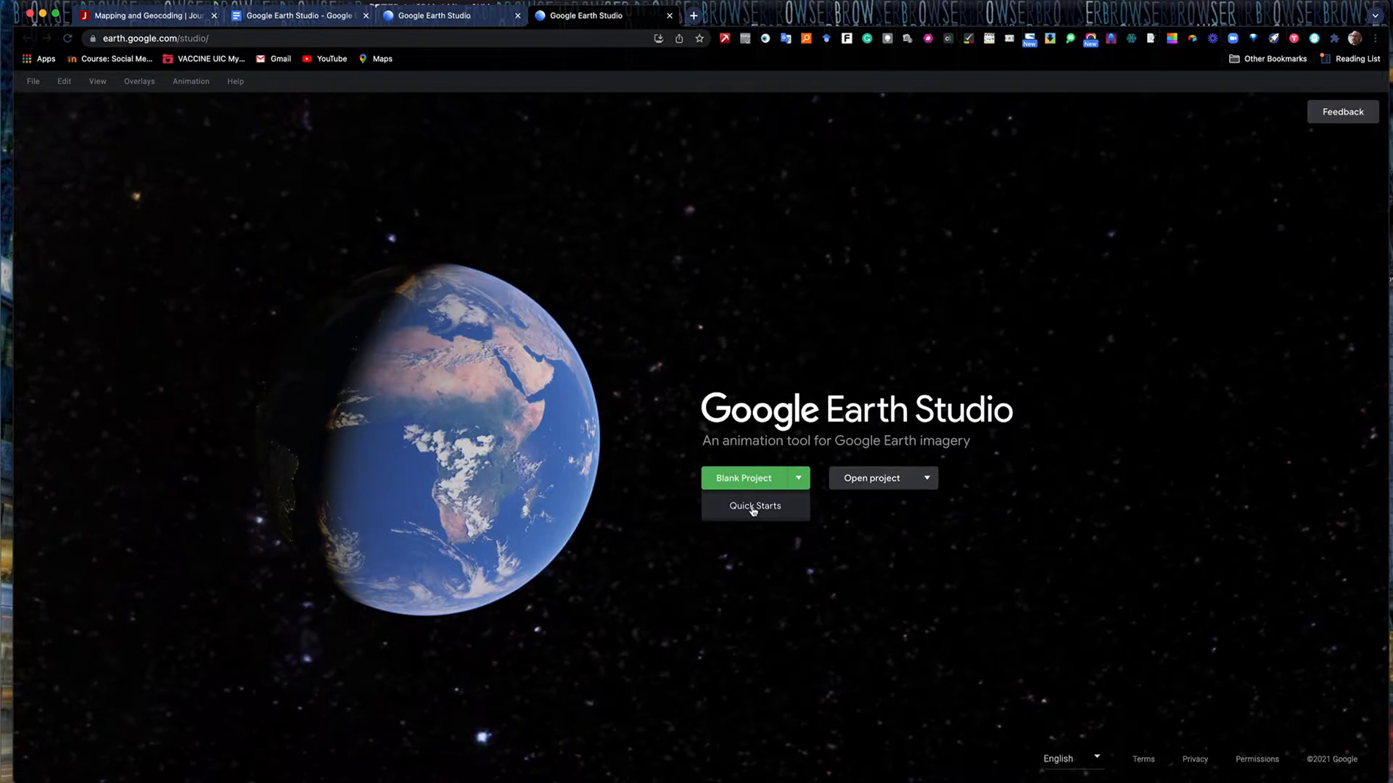
{"action": "left_click", "coordinate": [755, 505]}
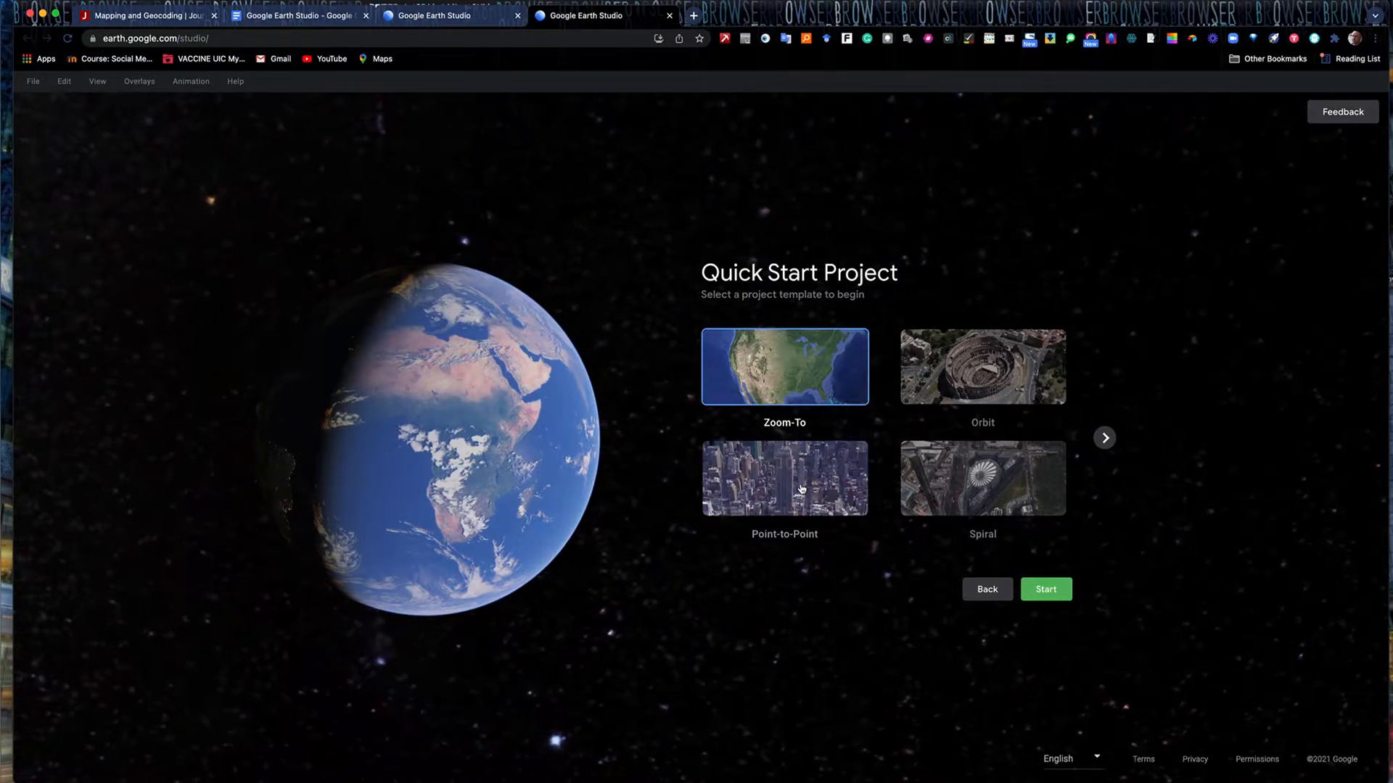
{"action": "mouse_move", "coordinate": [982, 478]}
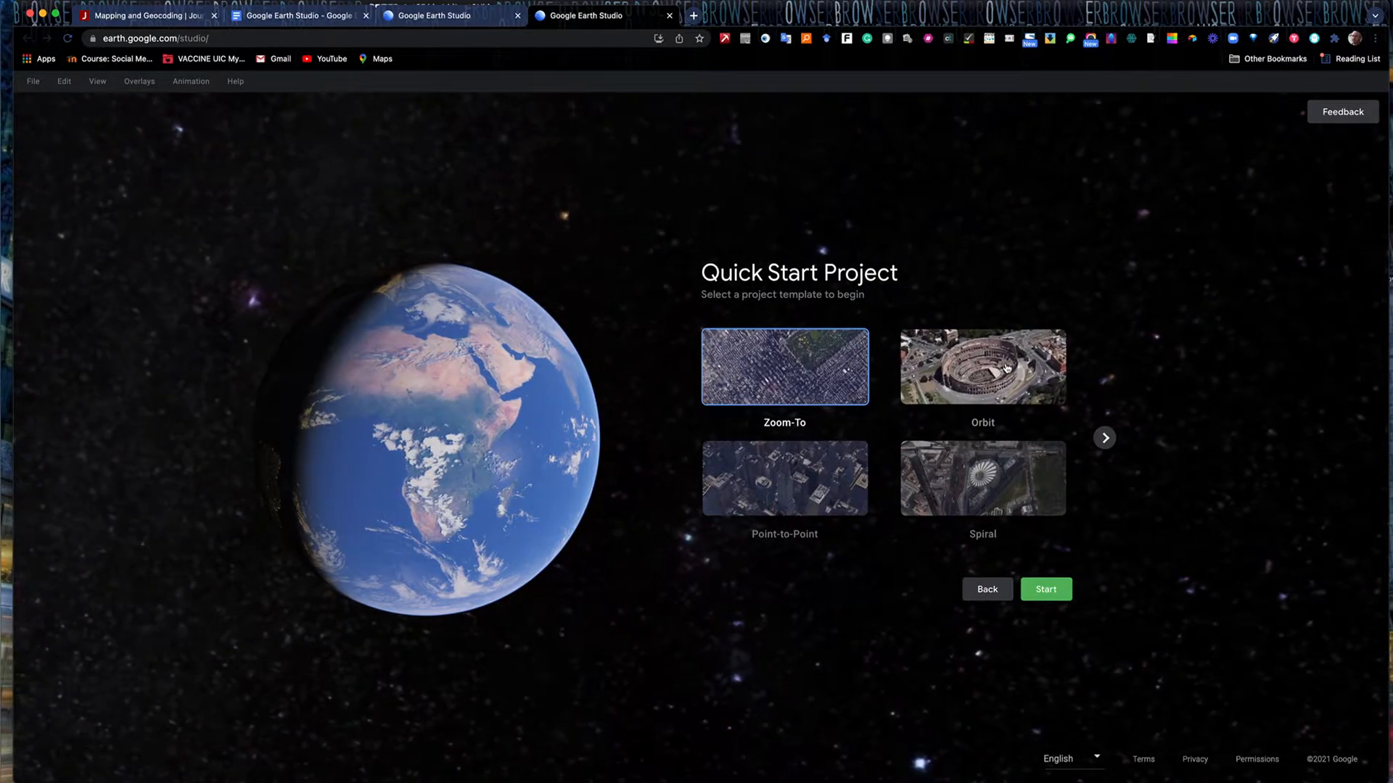
Pick the Orbit template in the Quick Start Project gallery.
{"action": "left_click", "coordinate": [982, 365]}
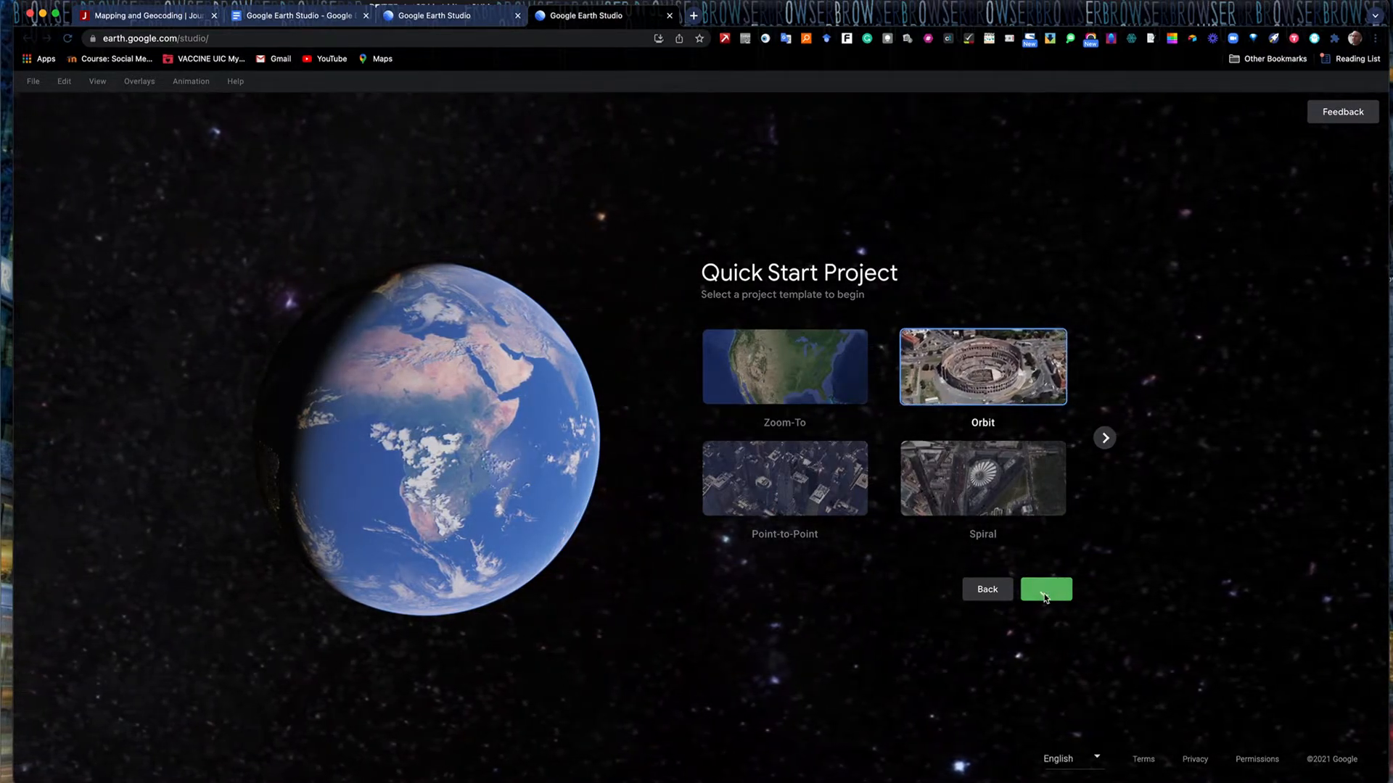
Start the Orbit project and set Wrigley Field, Chicago as the point of interest by searching 'Wrigley'.
{"action": "left_click", "coordinate": [1045, 589]}
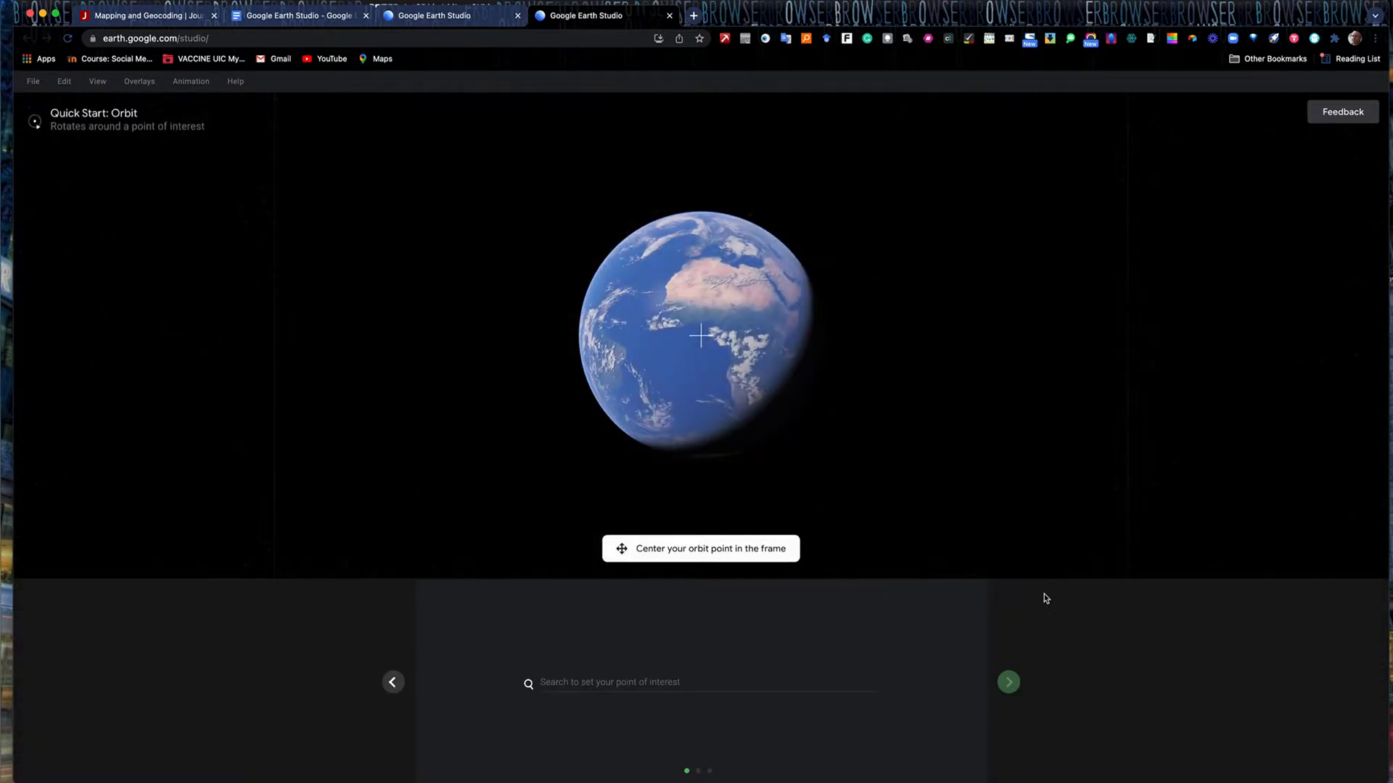
{"action": "mouse_move", "coordinate": [1007, 435]}
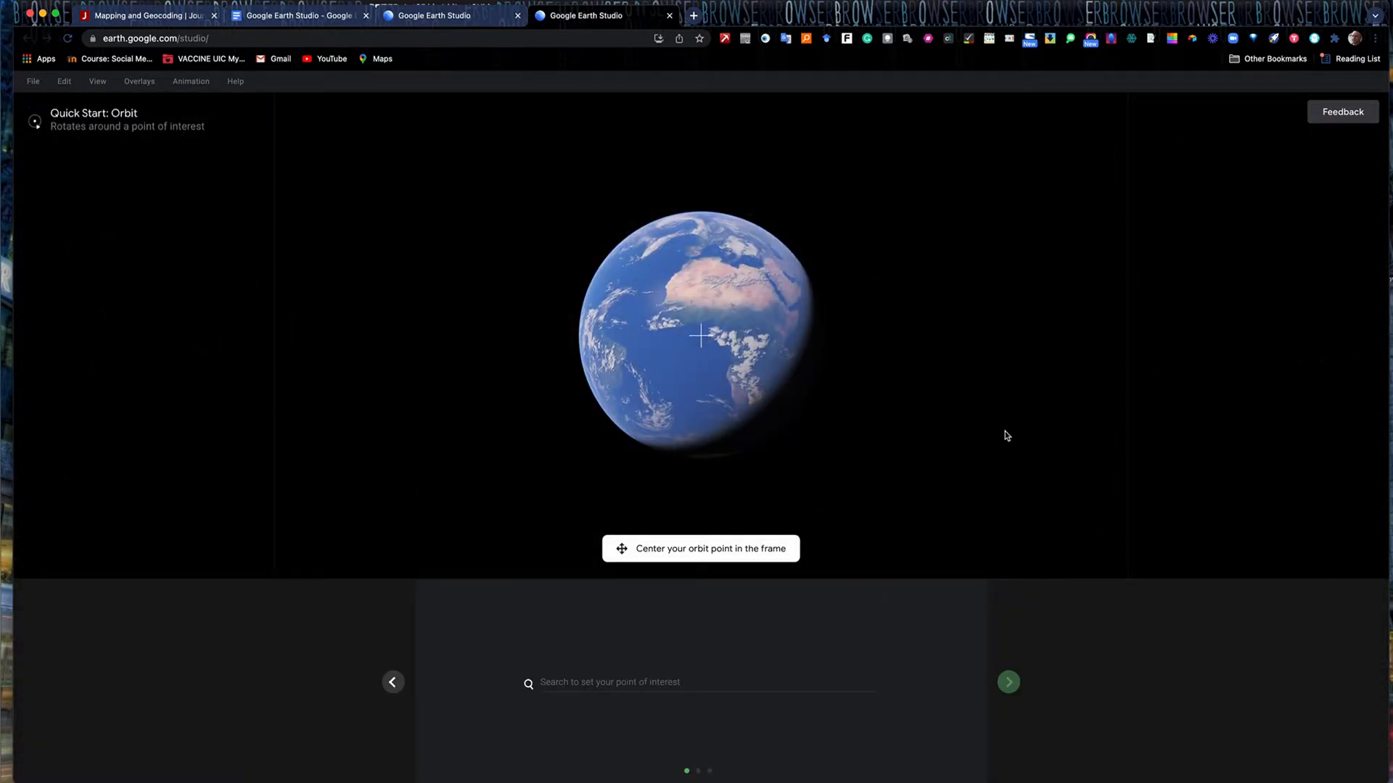
{"action": "mouse_move", "coordinate": [718, 347]}
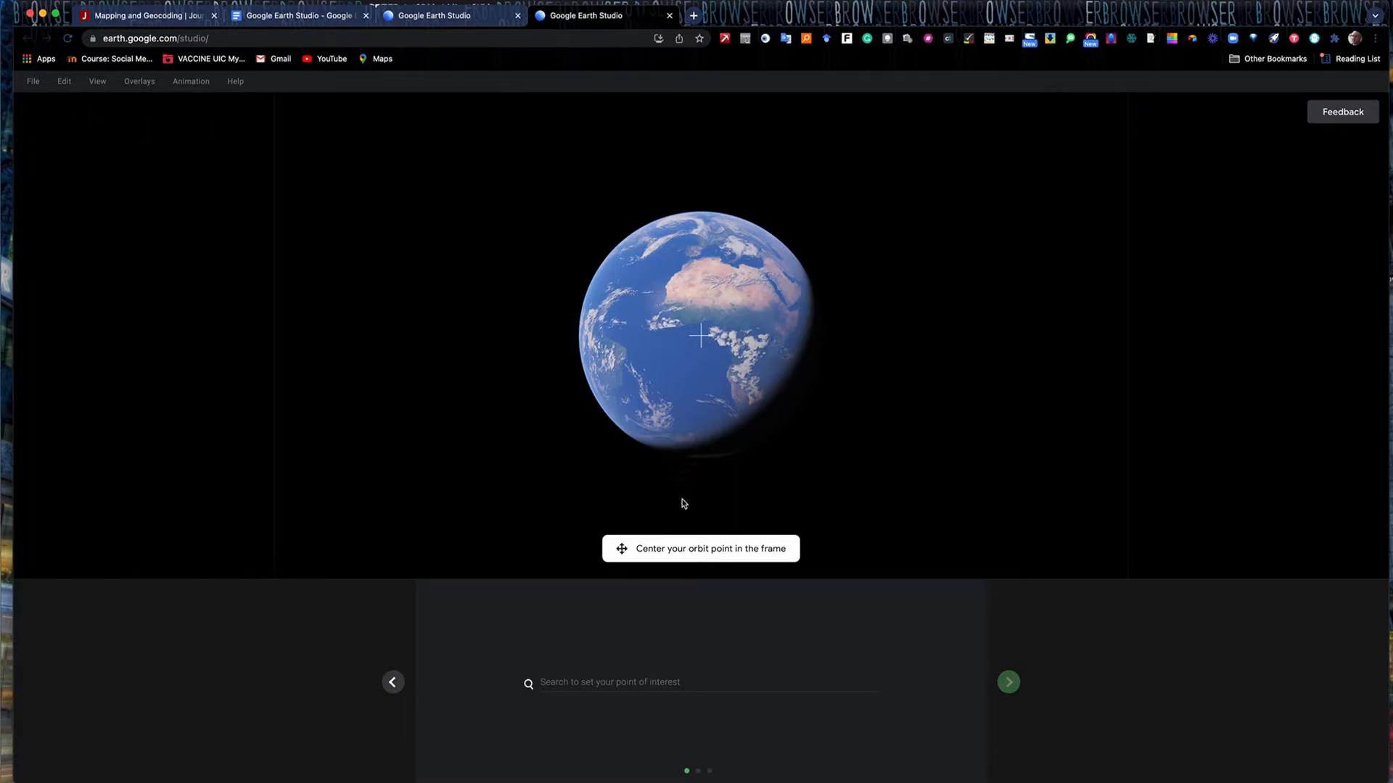
{"action": "left_click", "coordinate": [622, 682]}
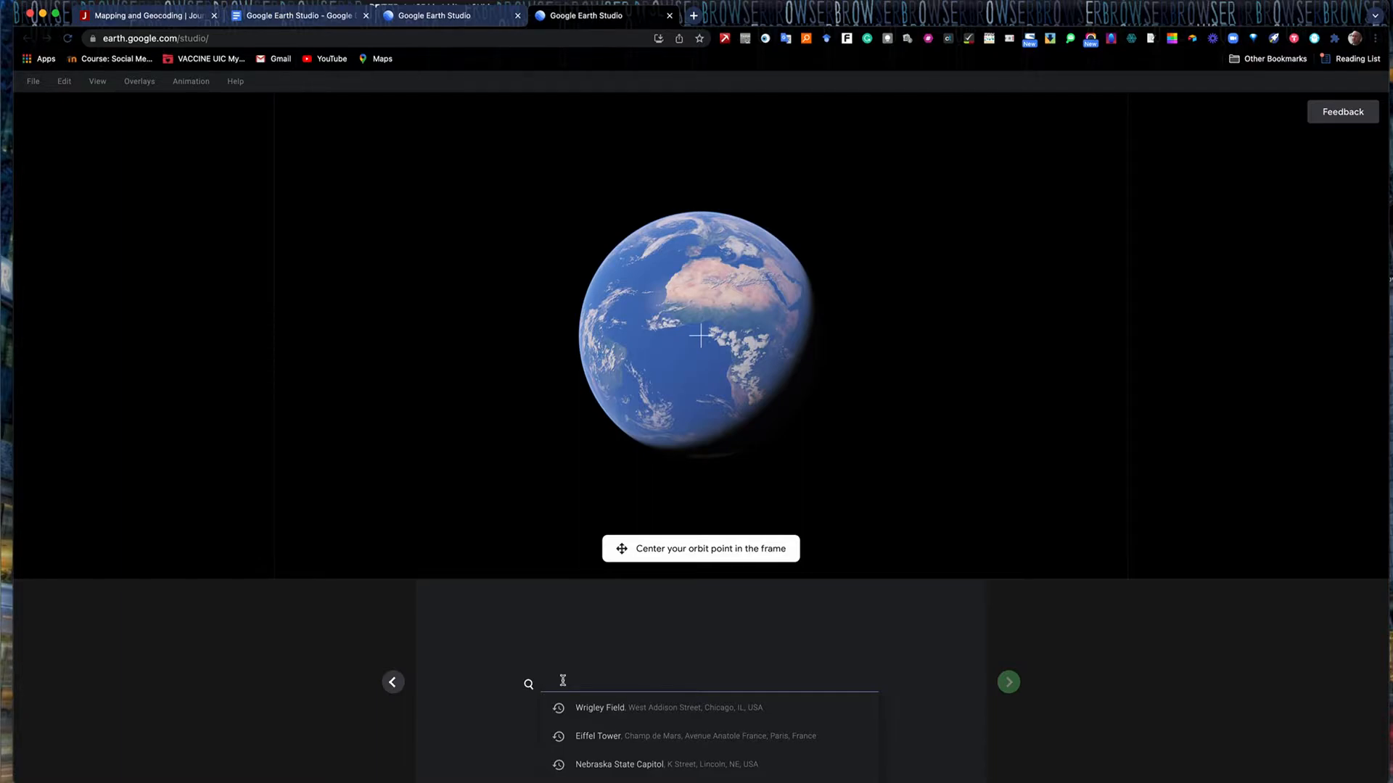
{"action": "type", "text": "Wrigley Field, West Addison Street, Chicago, IL, USA"}
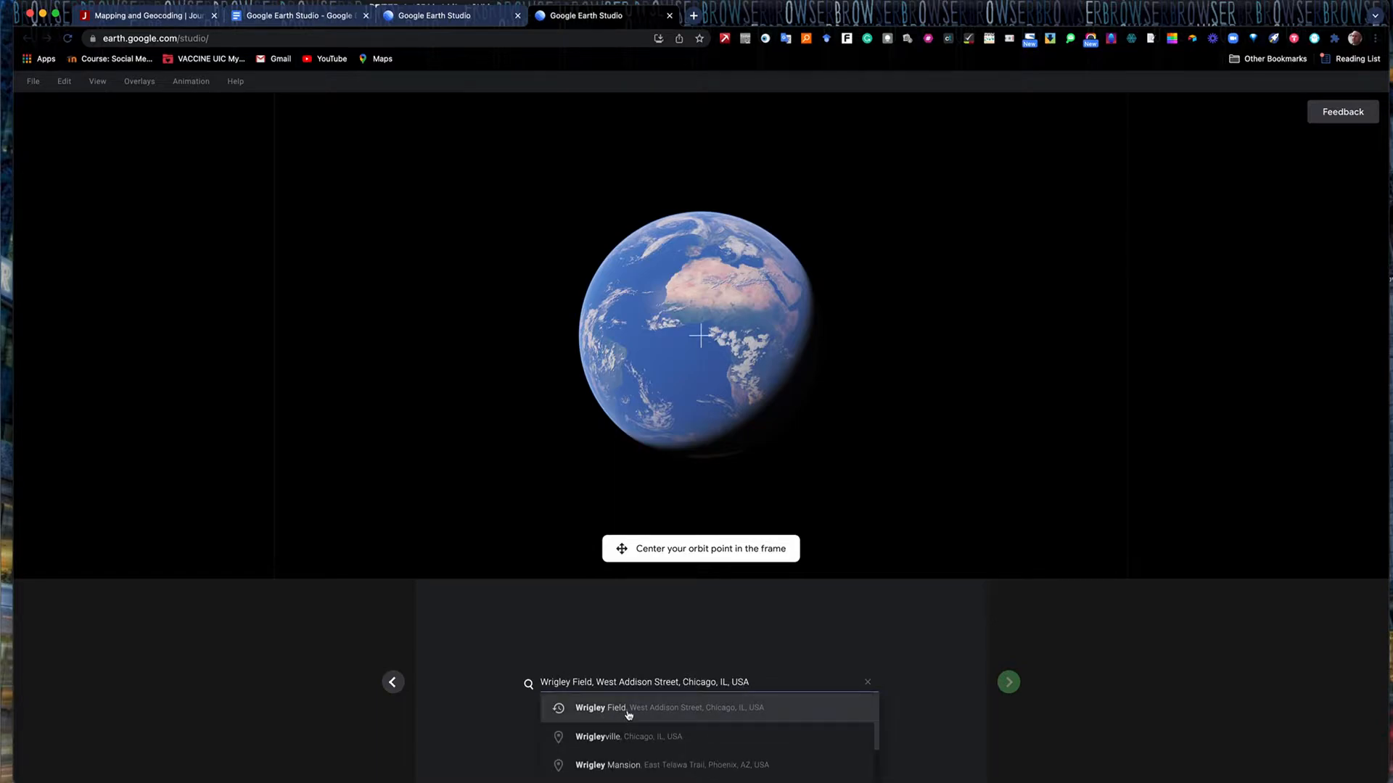
{"action": "left_click", "coordinate": [670, 706]}
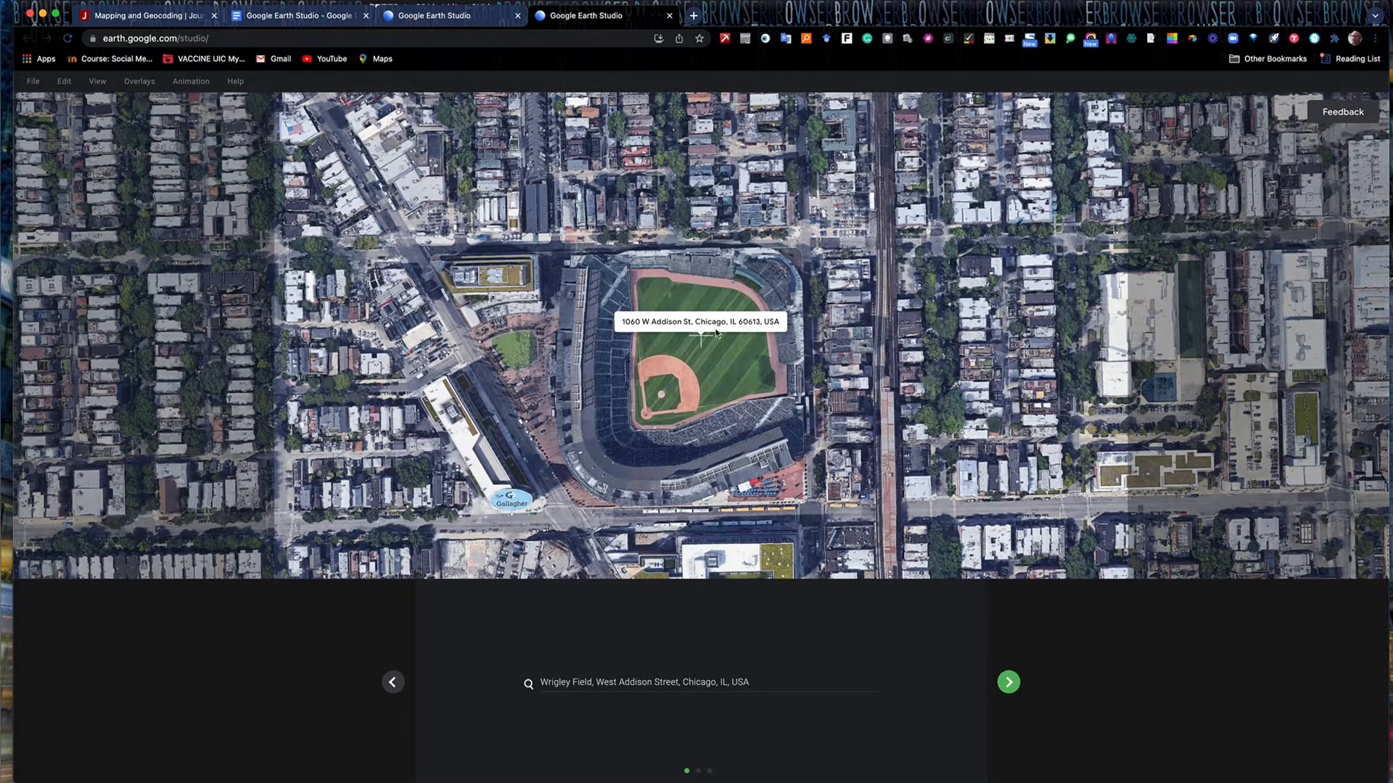
{"action": "mouse_move", "coordinate": [703, 345]}
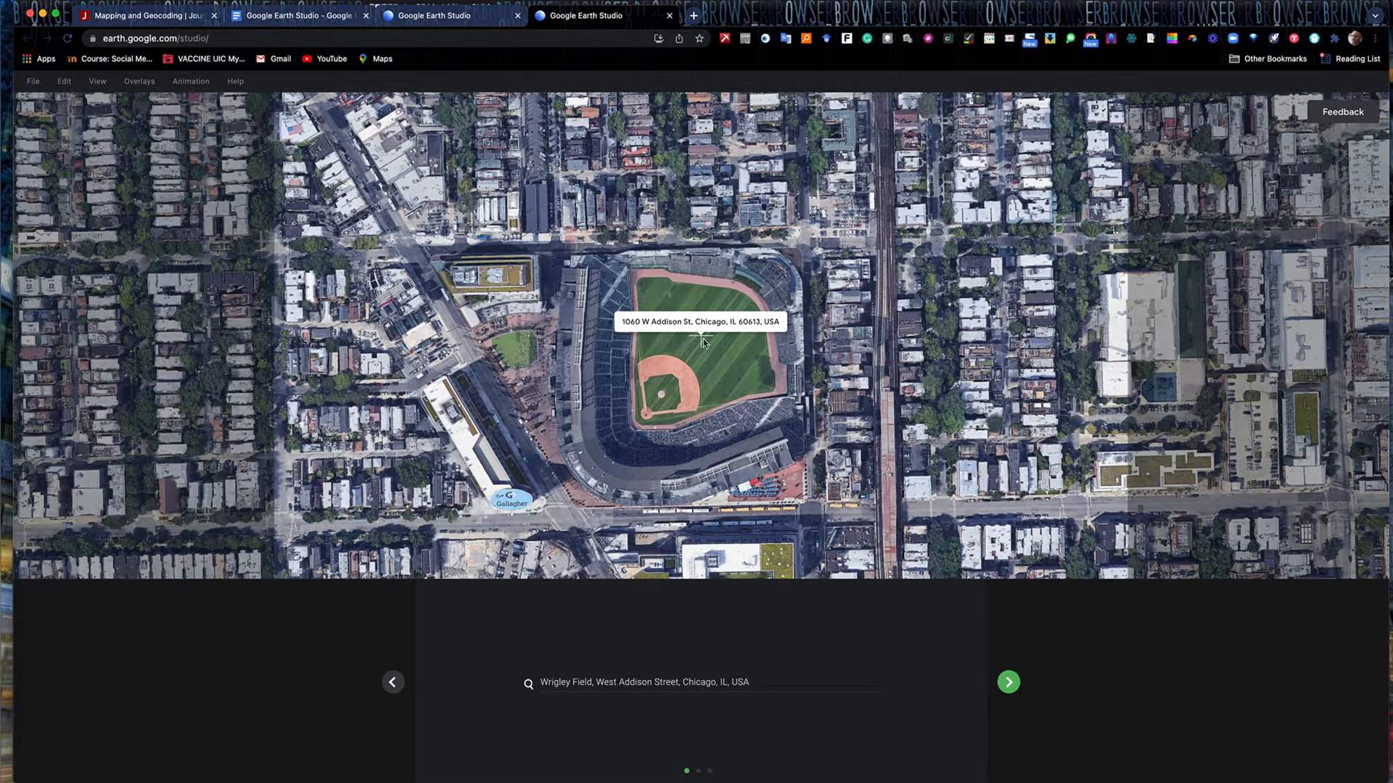
{"action": "mouse_move", "coordinate": [564, 427]}
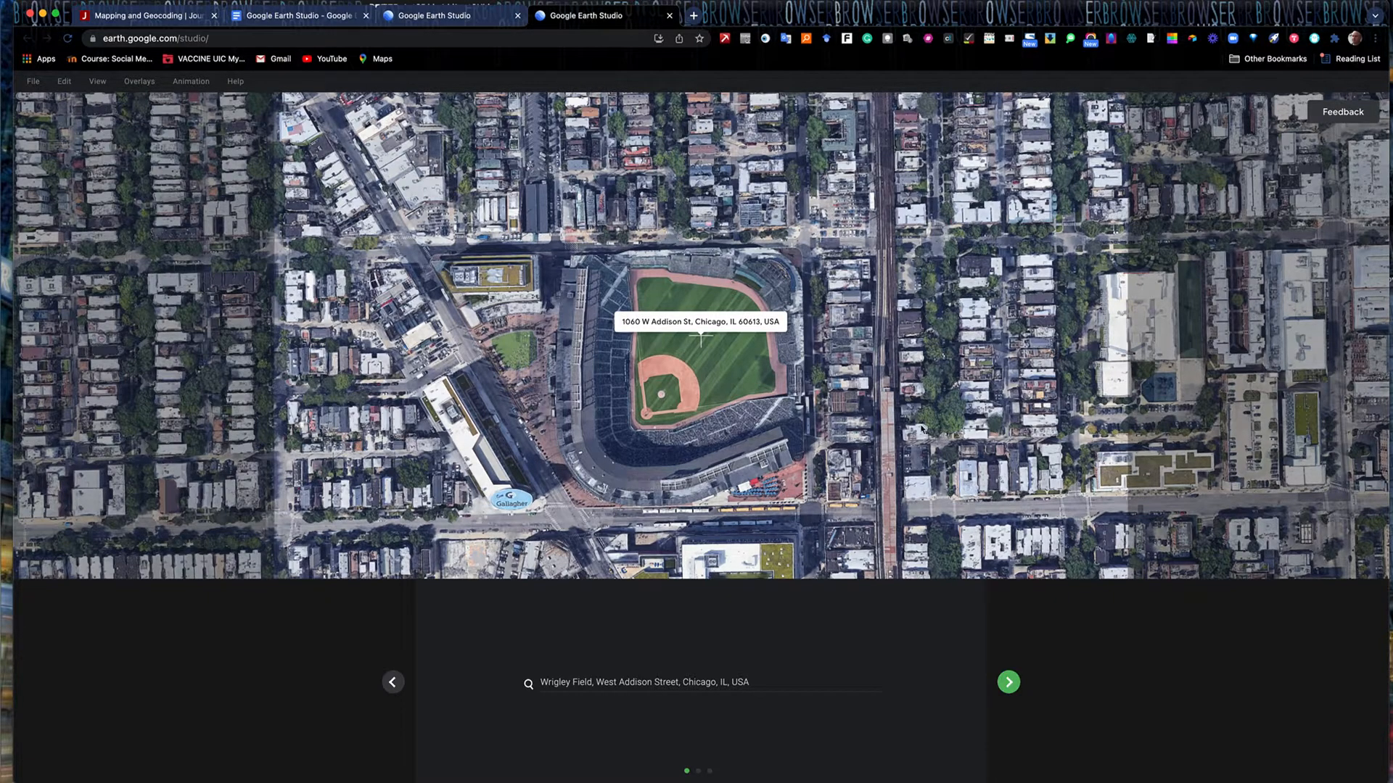
{"action": "mouse_move", "coordinate": [891, 81]}
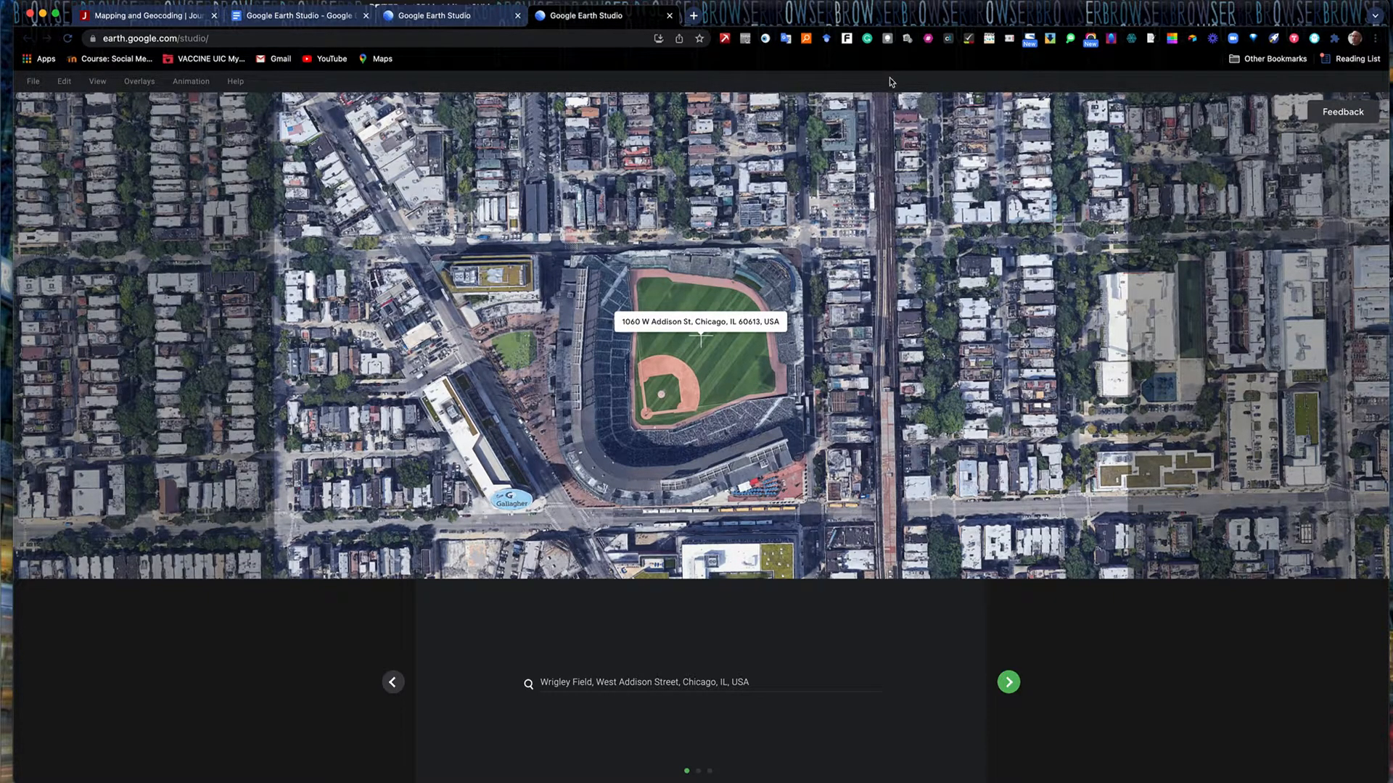
{"action": "mouse_move", "coordinate": [595, 541]}
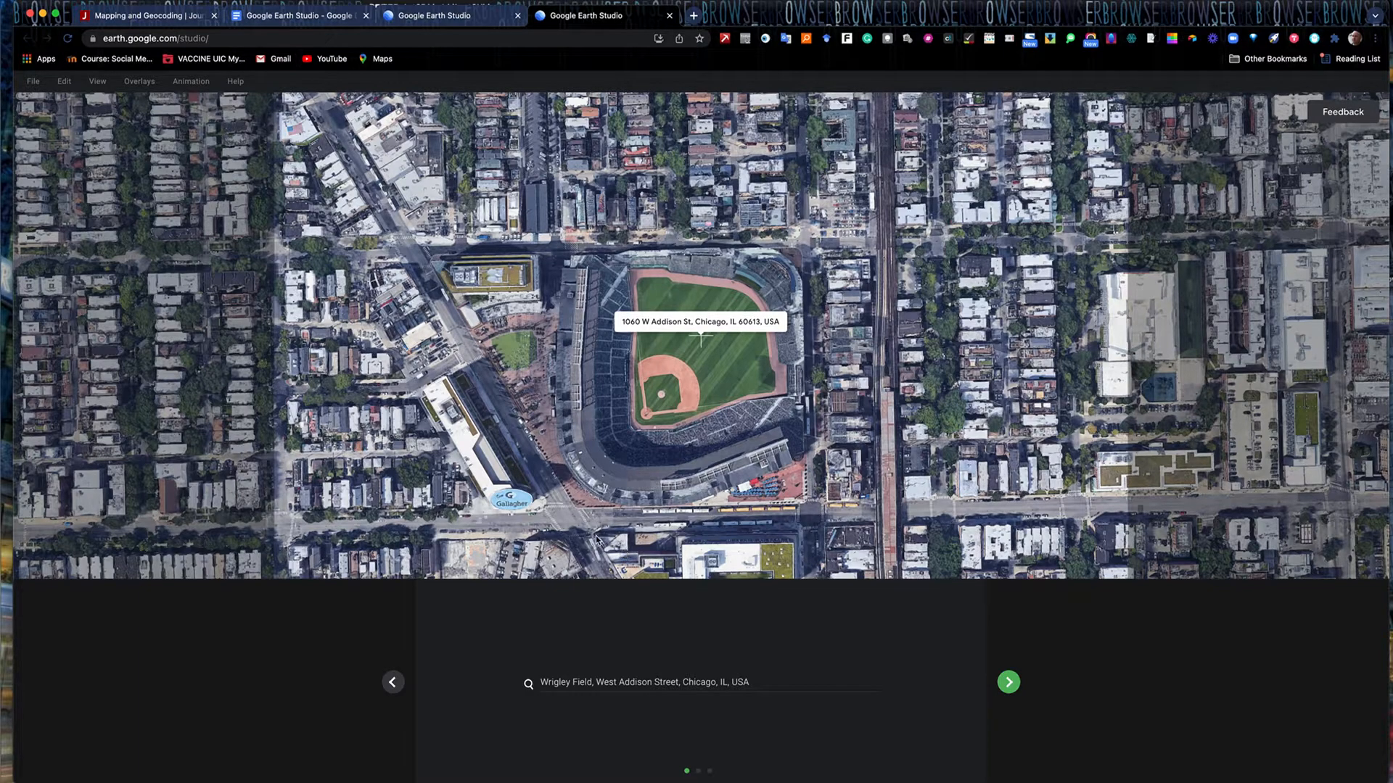
{"action": "mouse_move", "coordinate": [766, 514]}
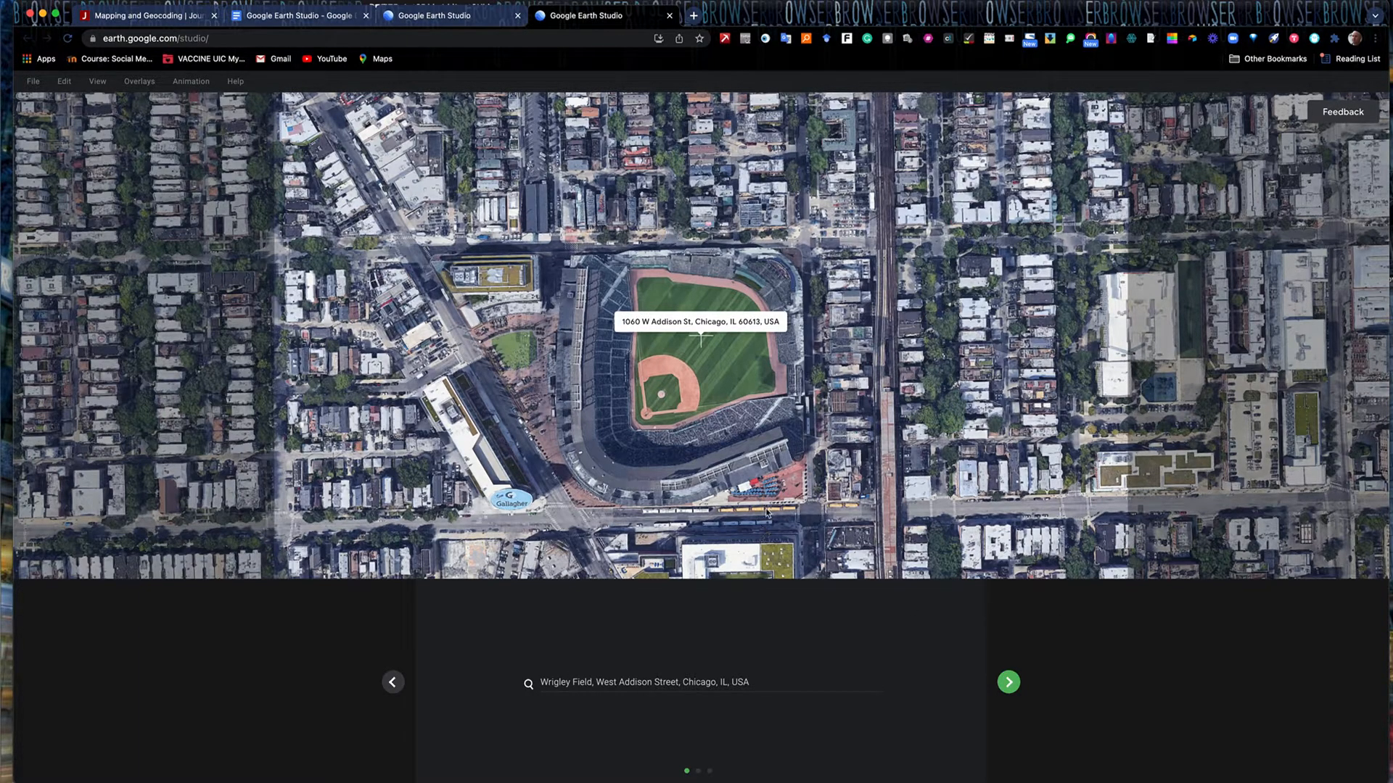
{"action": "mouse_move", "coordinate": [842, 469]}
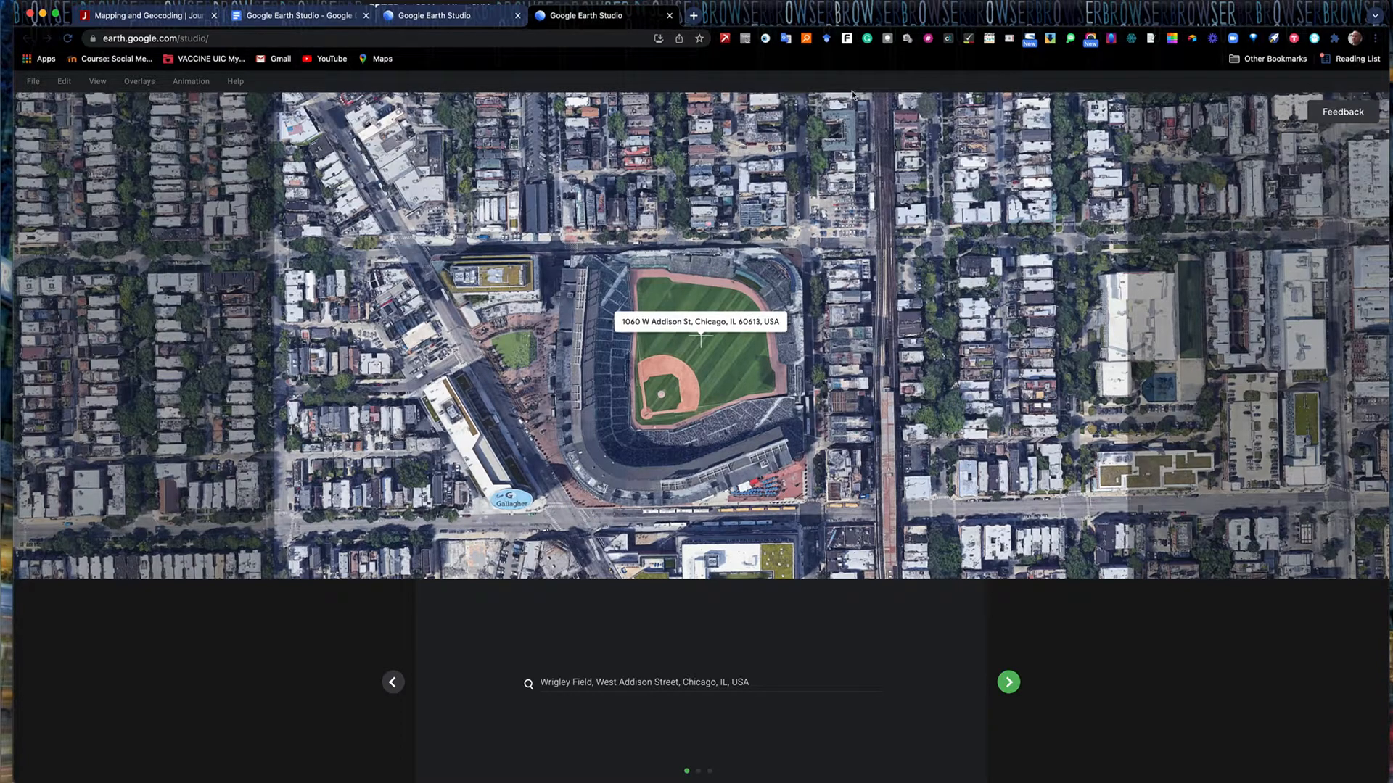
{"action": "mouse_move", "coordinate": [900, 470]}
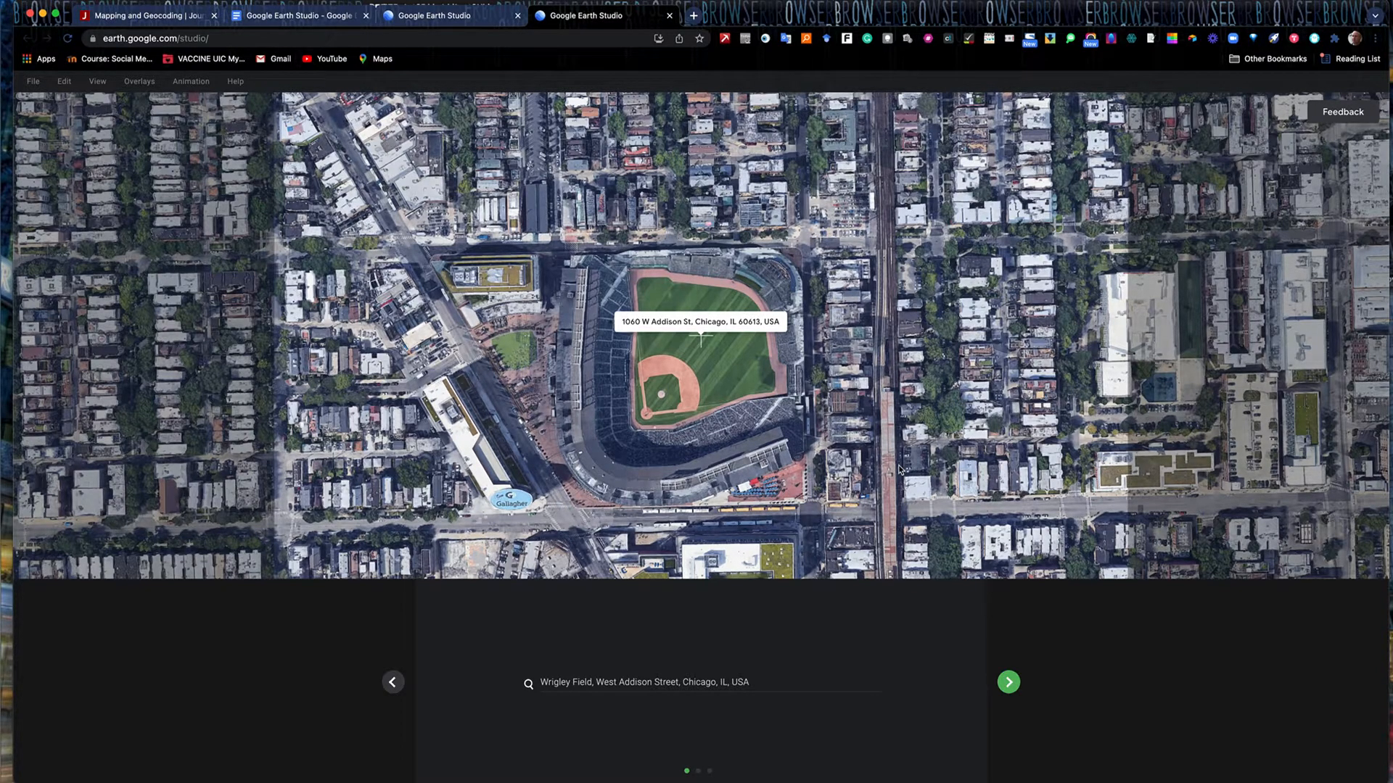
{"action": "mouse_move", "coordinate": [612, 412]}
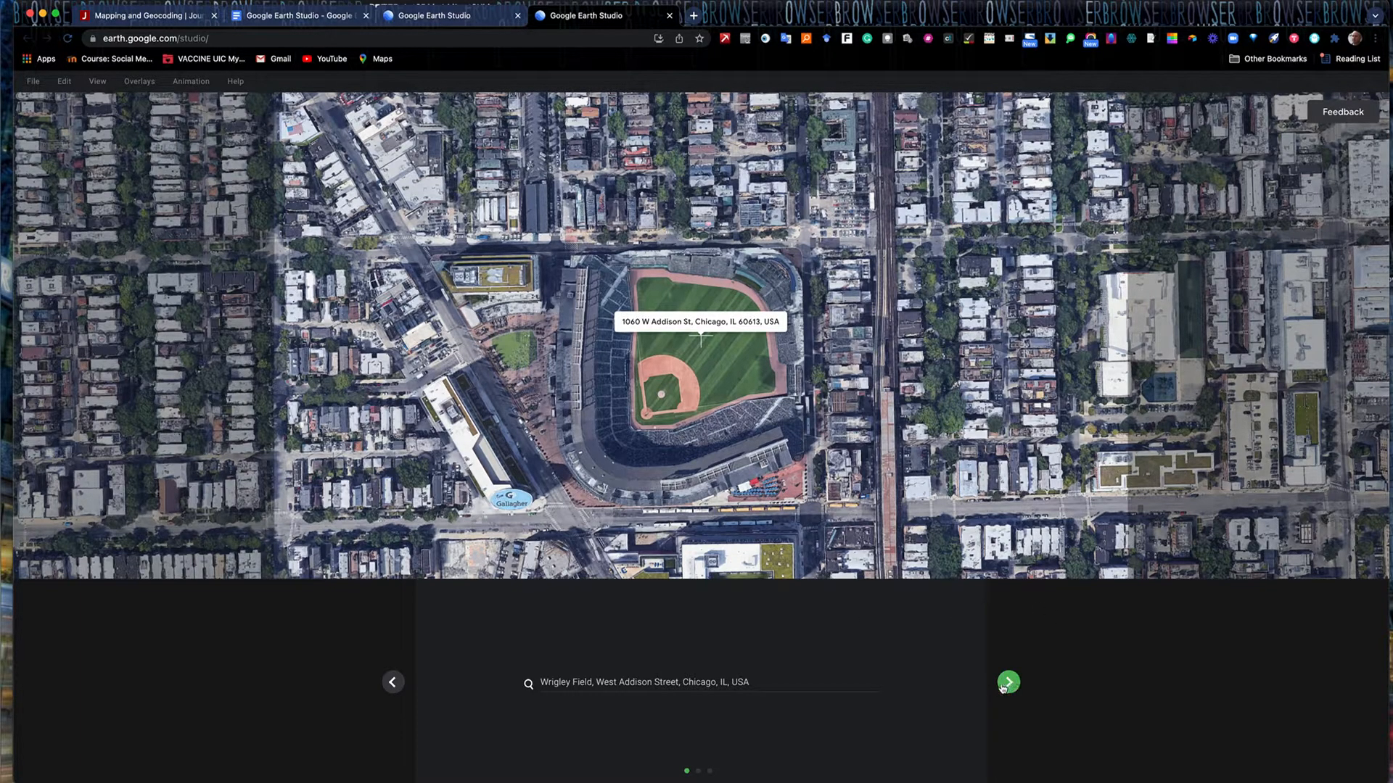
{"action": "mouse_move", "coordinate": [1001, 681]}
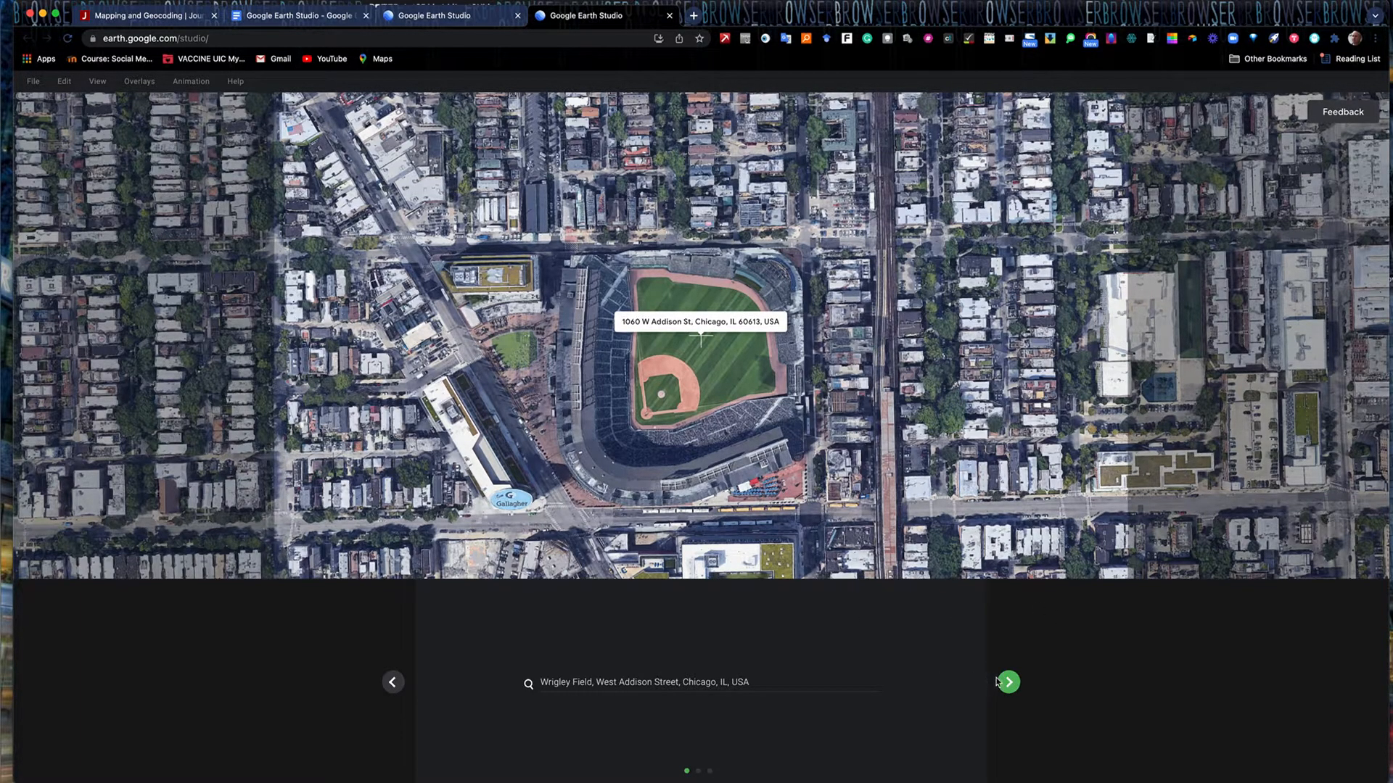
Lower the orbit camera altitude to about 310 m, keeping 624 m radius and 211 m target altitude.
{"action": "left_click", "coordinate": [1007, 682]}
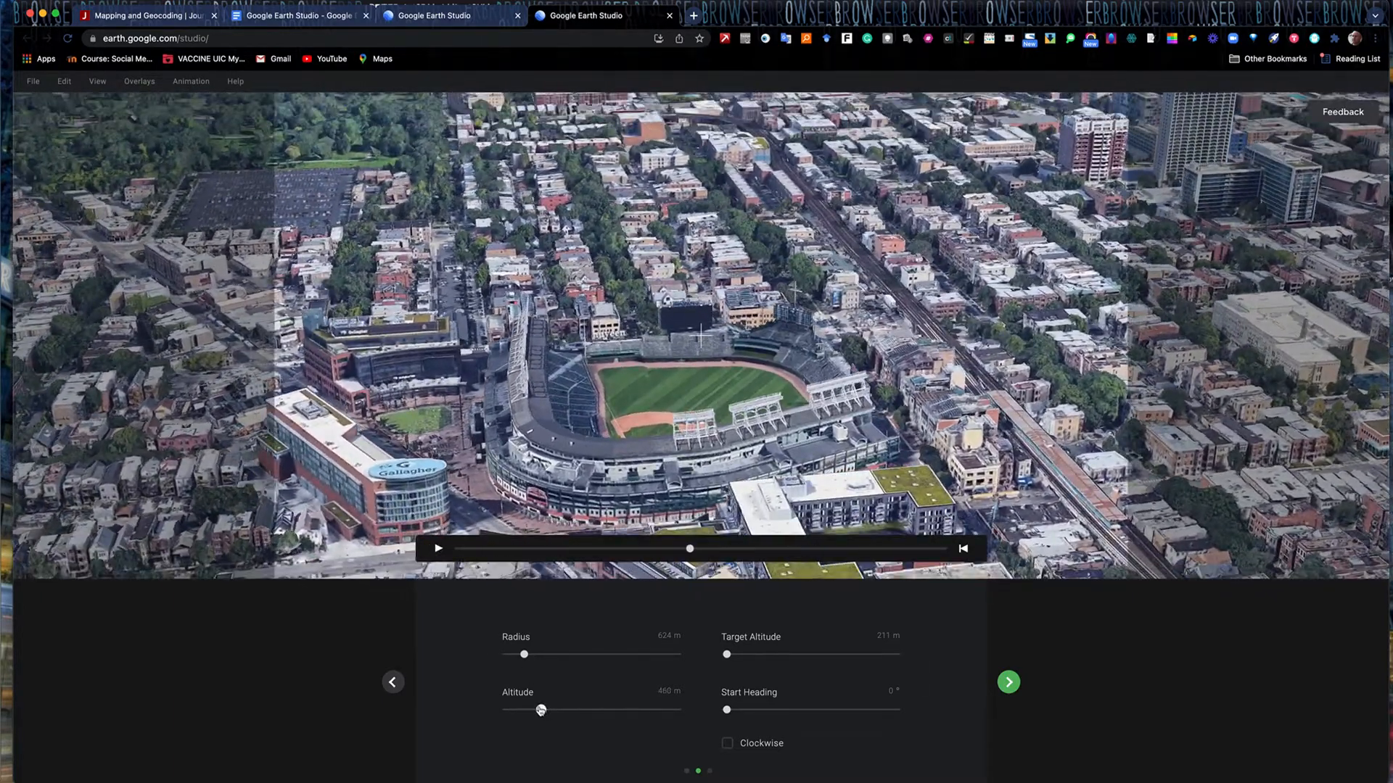
{"action": "left_click", "coordinate": [436, 548]}
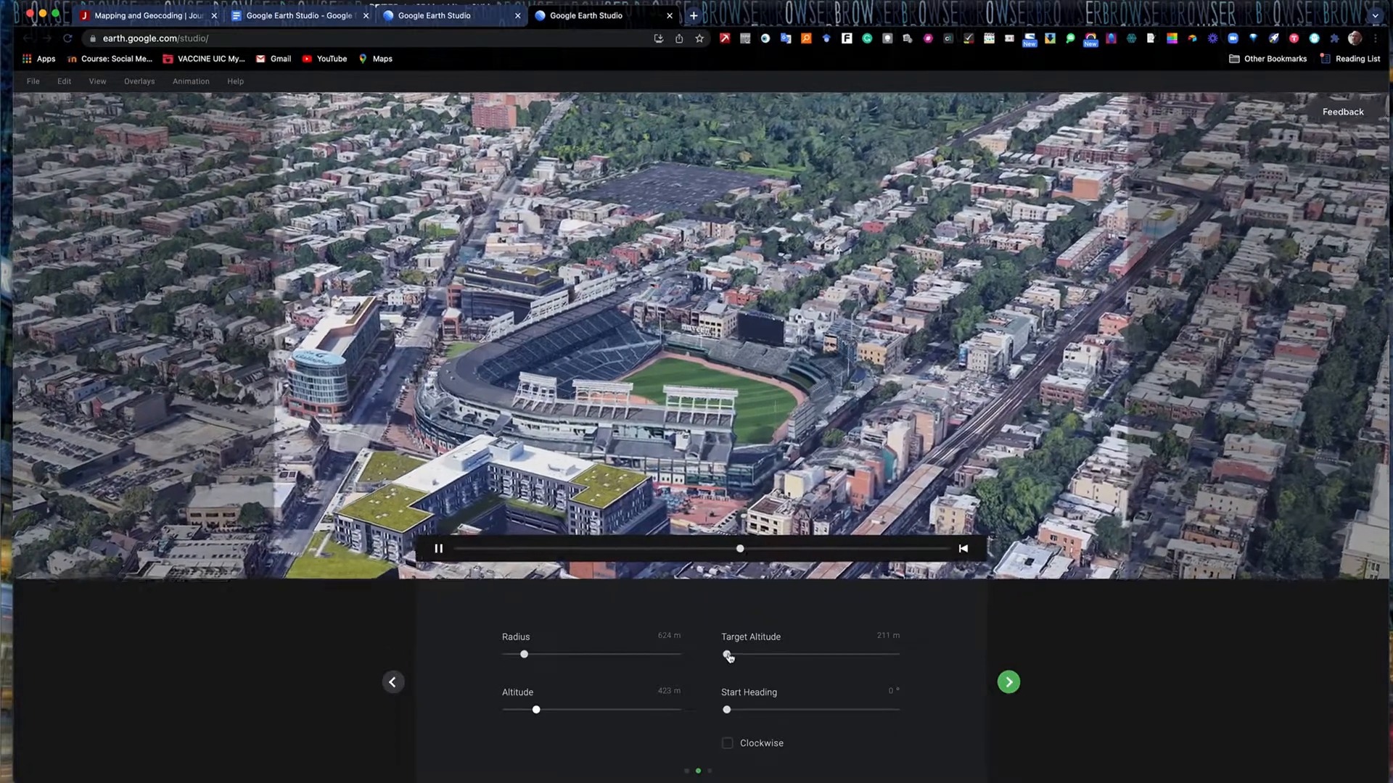
{"action": "left_click", "coordinate": [438, 549]}
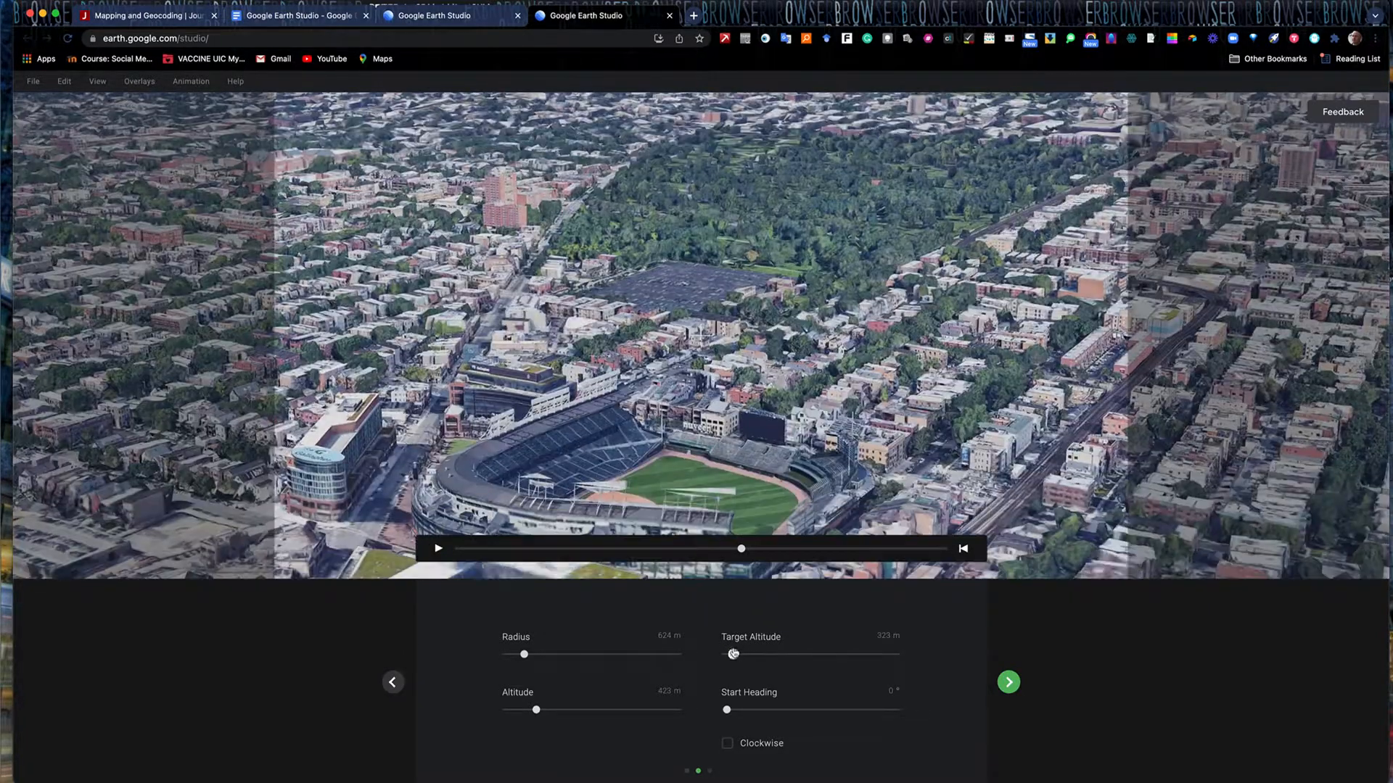
{"action": "left_click", "coordinate": [436, 548]}
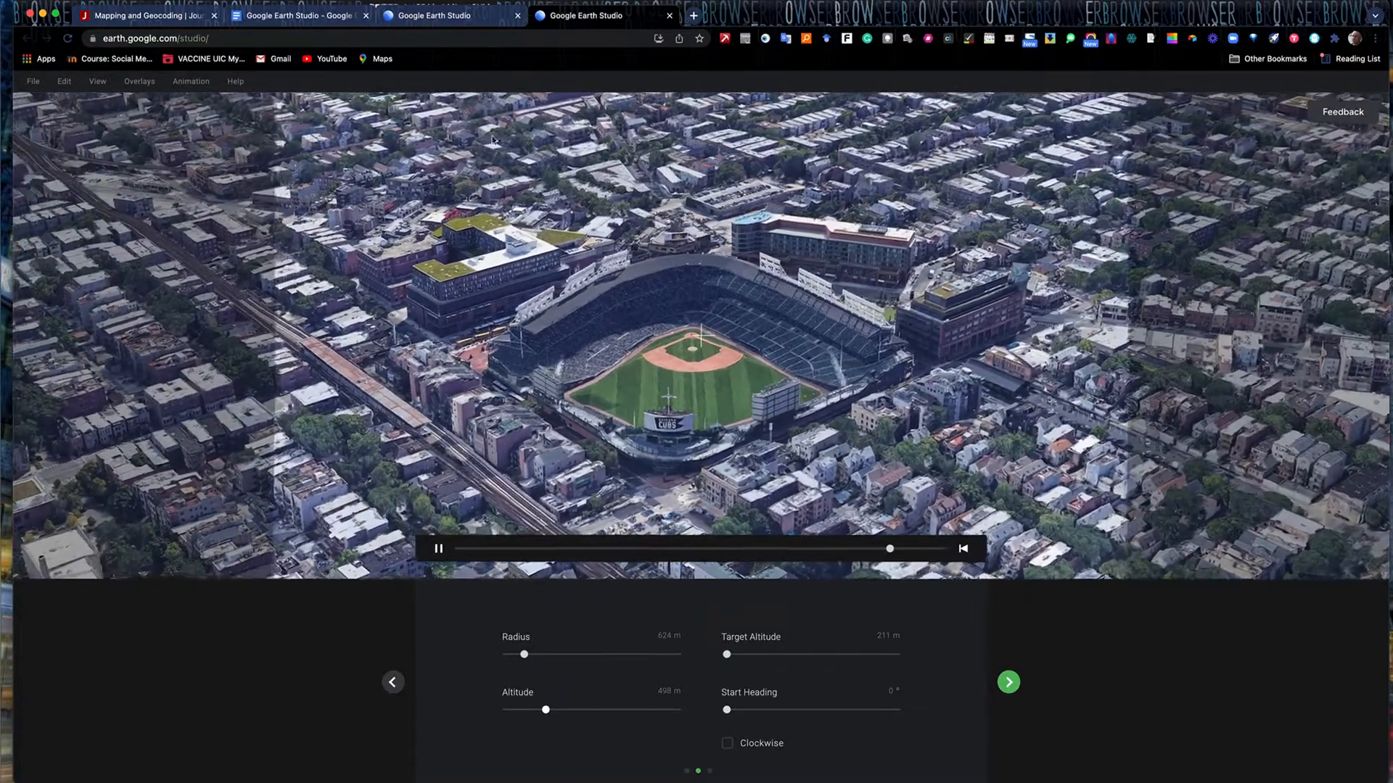
{"action": "left_click", "coordinate": [438, 548]}
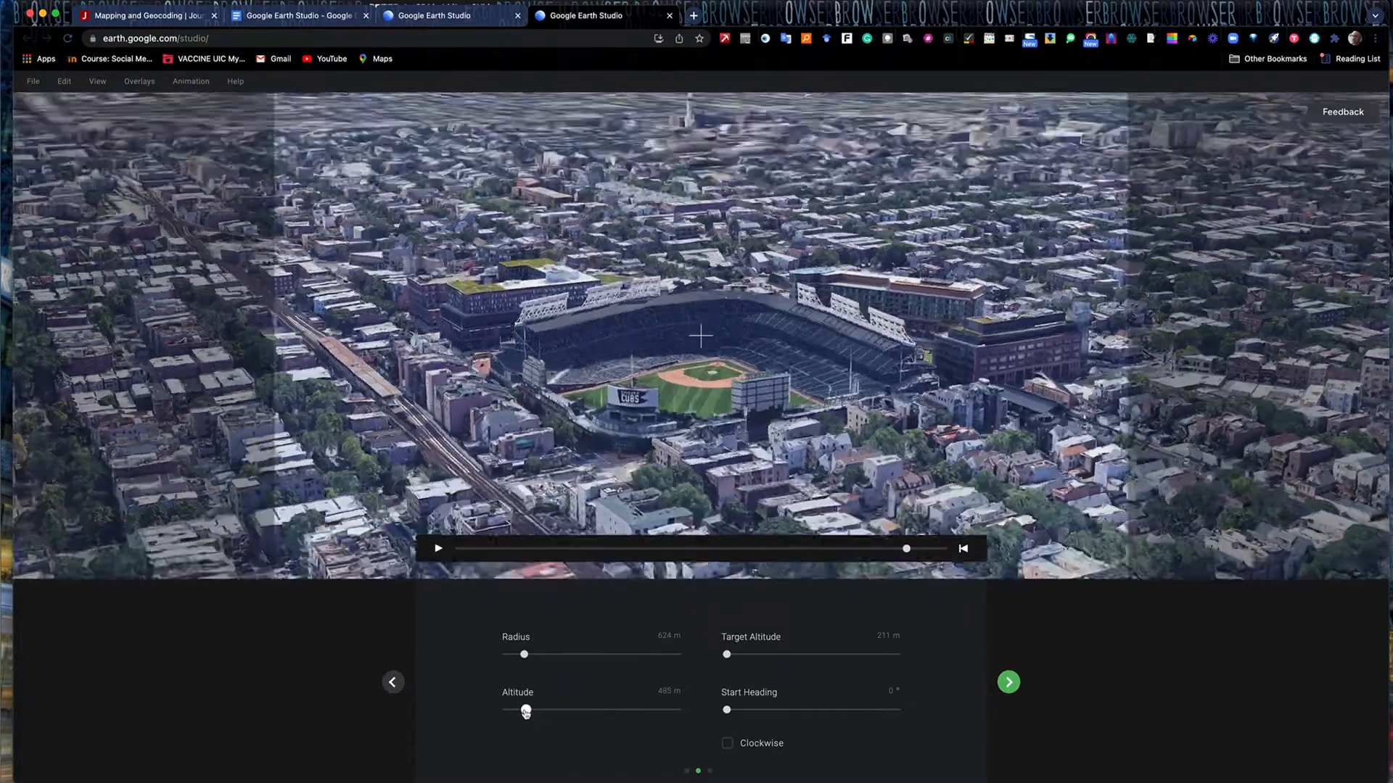
{"action": "left_click", "coordinate": [437, 548]}
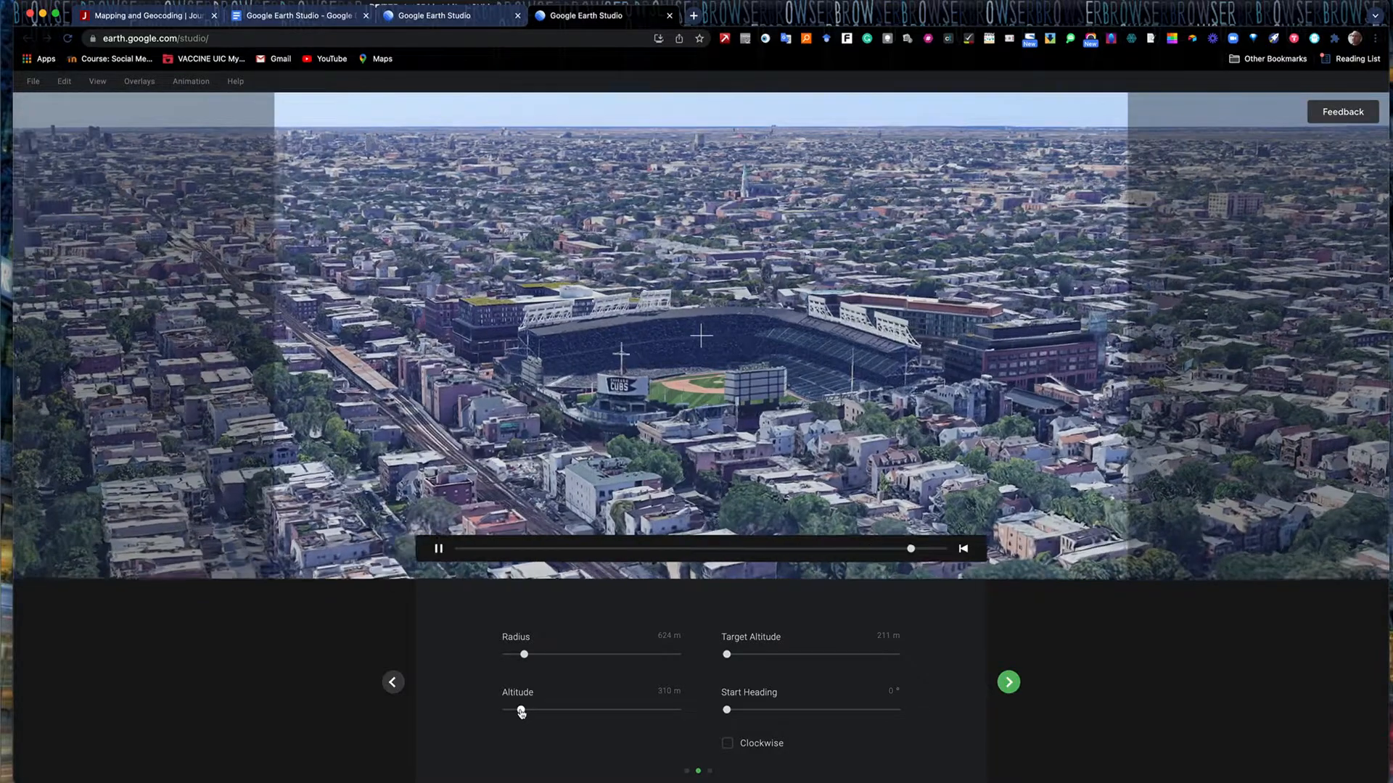
{"action": "left_click", "coordinate": [438, 548]}
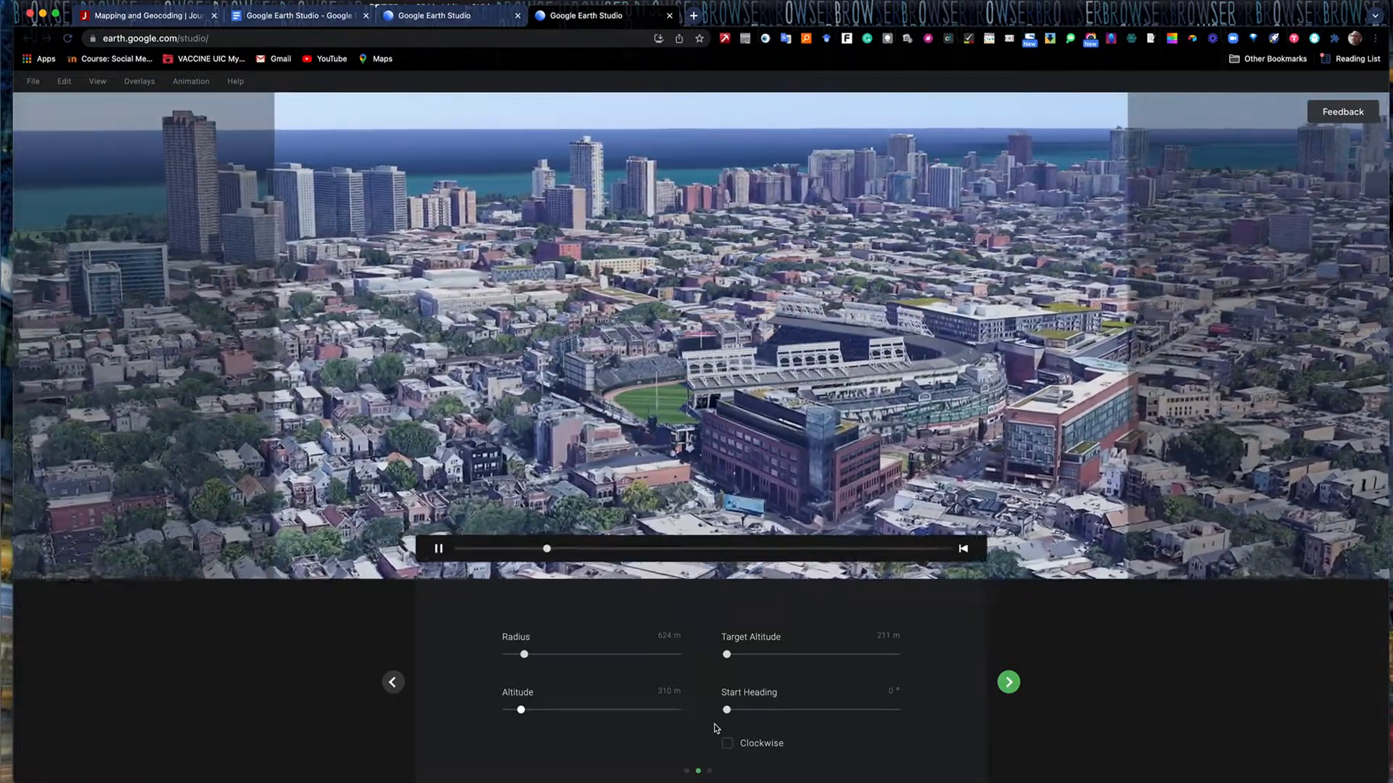
Make the orbit turn clockwise and preview it around Wrigley Field.
{"action": "left_click", "coordinate": [727, 742]}
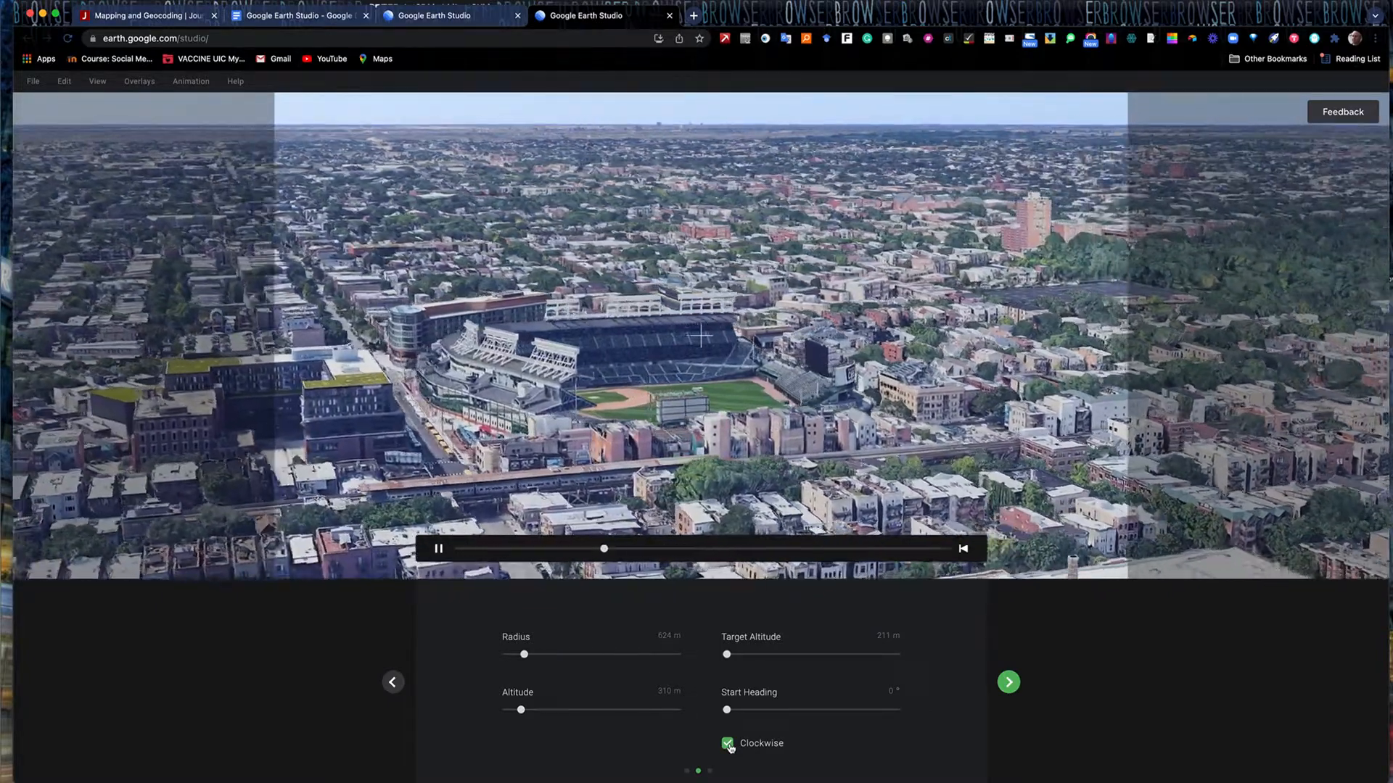
{"action": "left_click", "coordinate": [727, 743]}
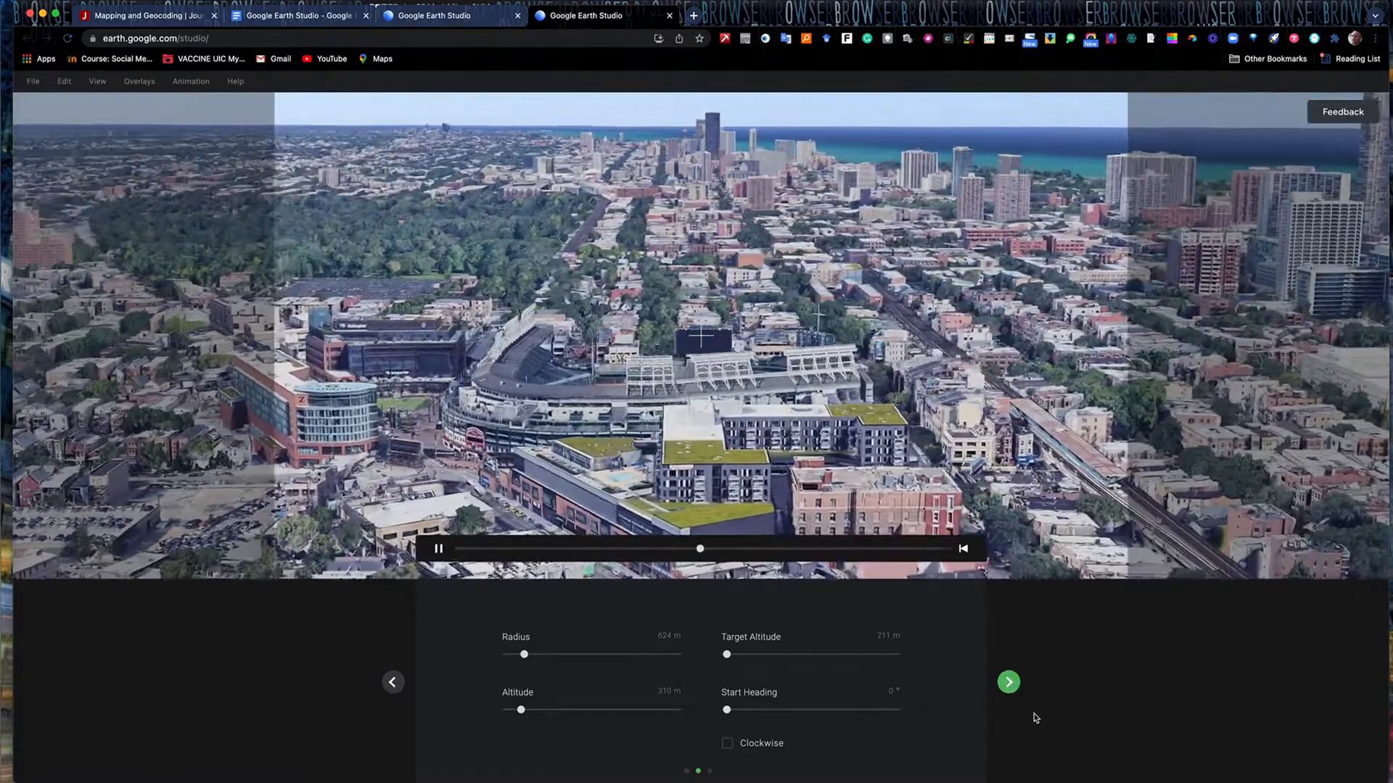
Set the orbit duration to 80 seconds in the wizard's duration step.
{"action": "left_click", "coordinate": [1008, 682]}
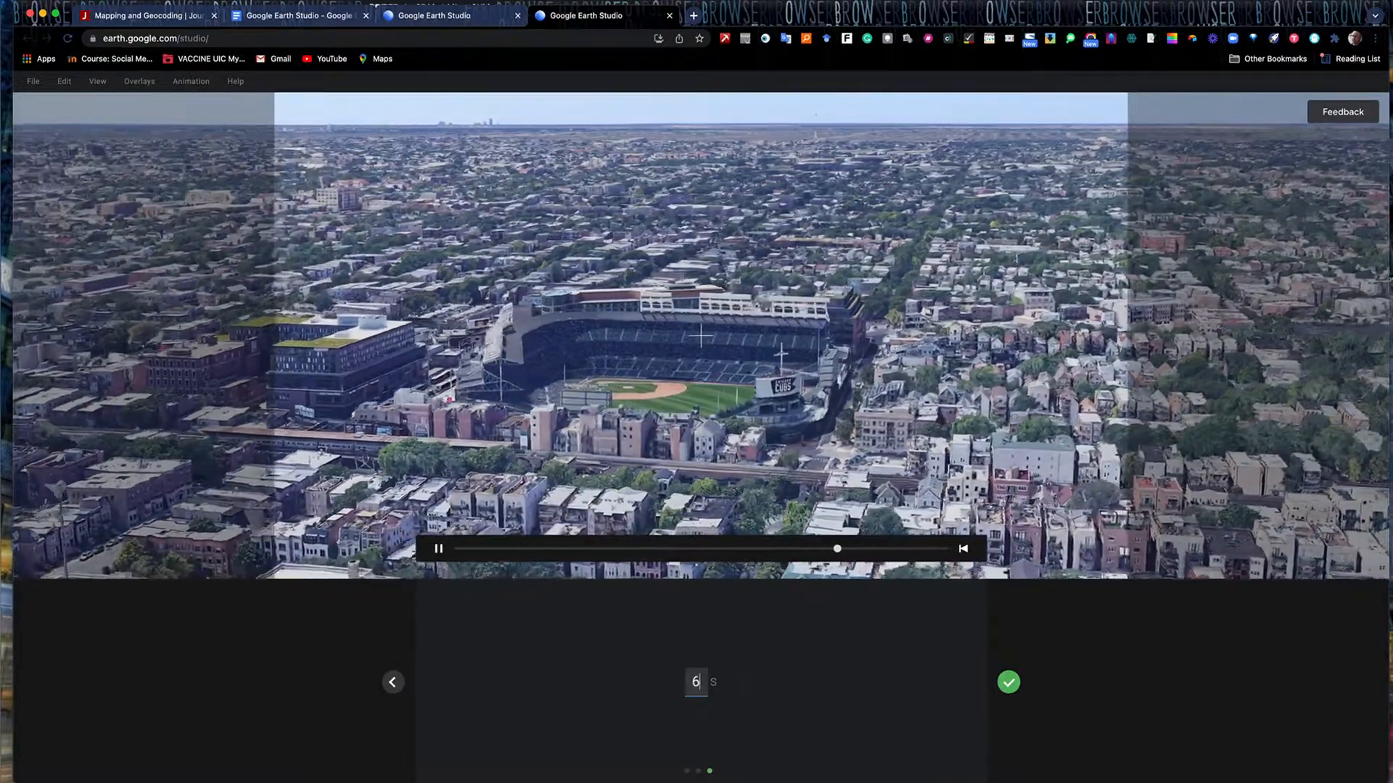
{"action": "type", "text": "5"}
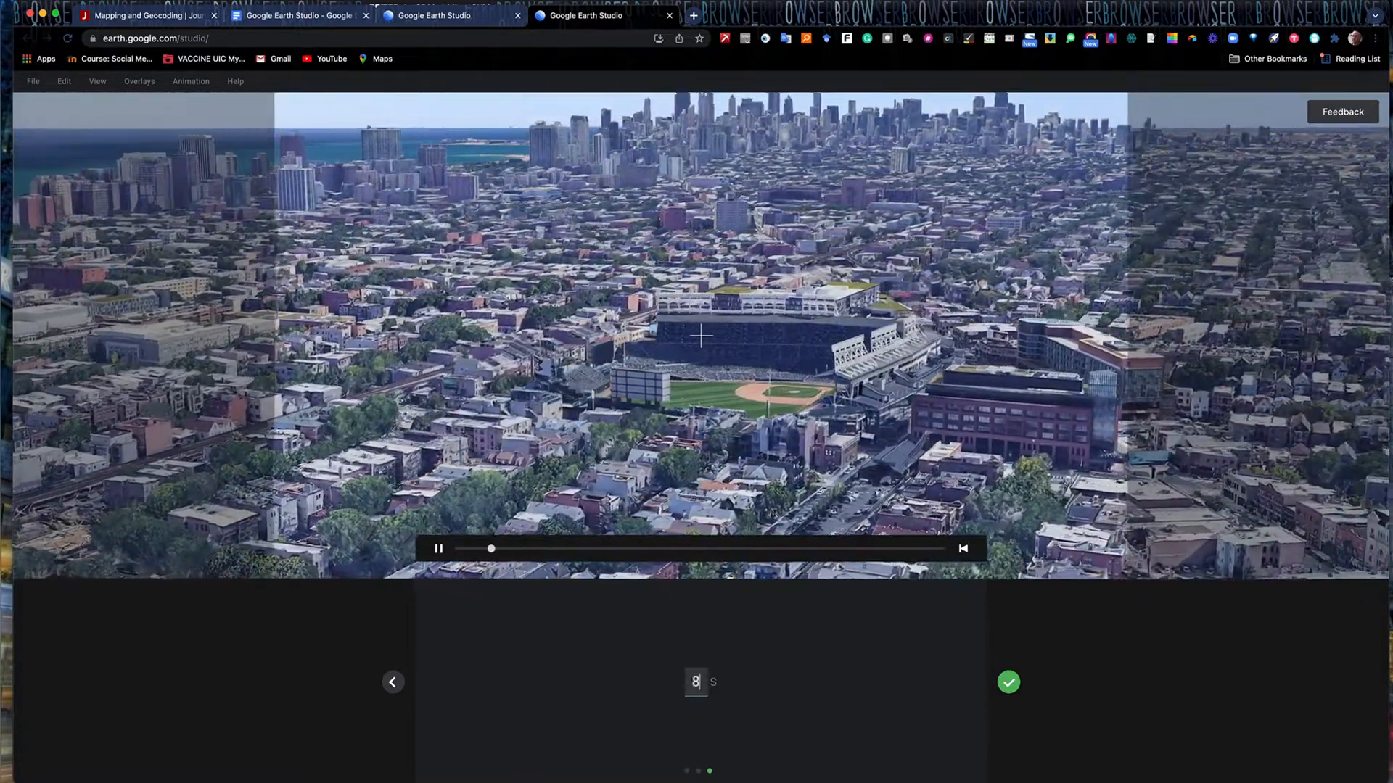
{"action": "type", "text": "0"}
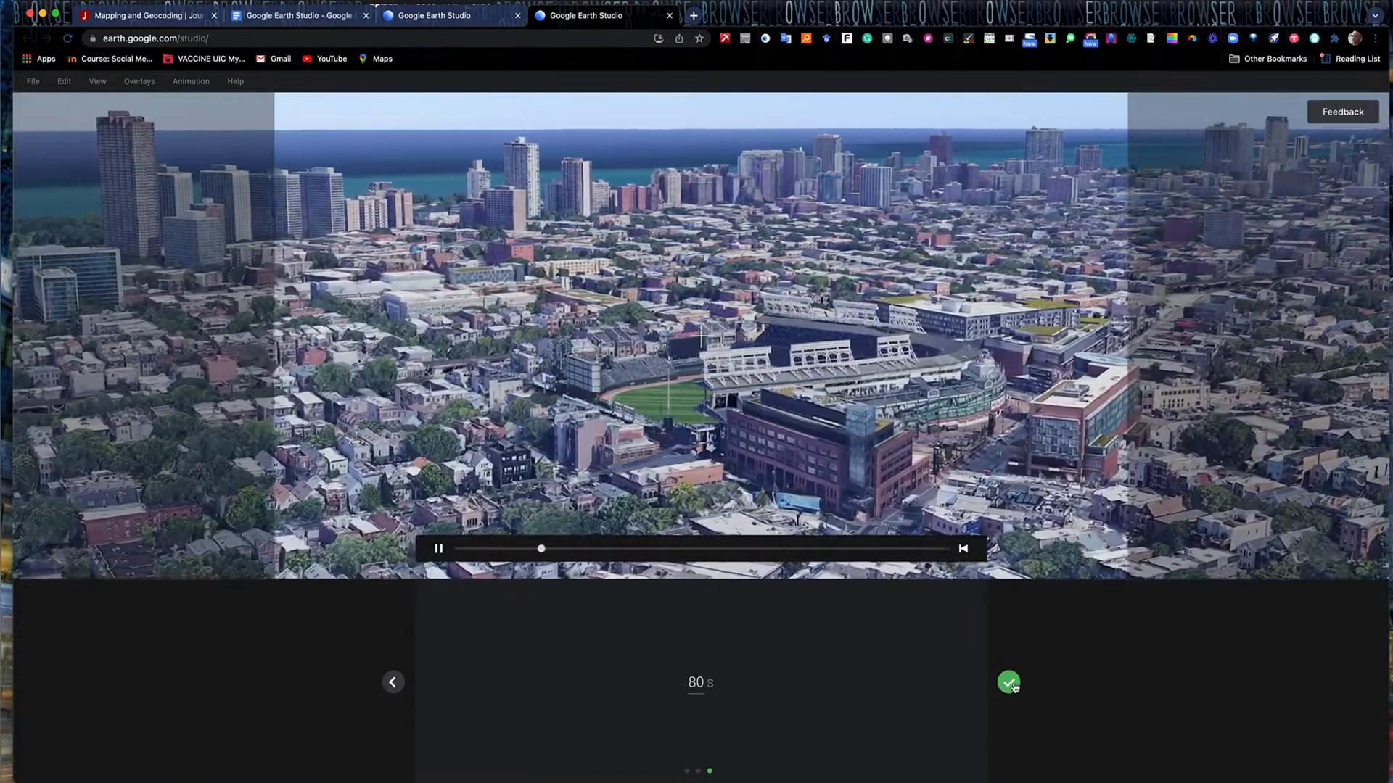
Finish the wizard to create the keyframed orbit, preview playback, pause partway, and snapshot the frame.
{"action": "left_click", "coordinate": [1008, 684]}
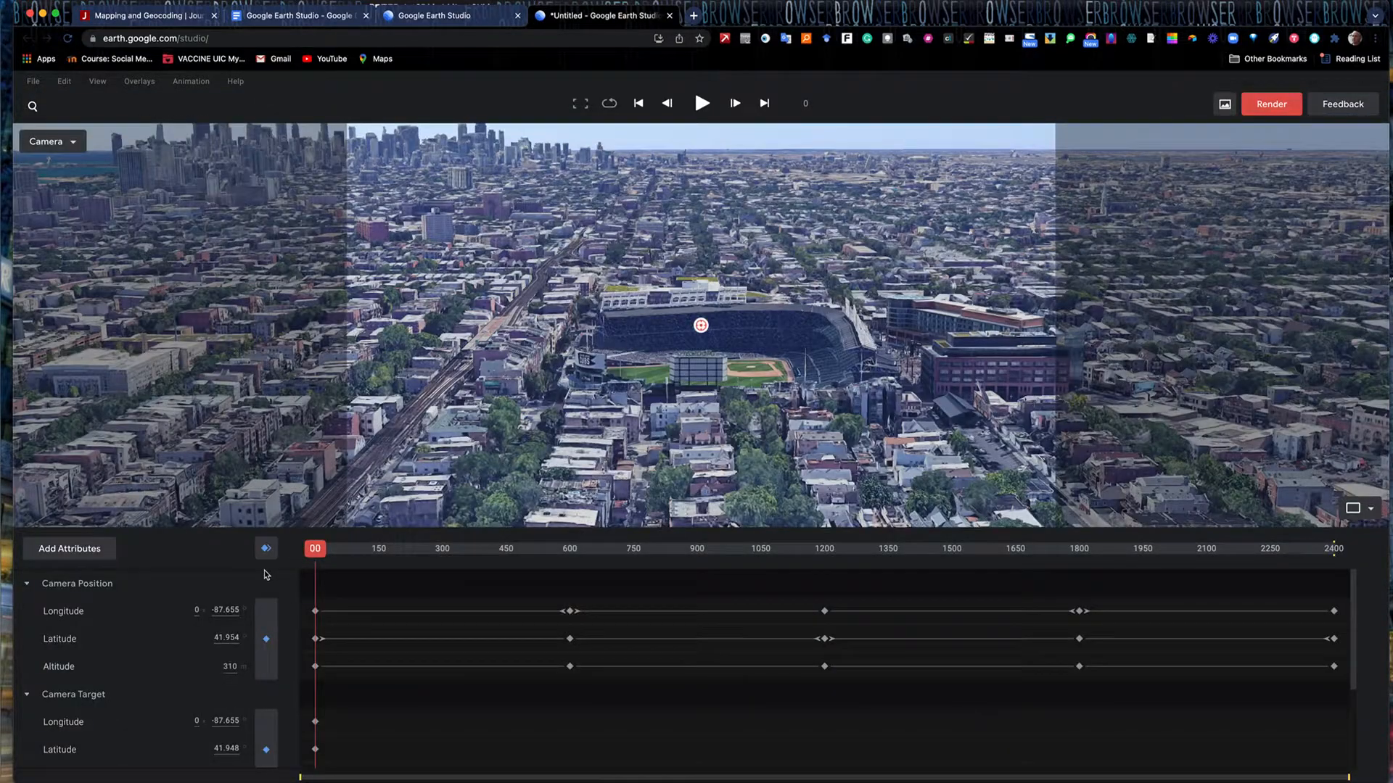
{"action": "mouse_move", "coordinate": [473, 634]}
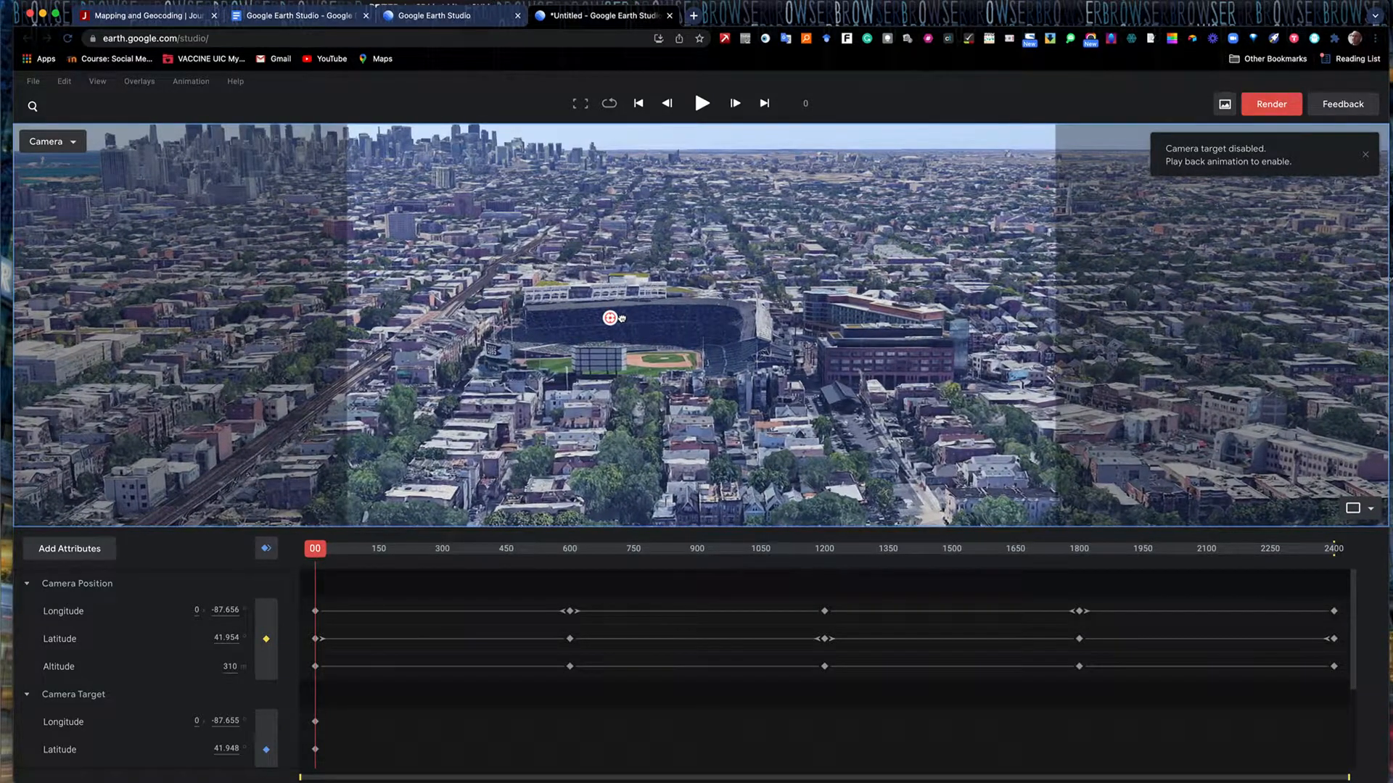
{"action": "mouse_move", "coordinate": [708, 325]}
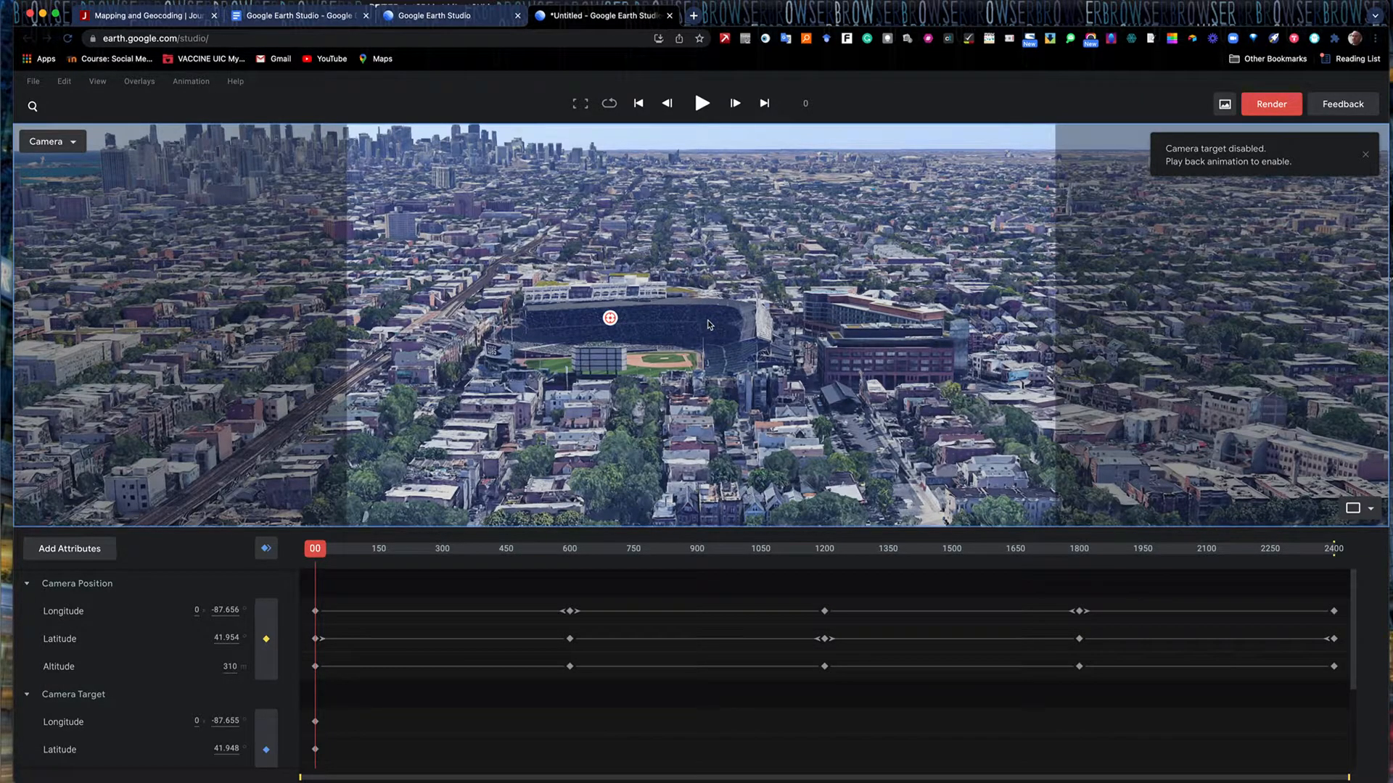
{"action": "mouse_move", "coordinate": [837, 335]}
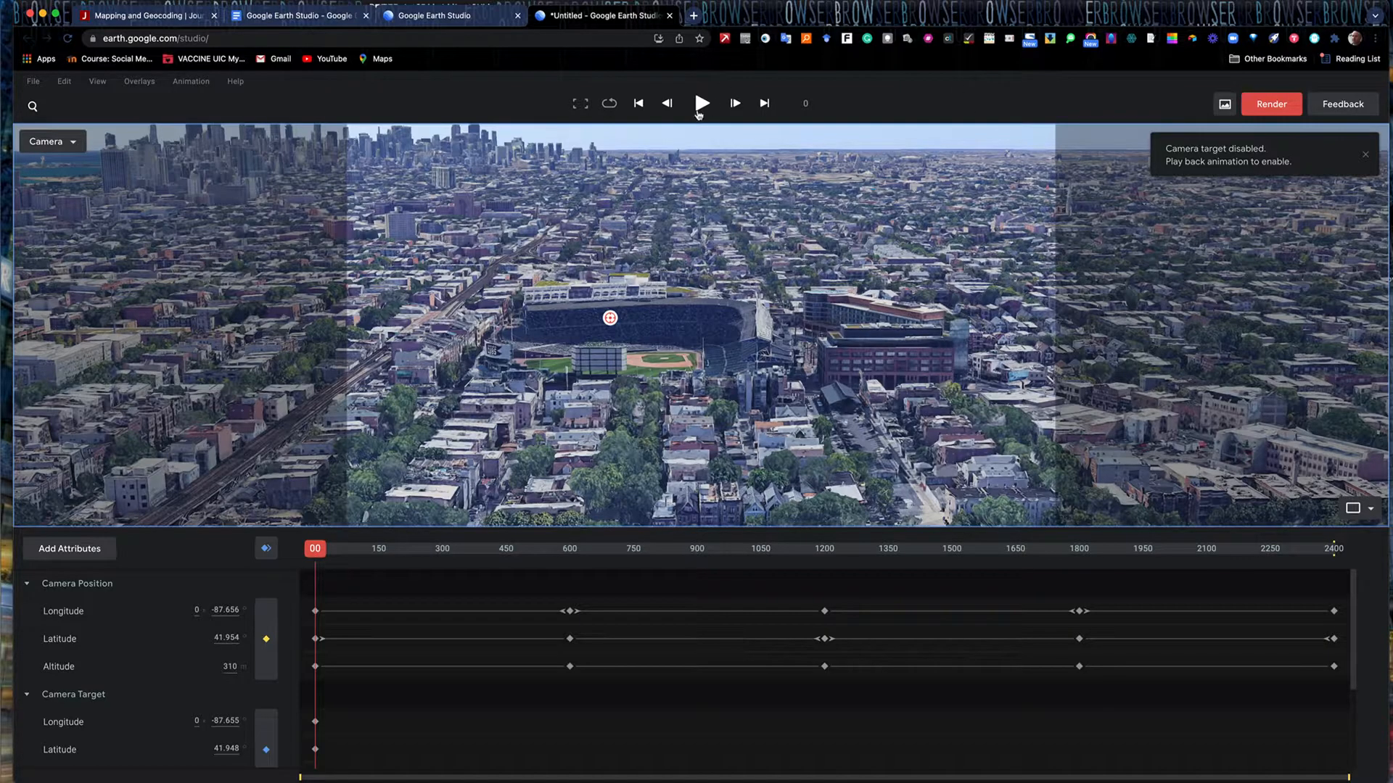
{"action": "left_click", "coordinate": [701, 103]}
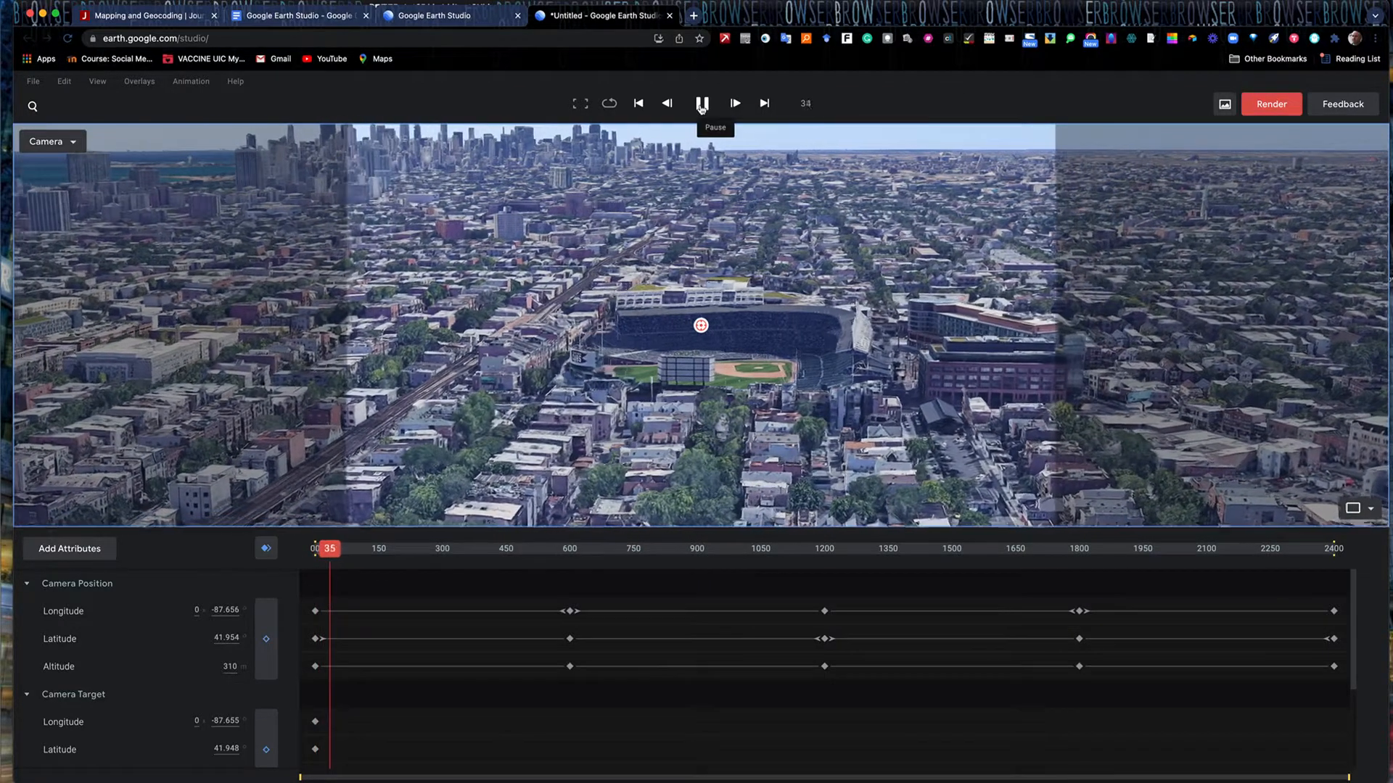
{"action": "left_click", "coordinate": [736, 104]}
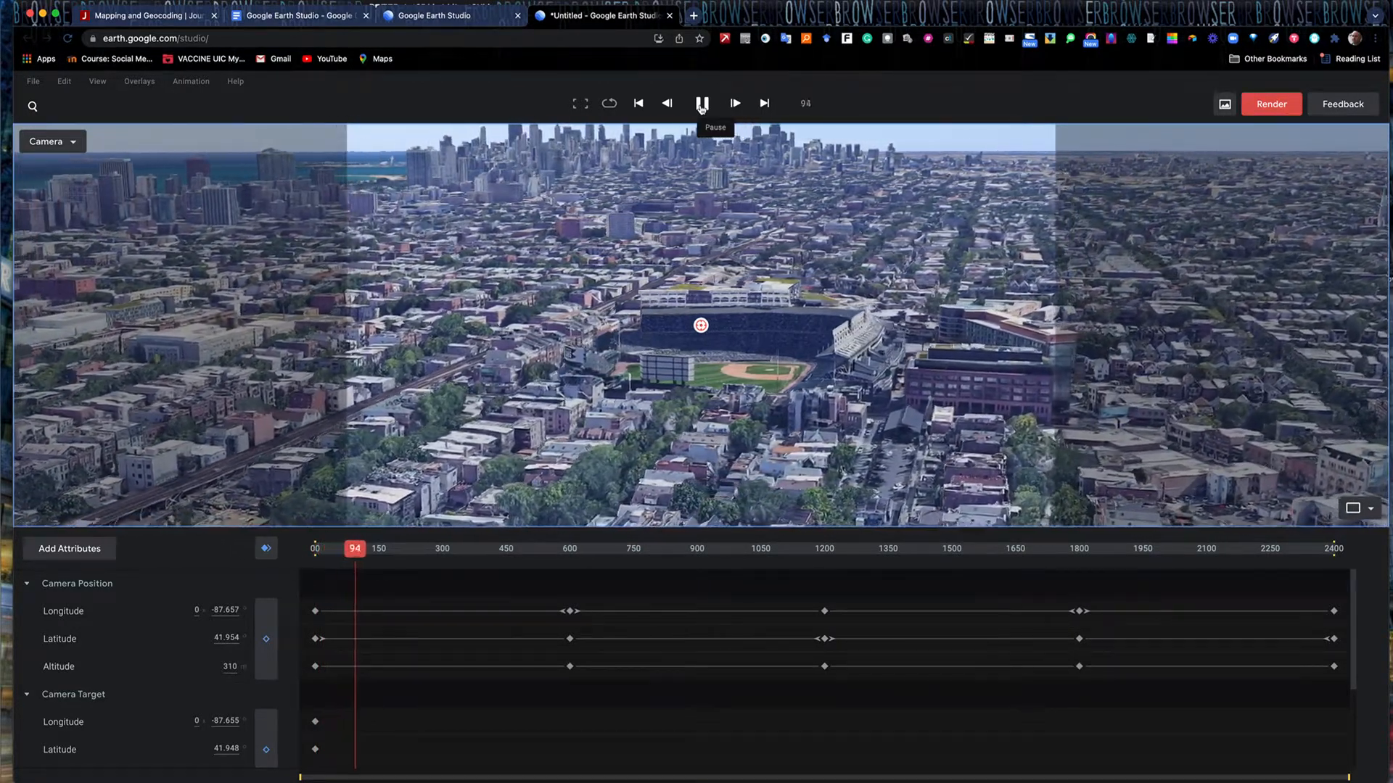
{"action": "left_click", "coordinate": [701, 104]}
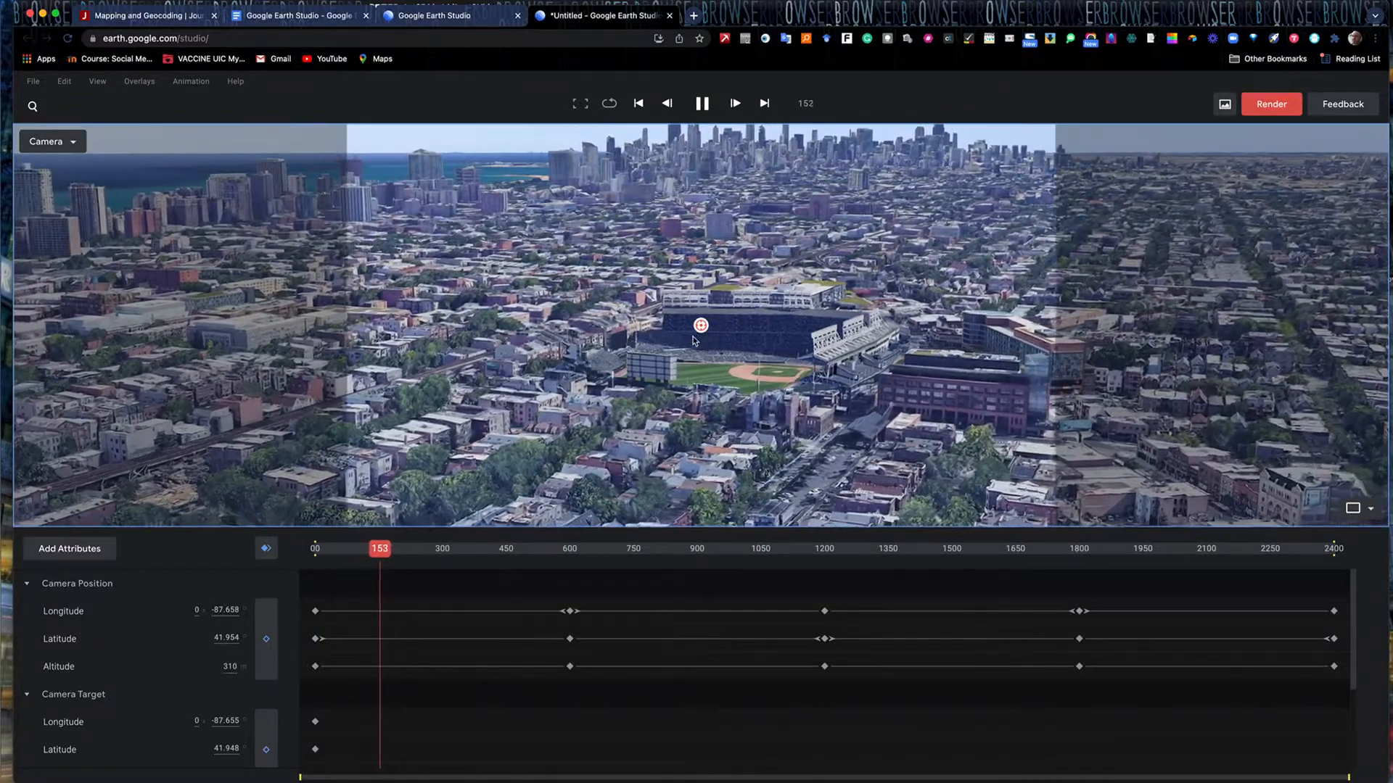
{"action": "left_click", "coordinate": [701, 103]}
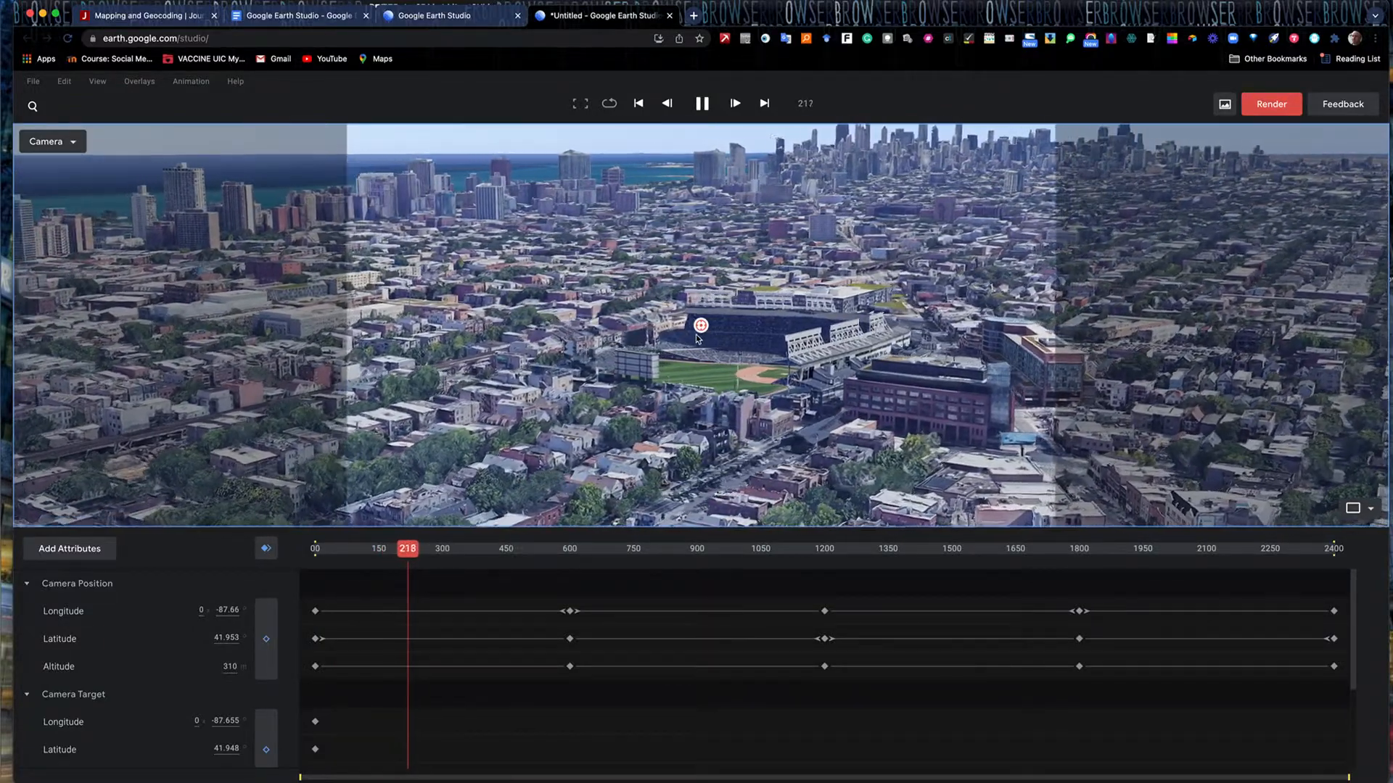
{"action": "left_click", "coordinate": [700, 103]}
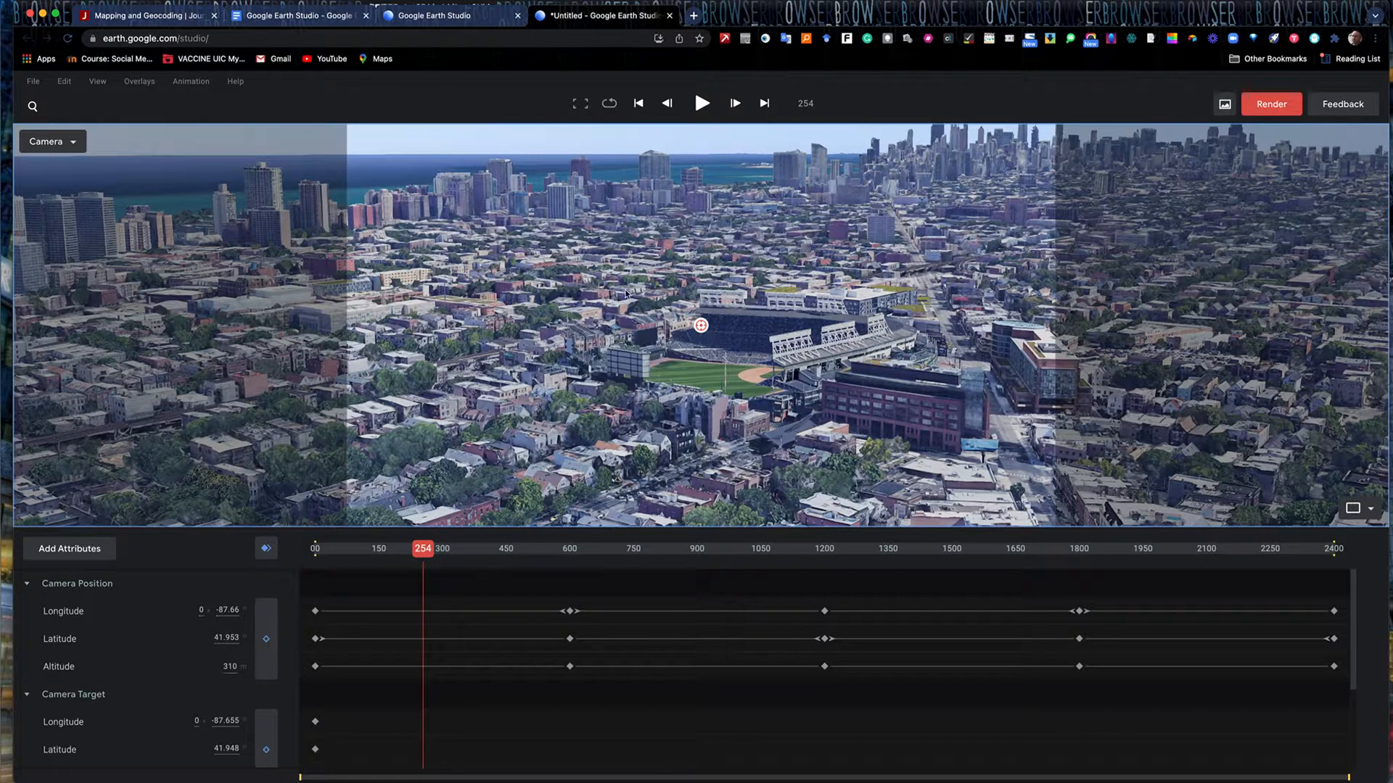
{"action": "mouse_move", "coordinate": [1223, 104]}
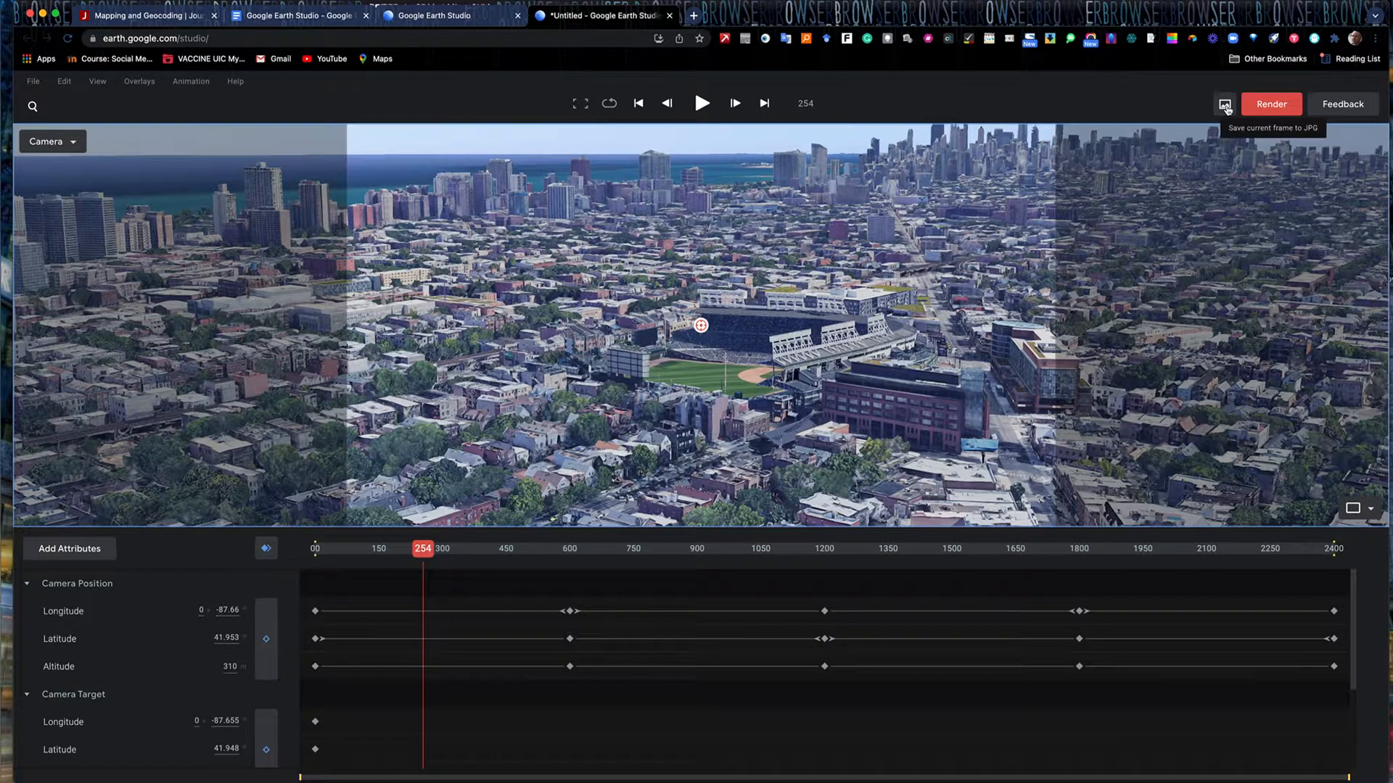
{"action": "left_click", "coordinate": [1225, 105]}
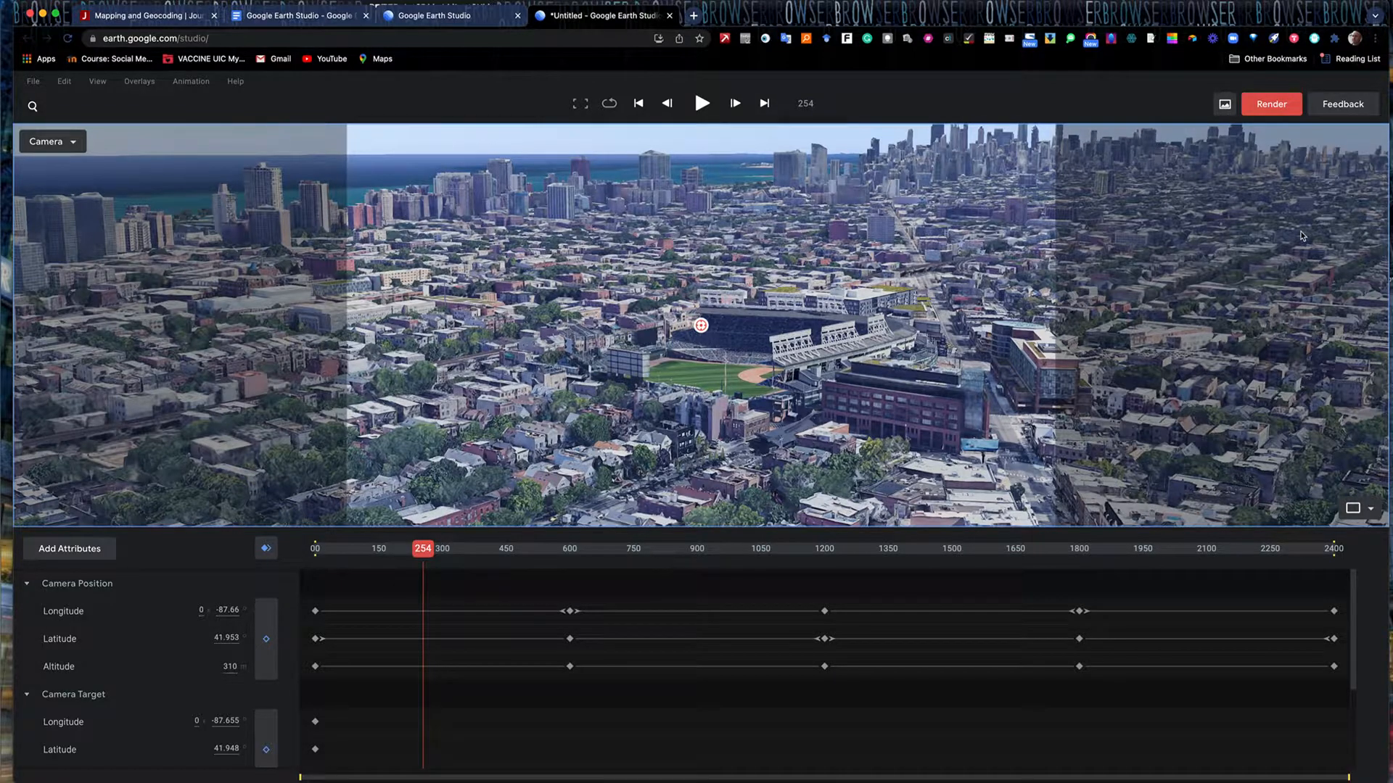
{"action": "mouse_move", "coordinate": [1277, 137]}
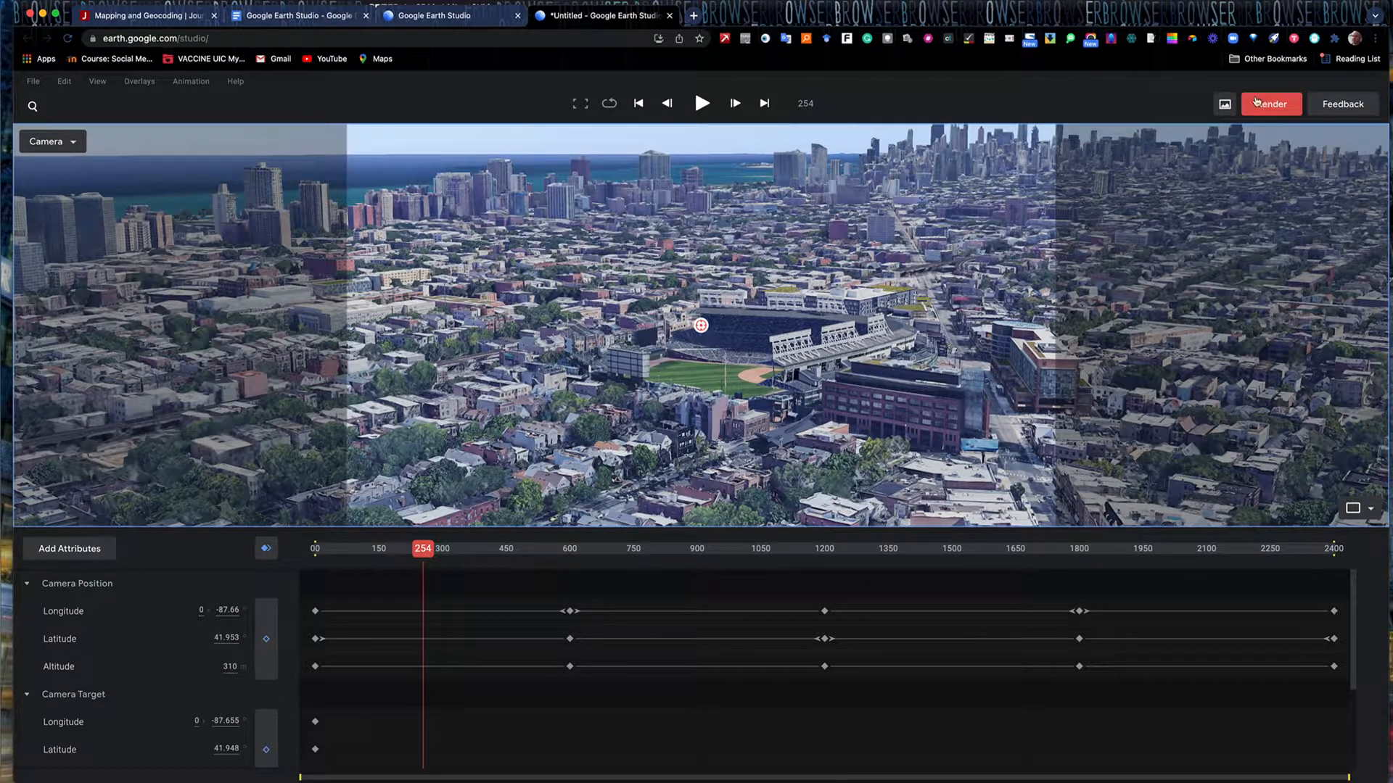
{"action": "mouse_move", "coordinate": [1297, 121]}
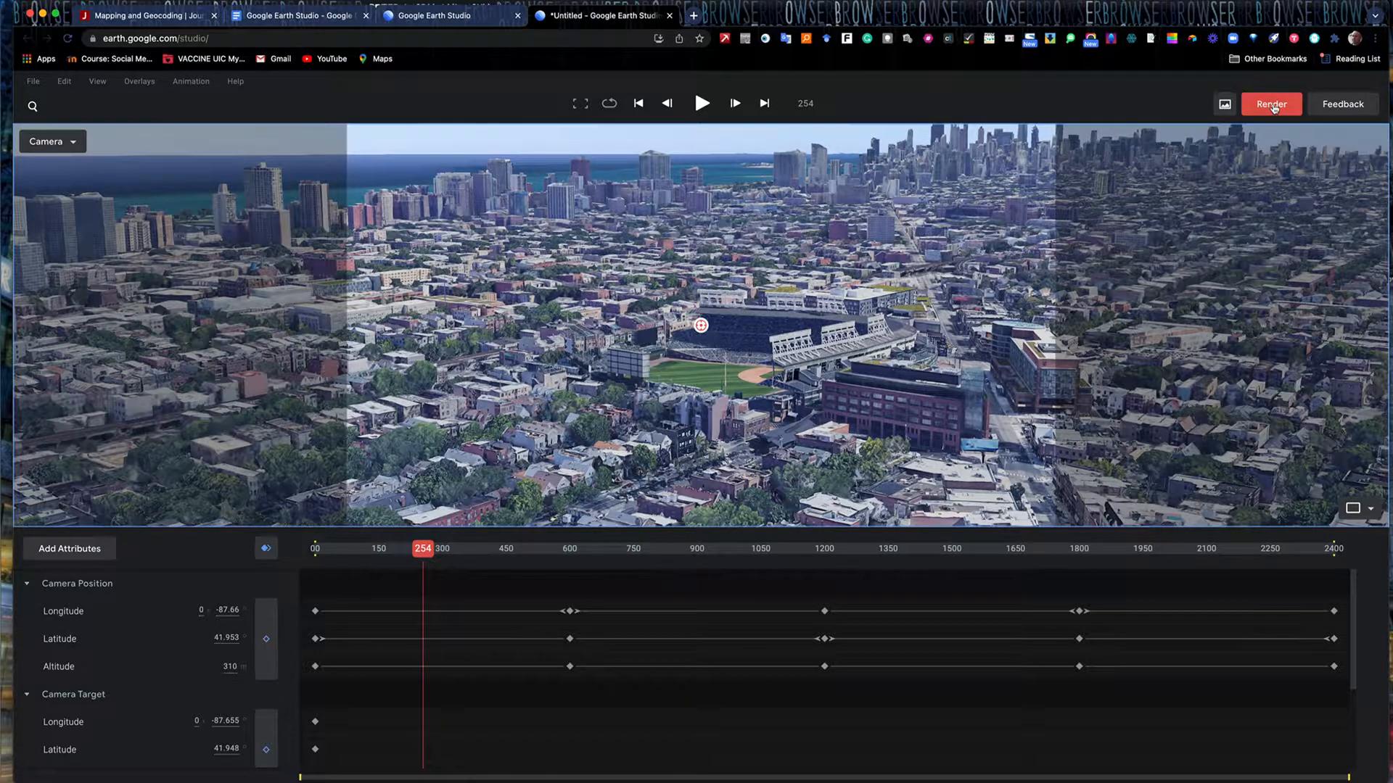
Name the render WRIGLEY FIELD ORBIT as a 1920×1080 Video (.mp4) of frames 0–2400.
{"action": "left_click", "coordinate": [1271, 104]}
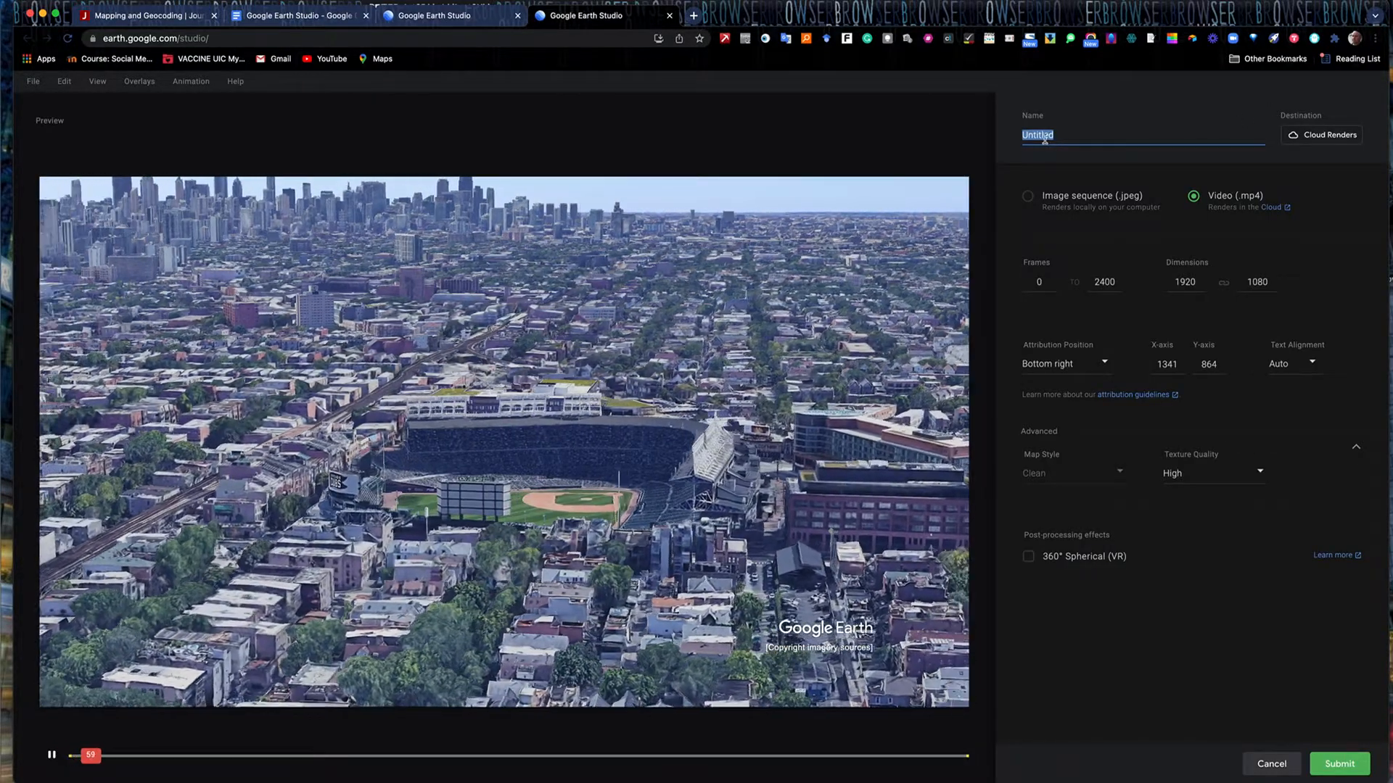
{"action": "type", "text": "WIR"}
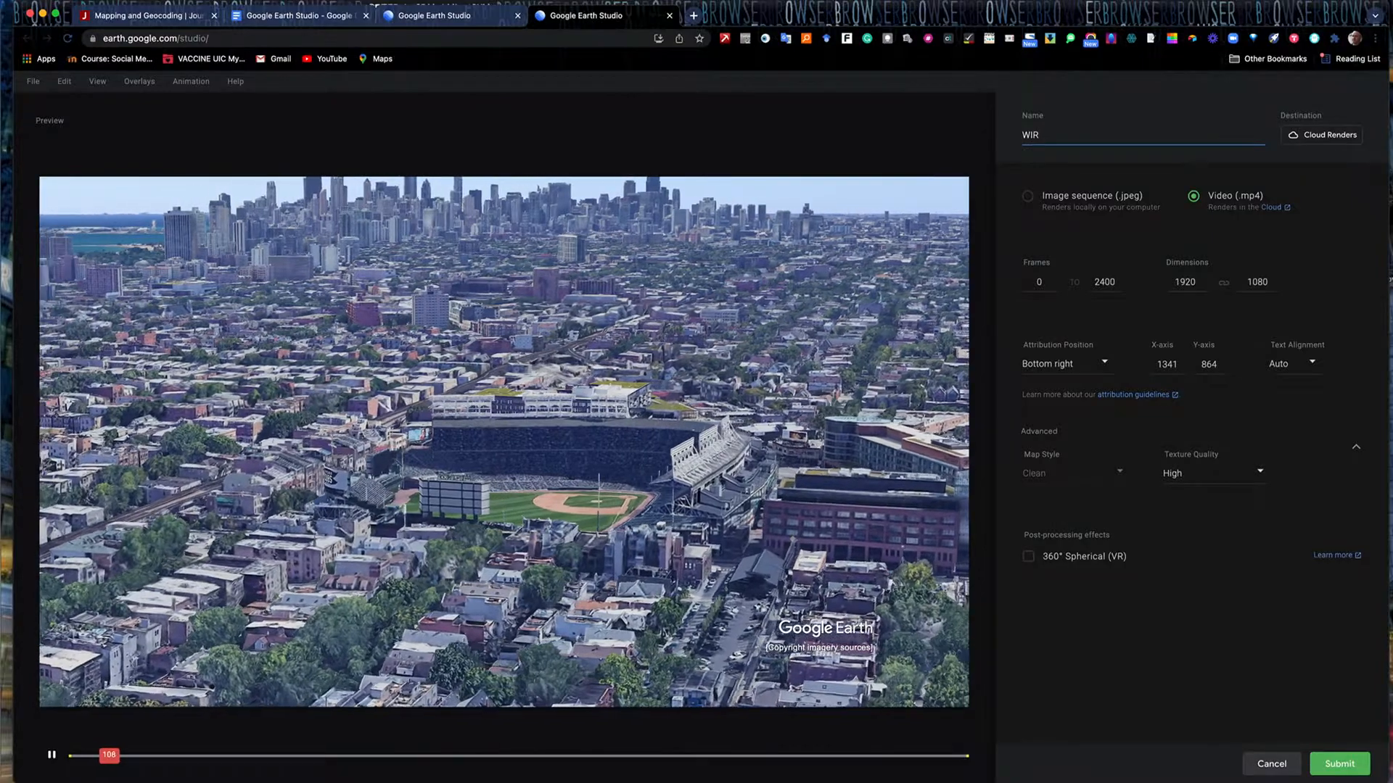
{"action": "type", "text": "RIGLEY FIELD ORB"}
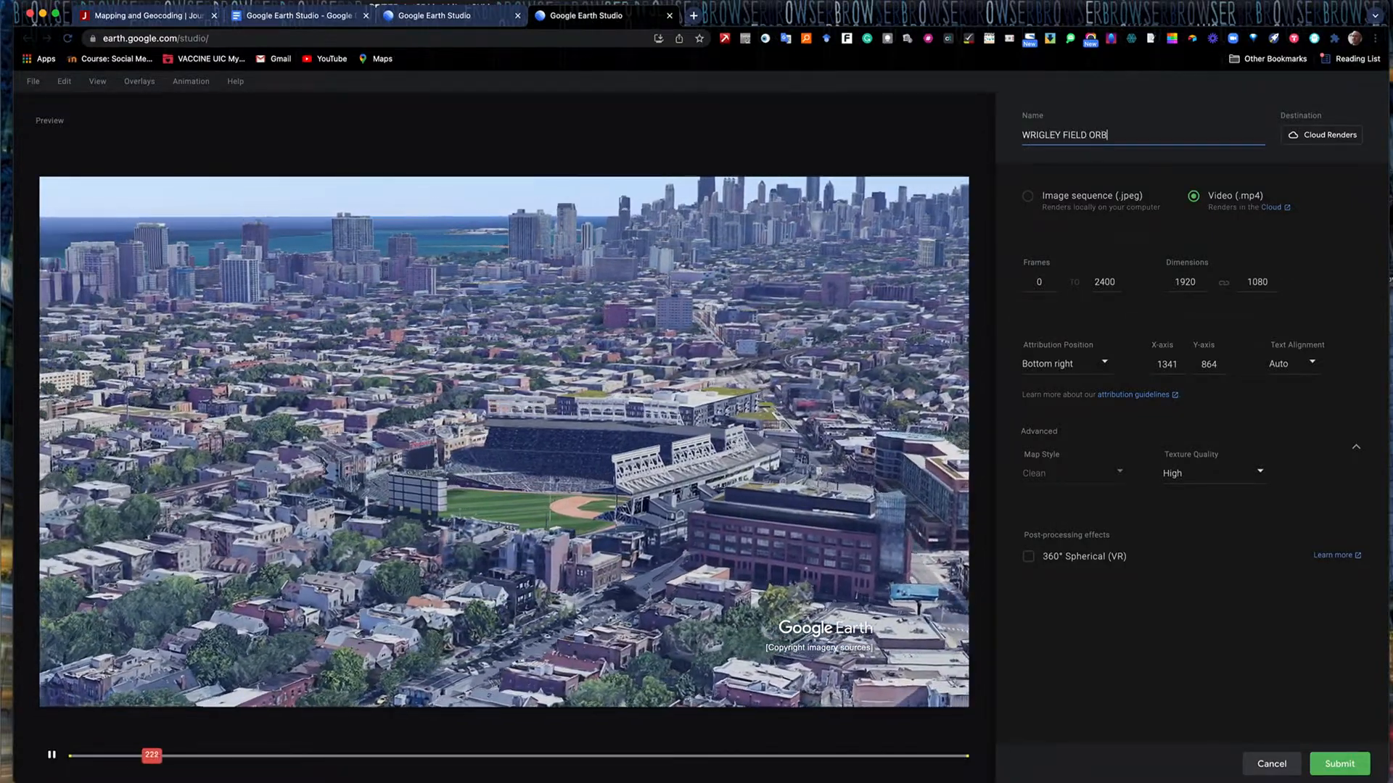
{"action": "type", "text": "IT"}
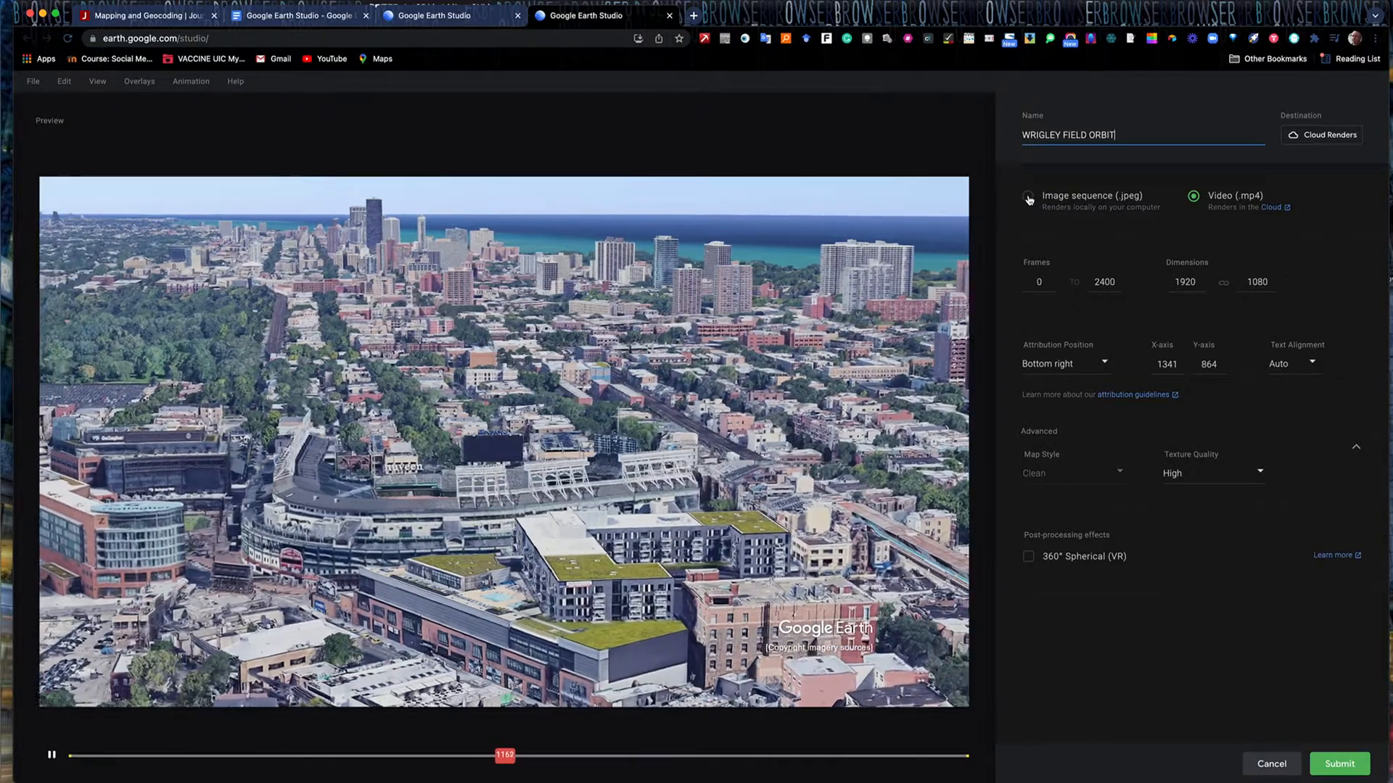
{"action": "left_click", "coordinate": [1029, 196]}
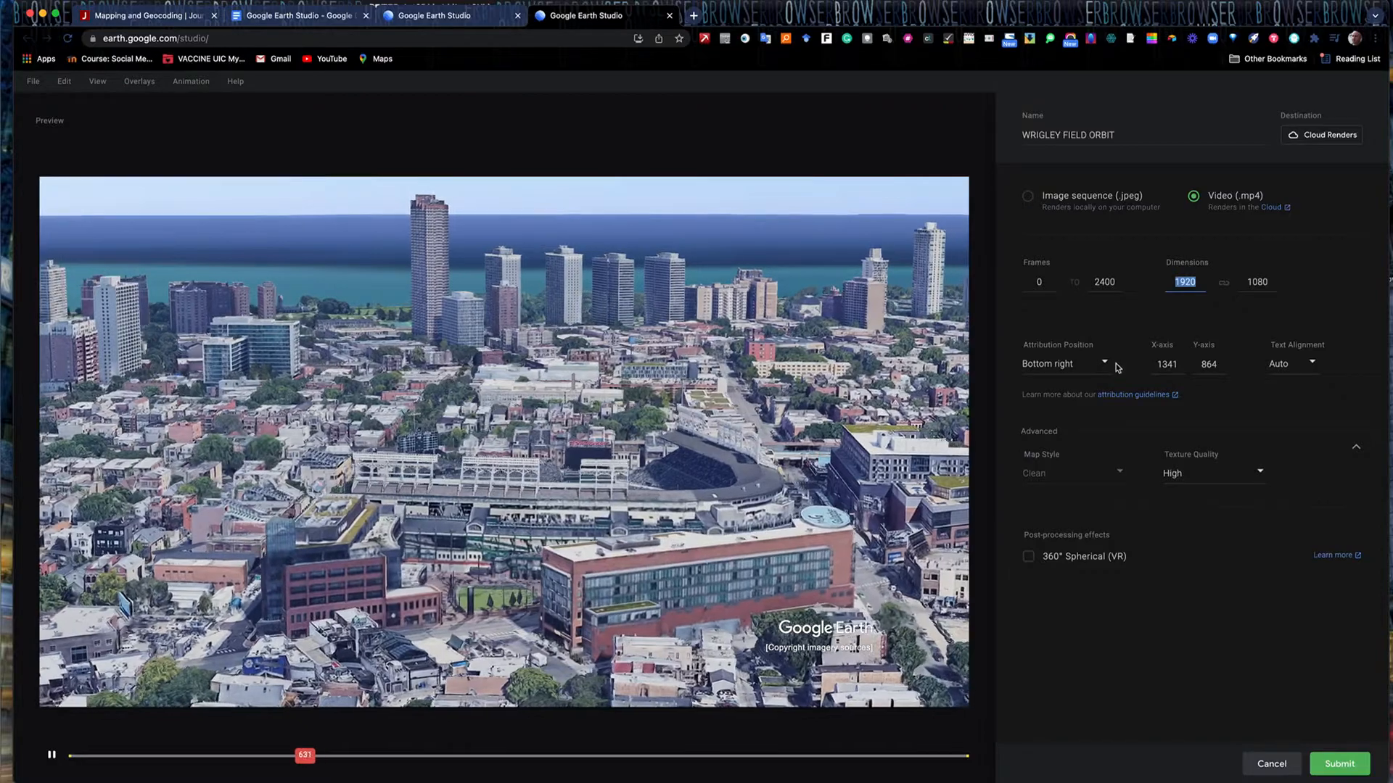
Try the attribution at top right, then settle on Bottom right.
{"action": "left_click", "coordinate": [1063, 363]}
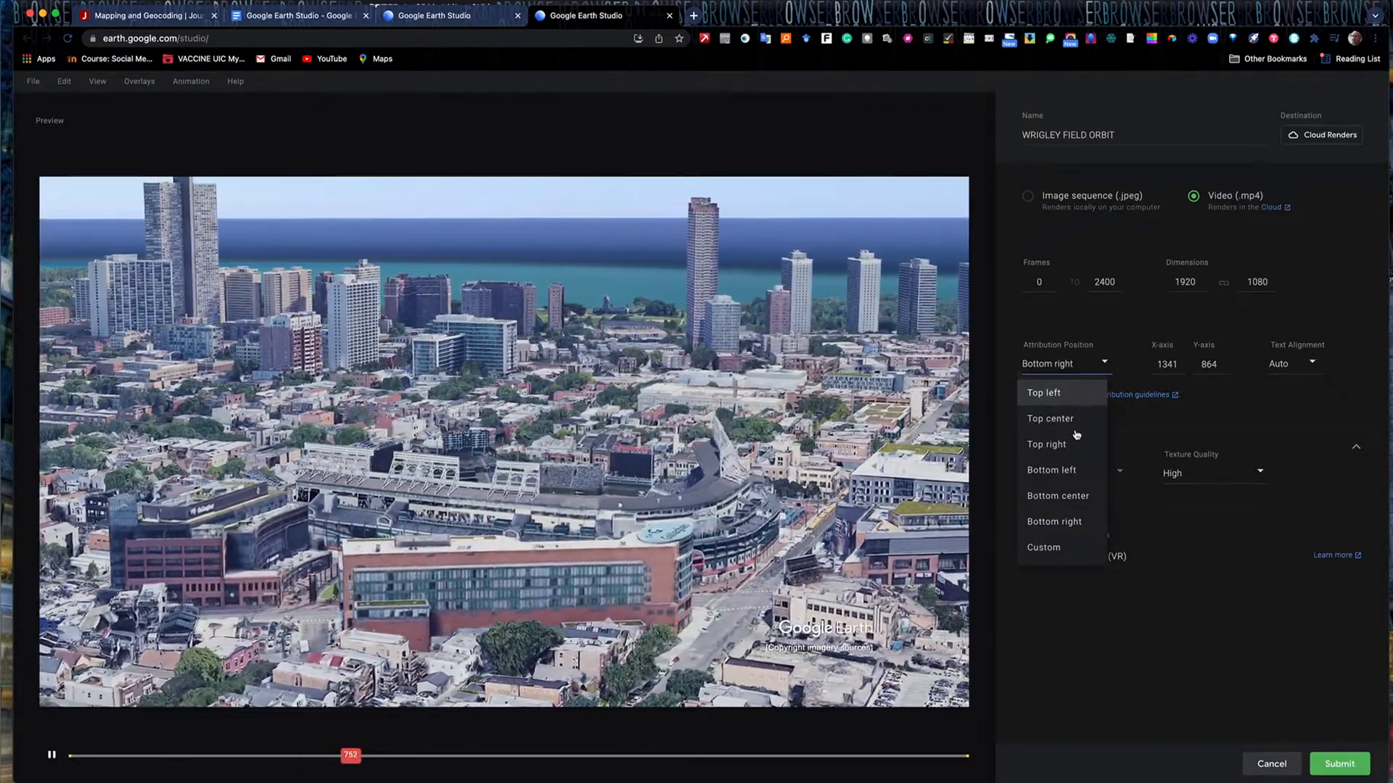
{"action": "left_click", "coordinate": [1046, 444]}
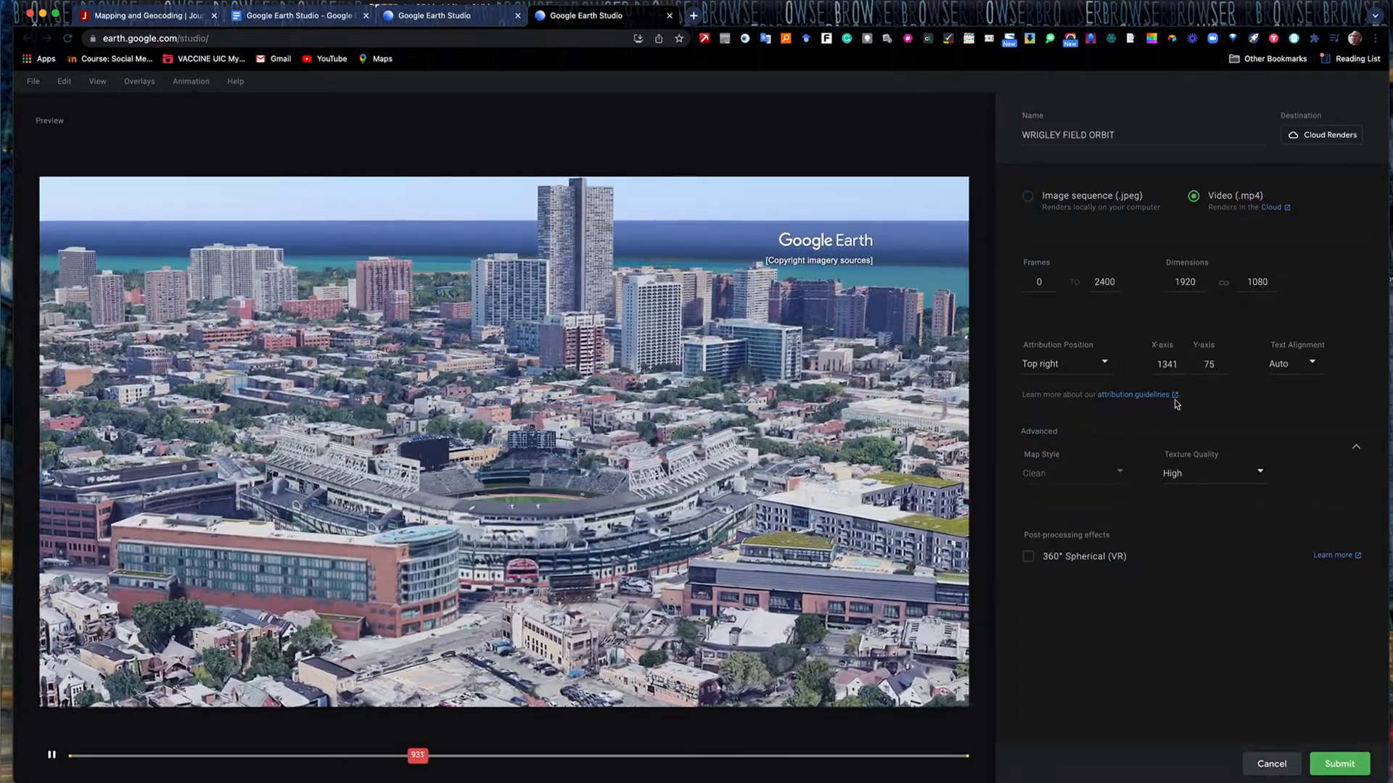
{"action": "left_click", "coordinate": [1063, 363]}
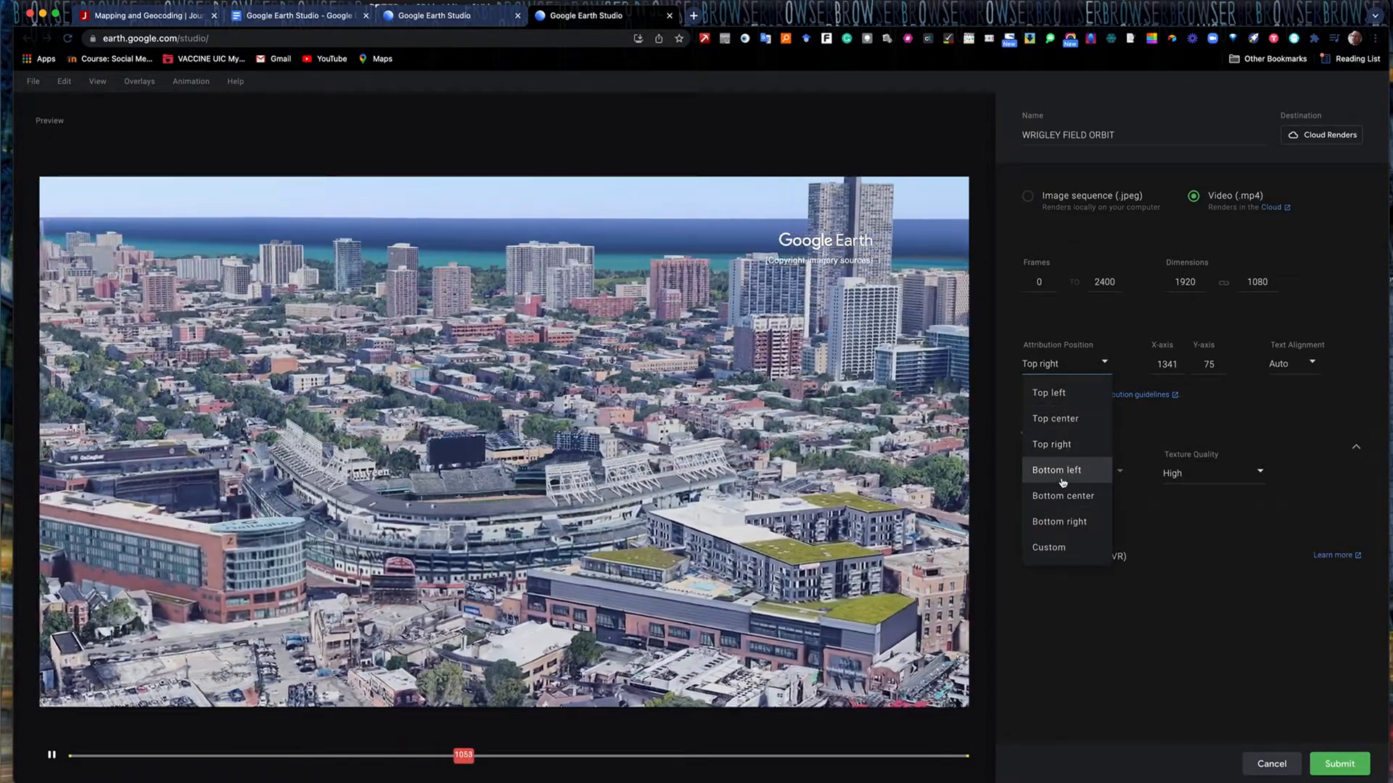
{"action": "left_click", "coordinate": [1059, 521]}
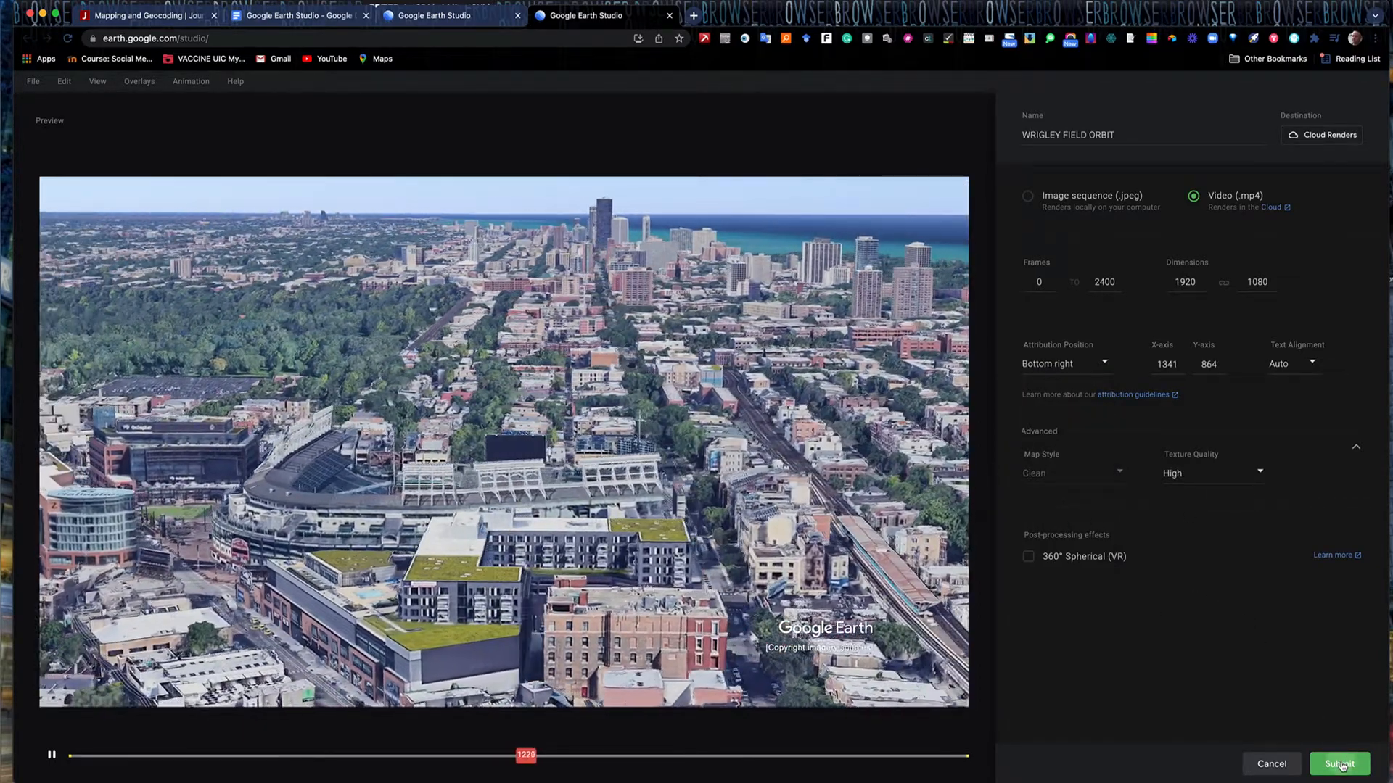
Submit WRIGLEY FIELD ORBIT to the cloud renderer and dismiss the notice.
{"action": "left_click", "coordinate": [1339, 765]}
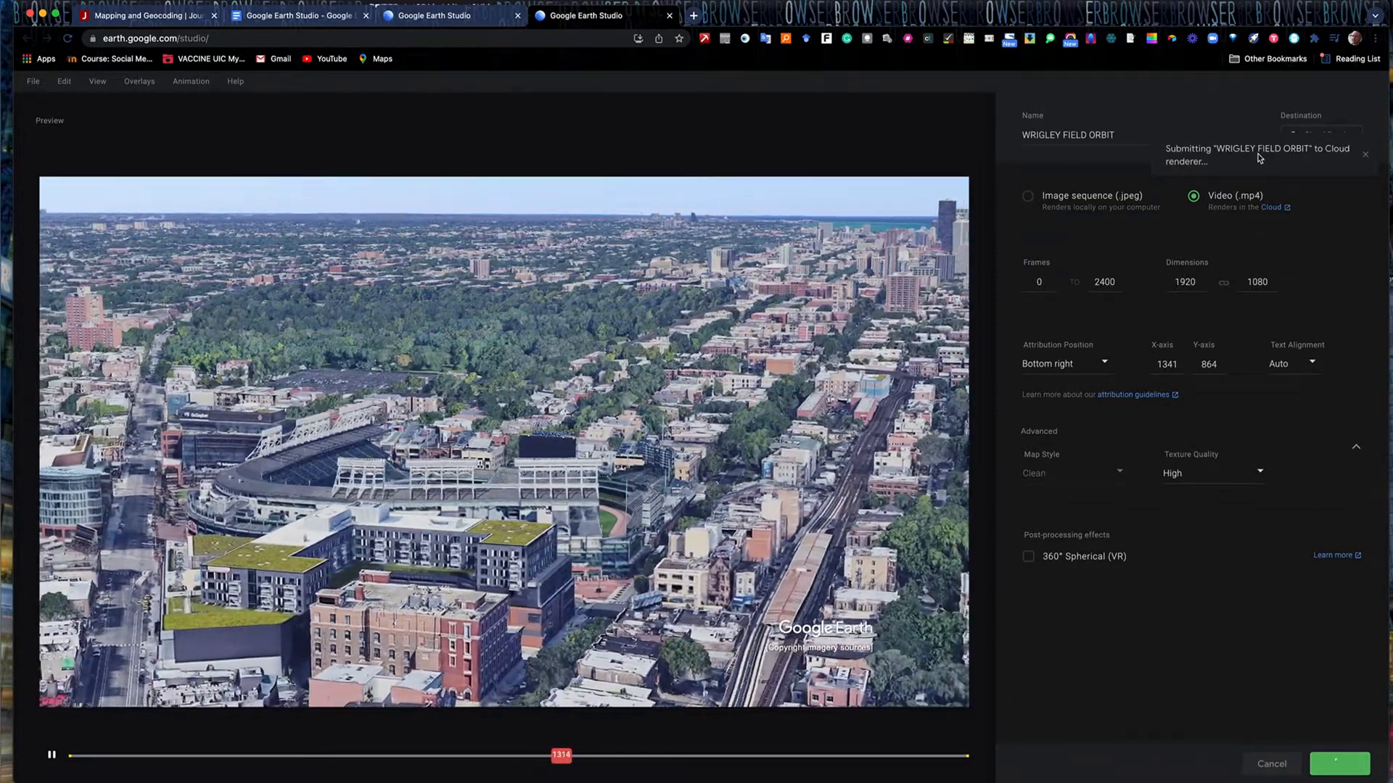
{"action": "left_click", "coordinate": [1338, 765]}
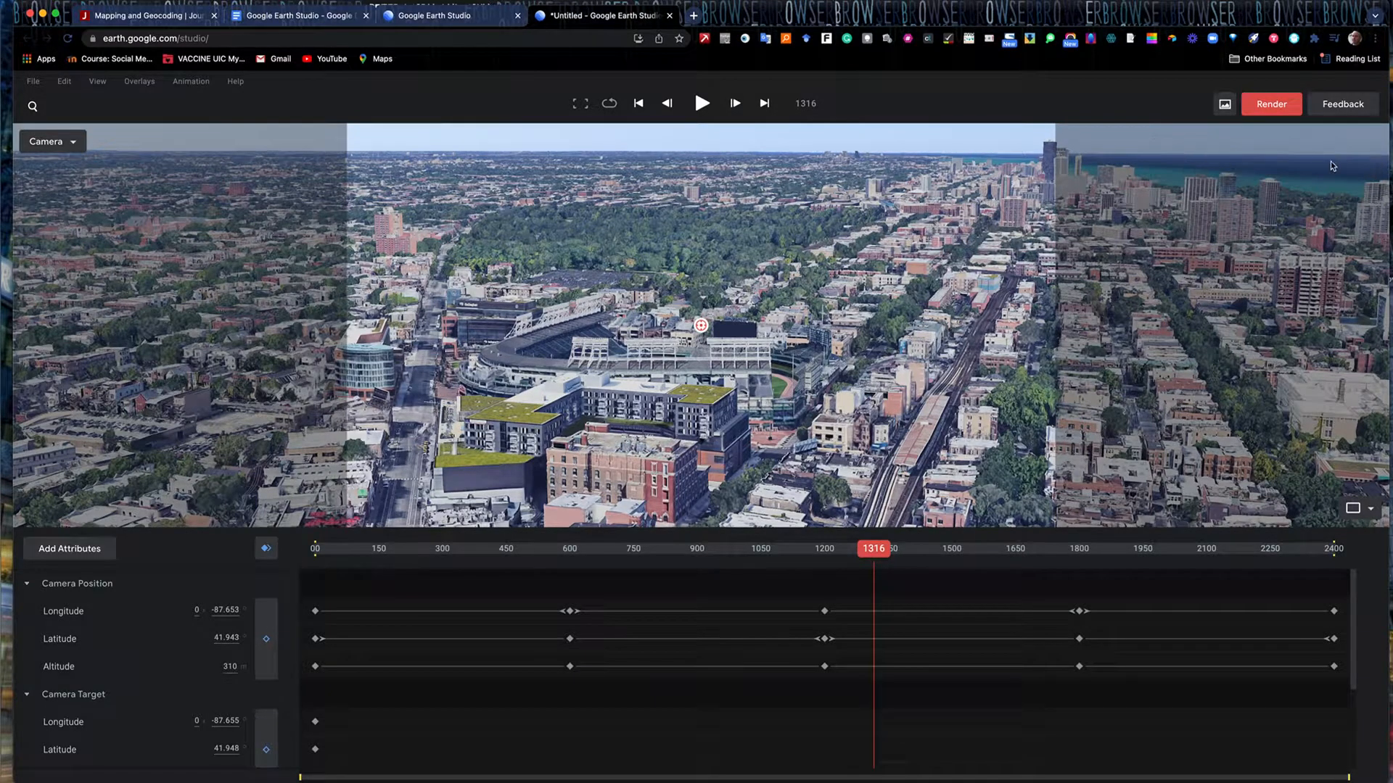
{"action": "mouse_move", "coordinate": [1343, 164]}
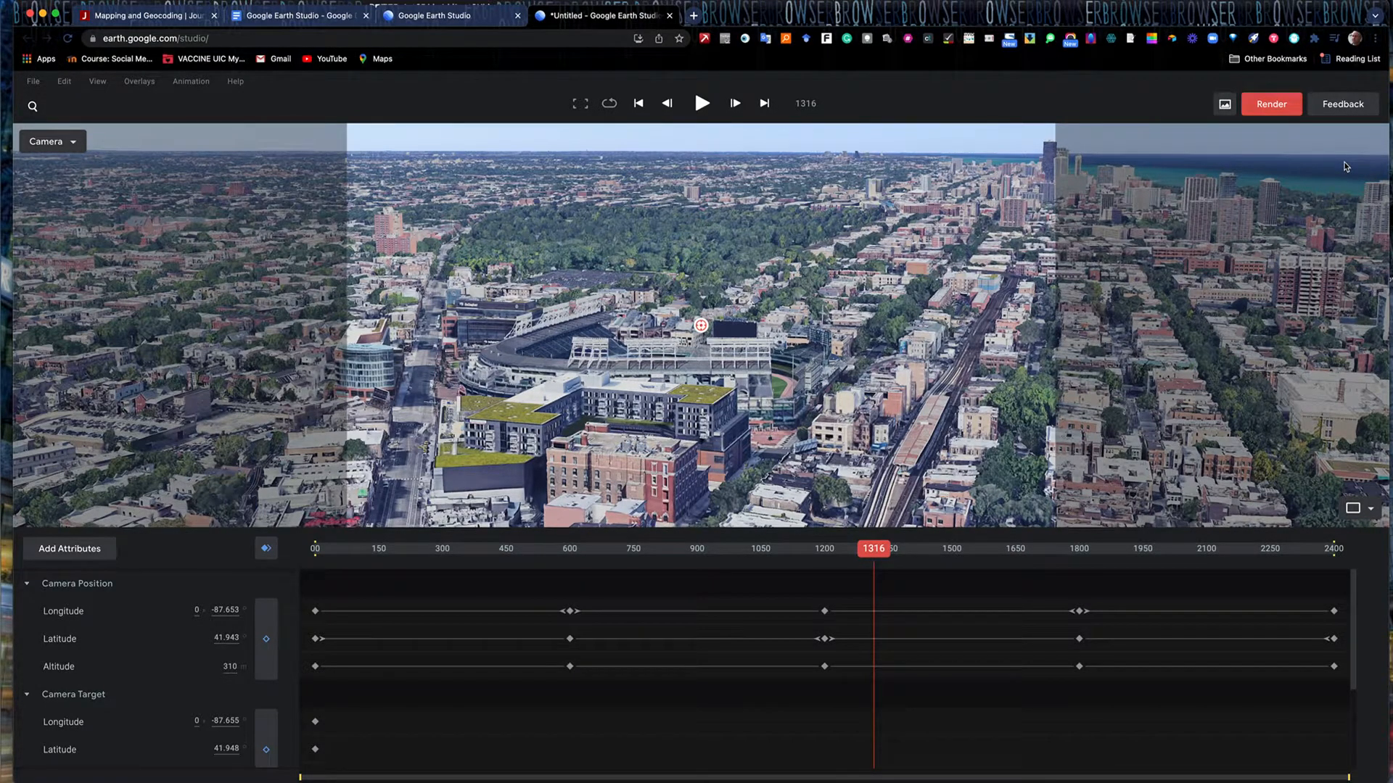
{"action": "mouse_move", "coordinate": [1312, 177]}
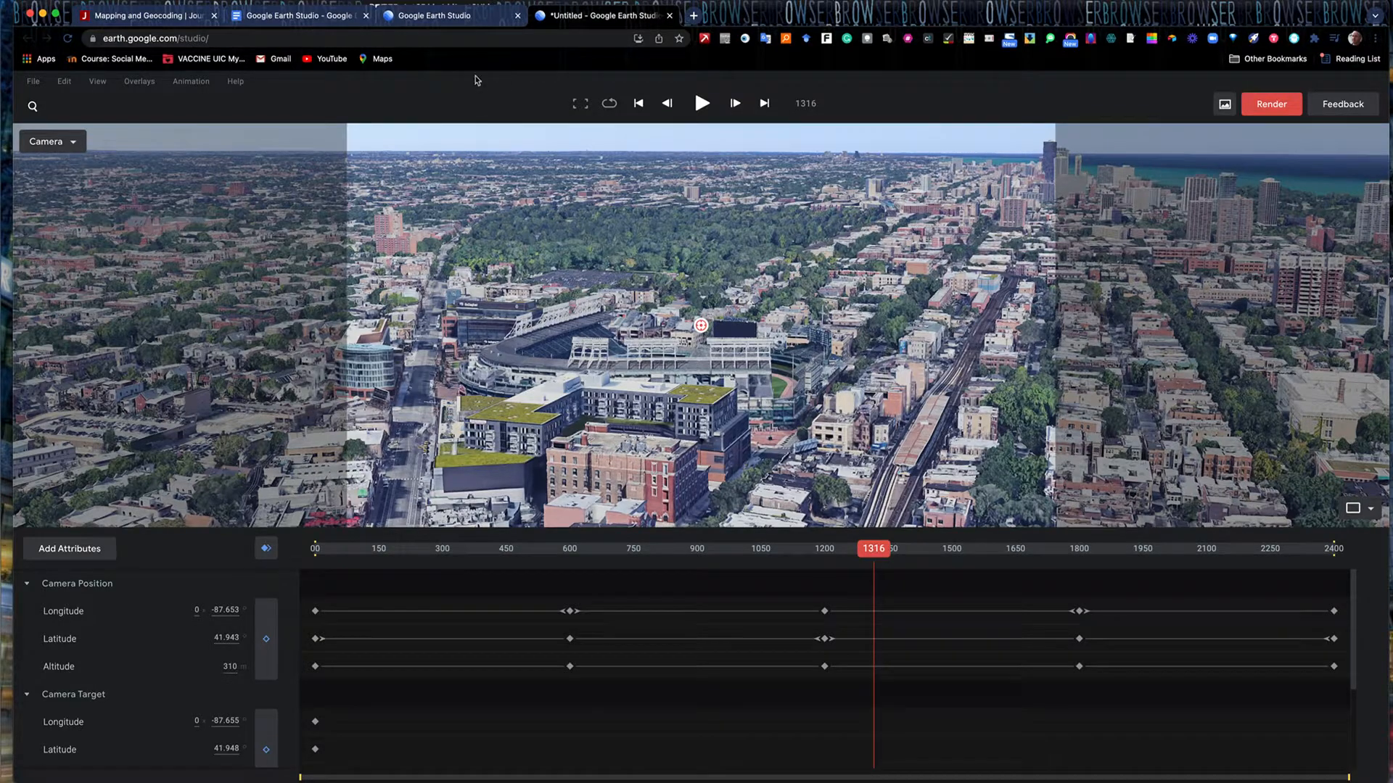
{"action": "mouse_move", "coordinate": [494, 106]}
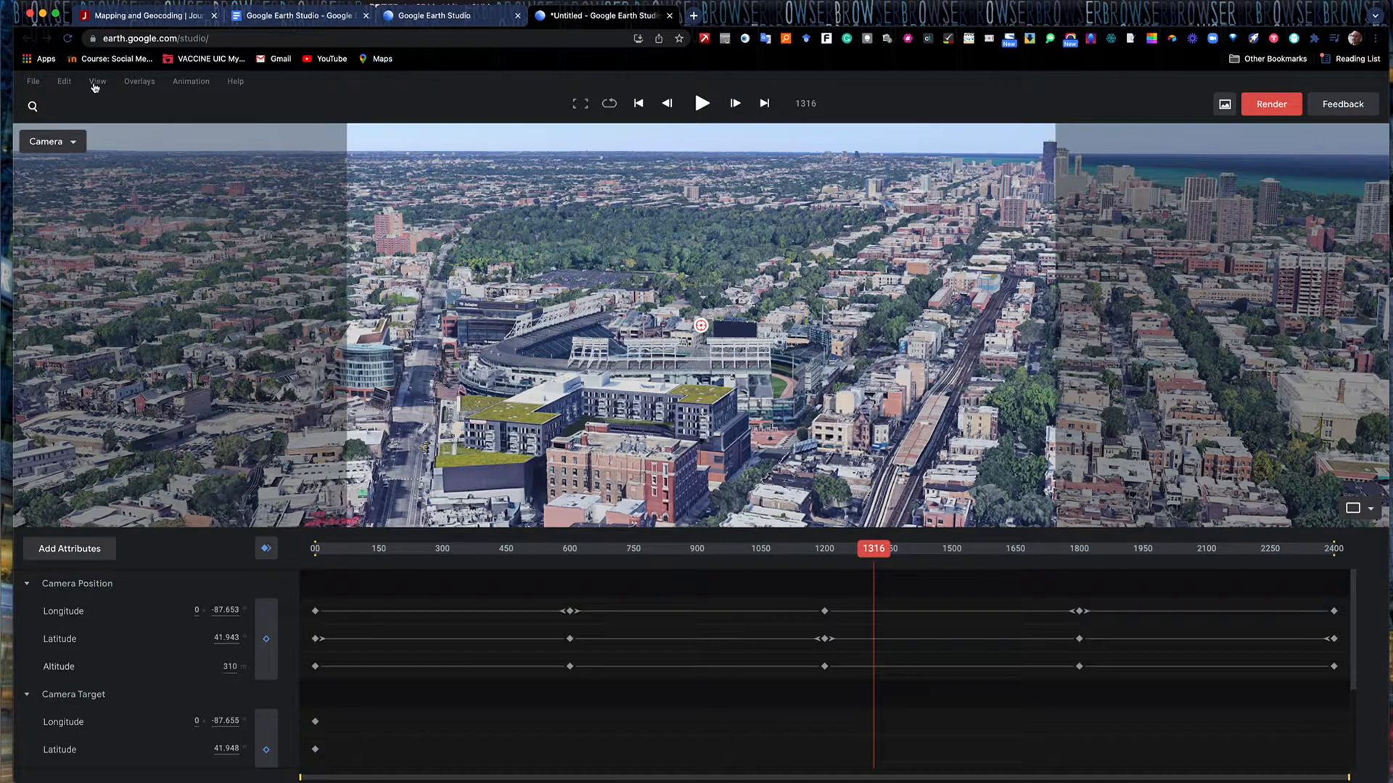
Confirm WRIGLEY FIELD ORBIT is queued in the Cloud Renders list, then close the list.
{"action": "left_click", "coordinate": [160, 38]}
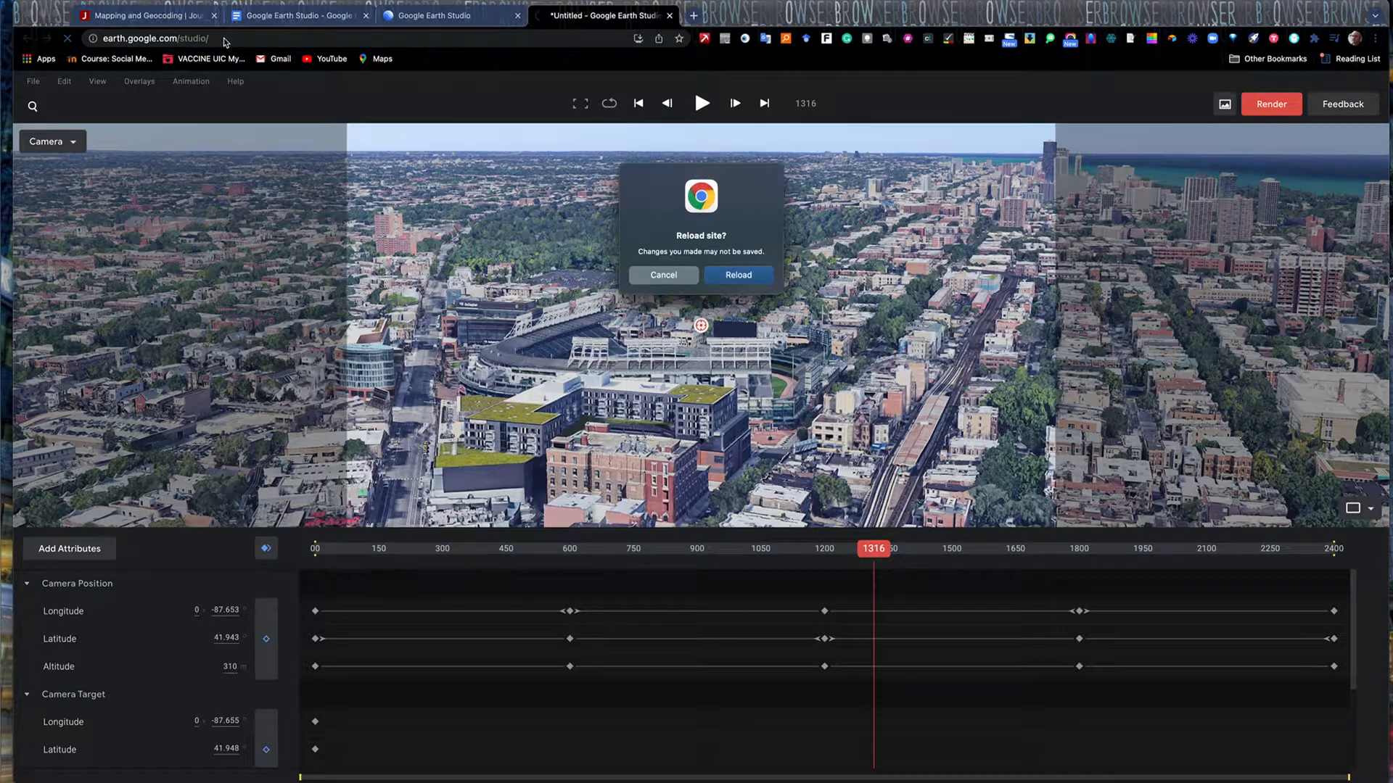
{"action": "mouse_move", "coordinate": [738, 274]}
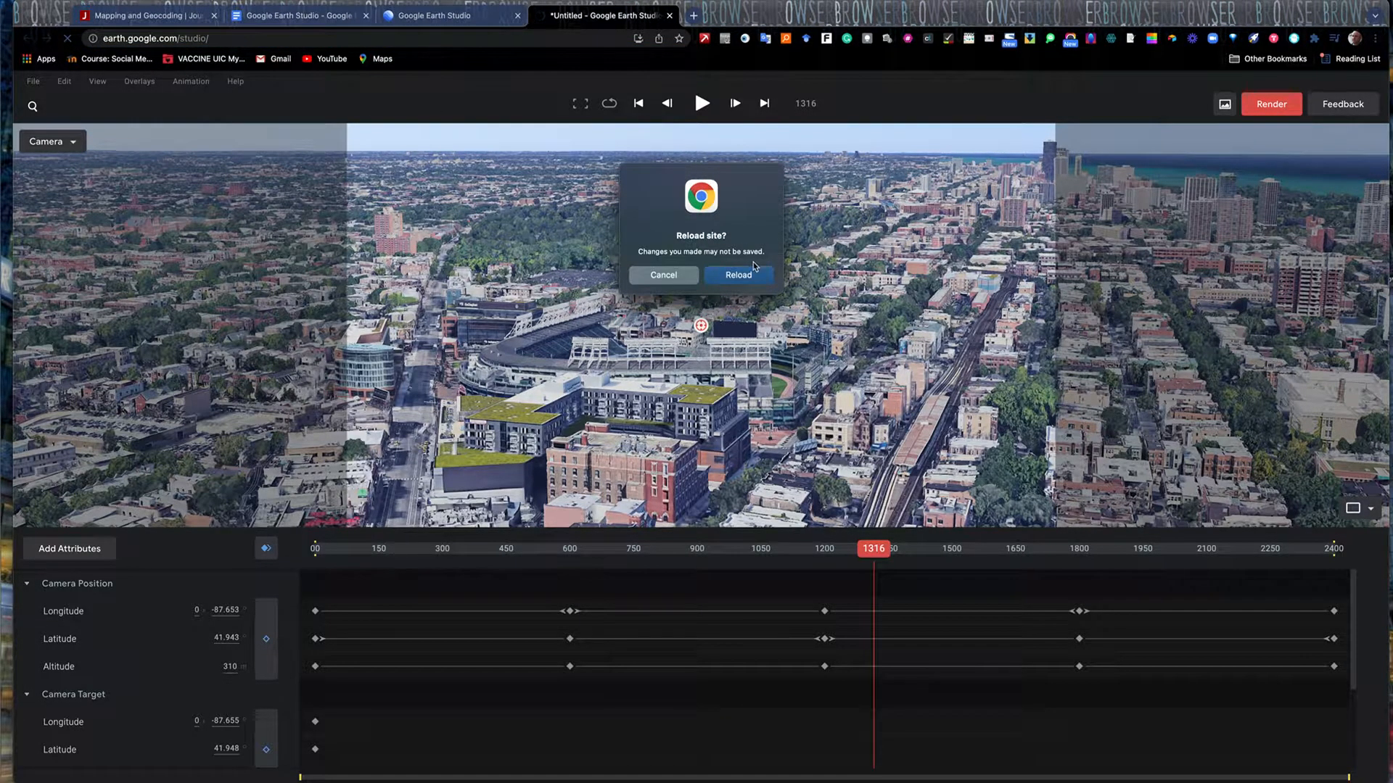
{"action": "mouse_move", "coordinate": [1051, 106]}
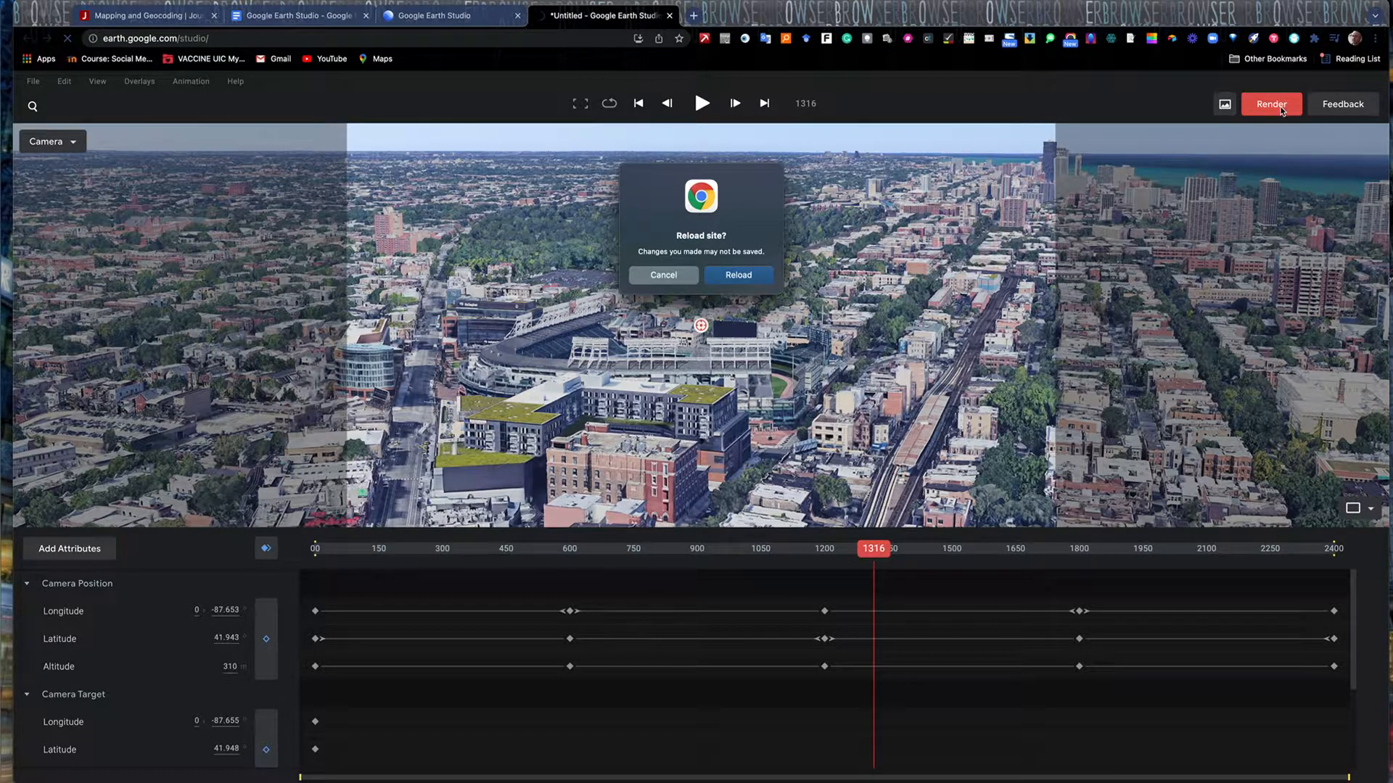
{"action": "mouse_move", "coordinate": [738, 274]}
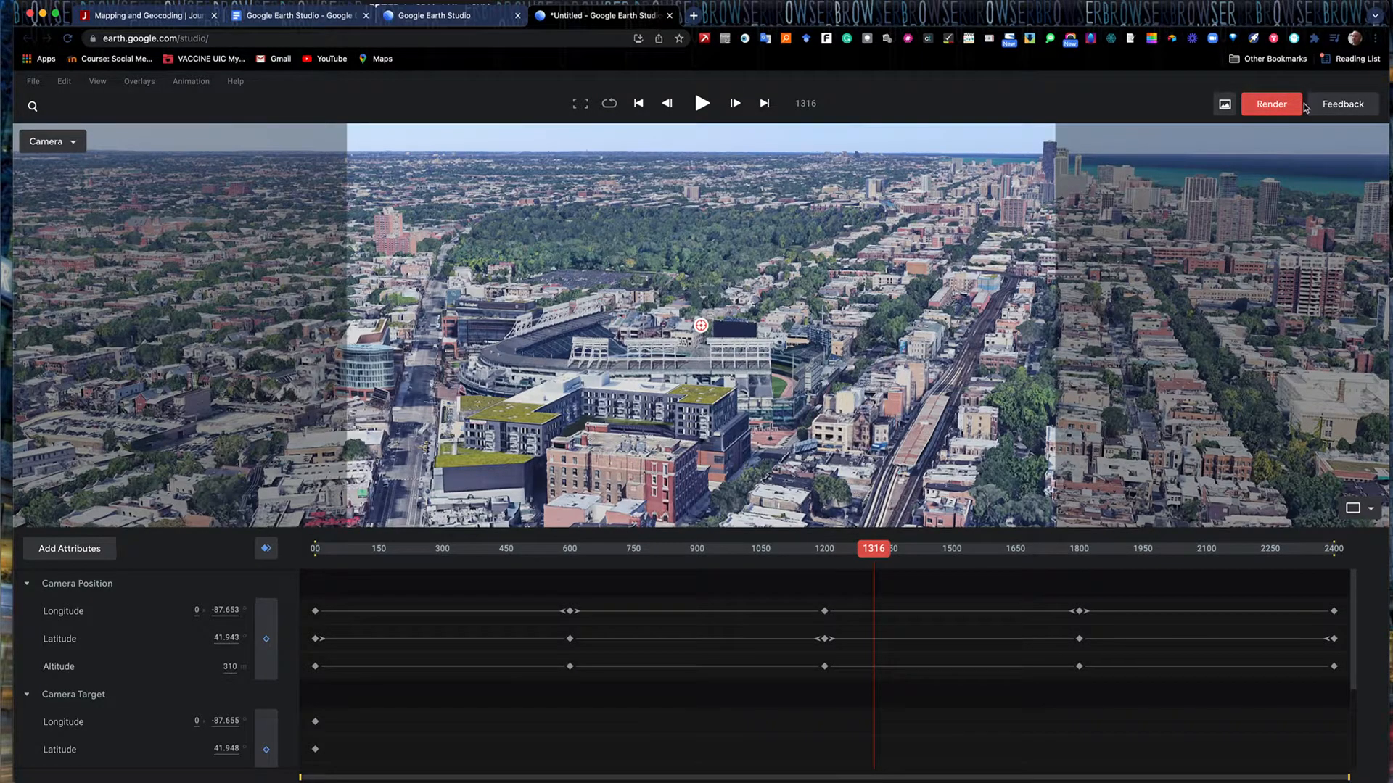
{"action": "left_click", "coordinate": [1269, 104]}
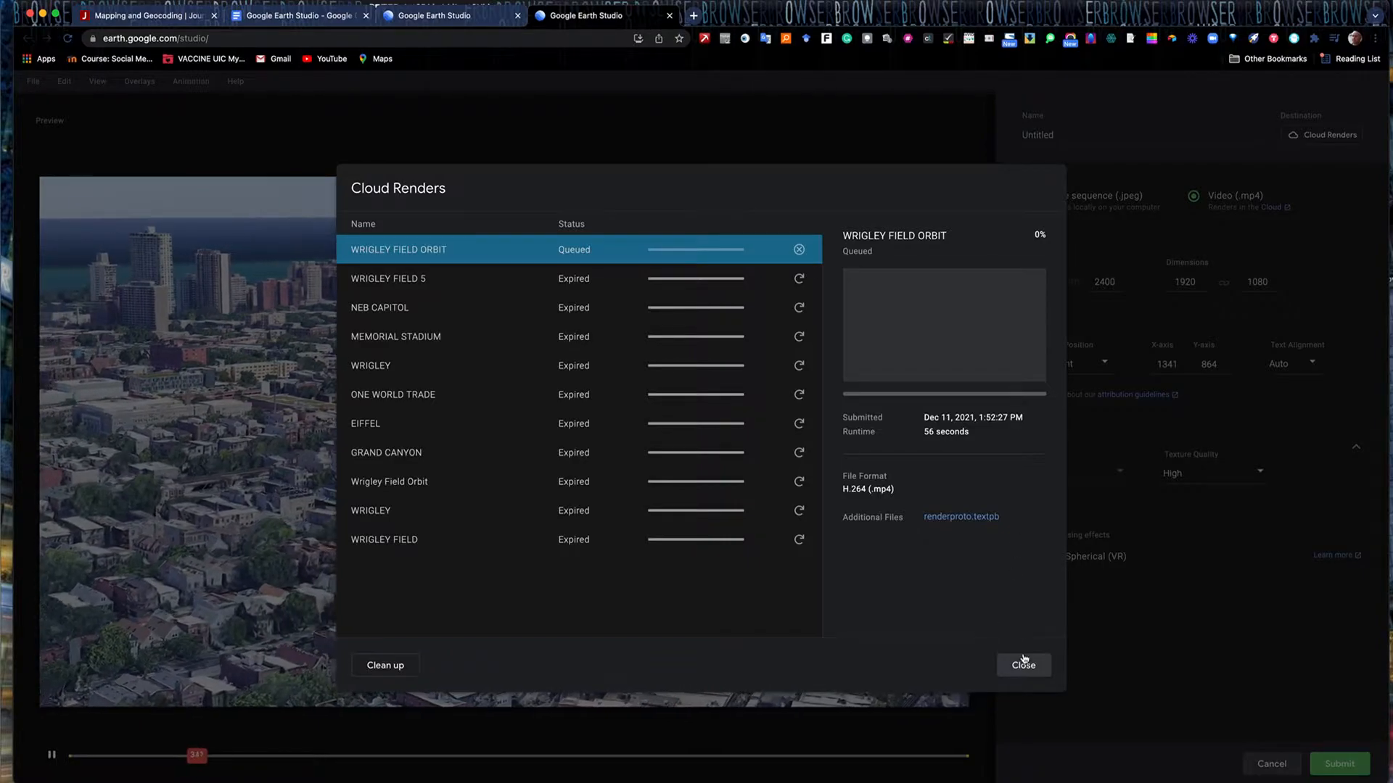
{"action": "left_click", "coordinate": [1023, 665]}
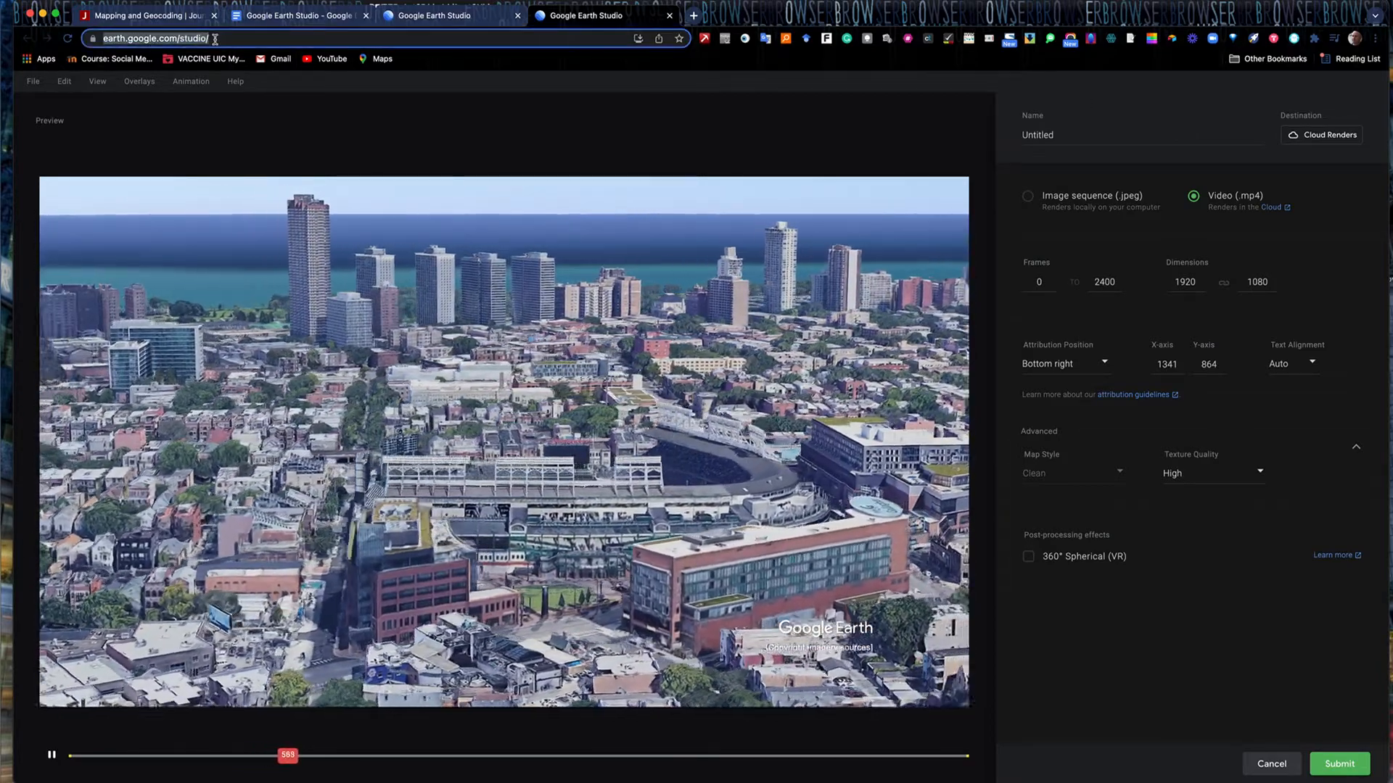
{"action": "left_click", "coordinate": [67, 38]}
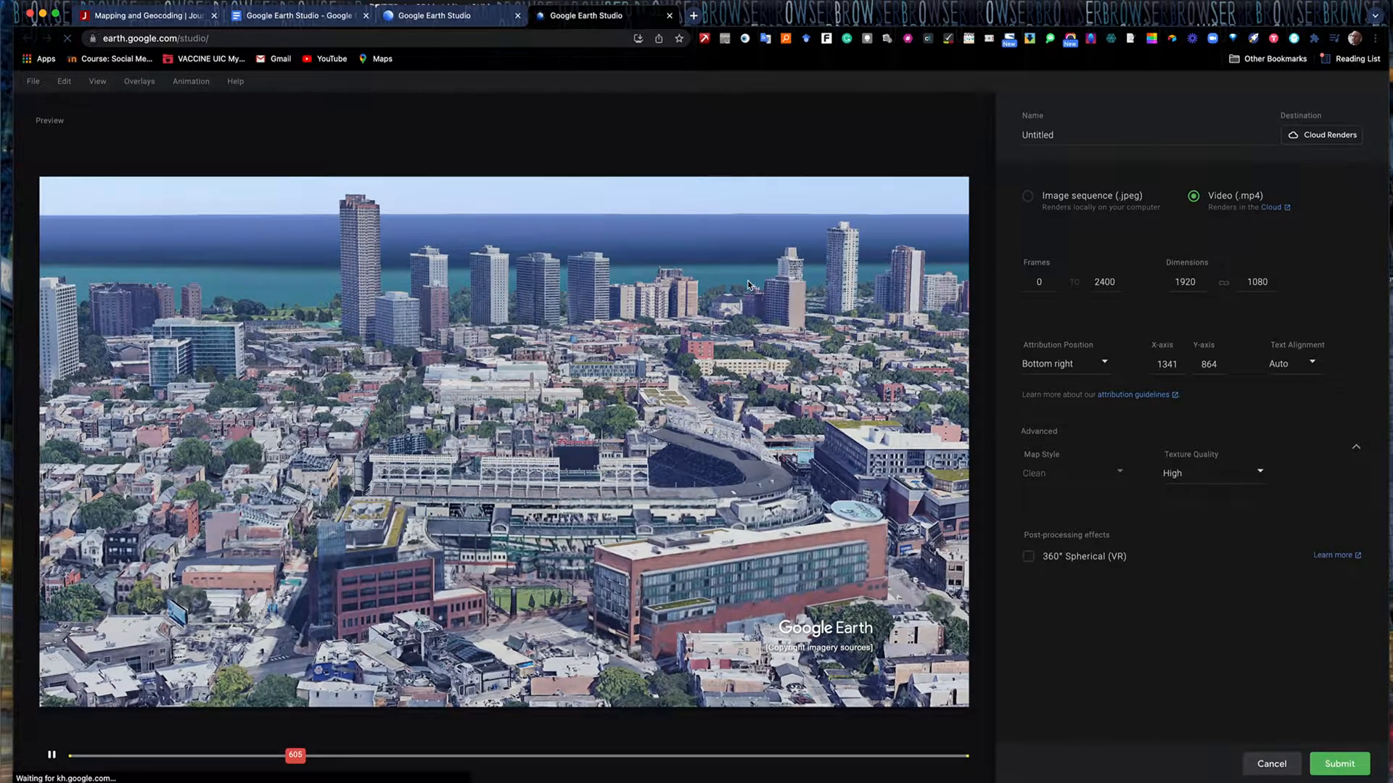
Start a Quick Start Spiral project and search 'Eiffel Tower' as the point of interest.
{"action": "left_click", "coordinate": [1270, 764]}
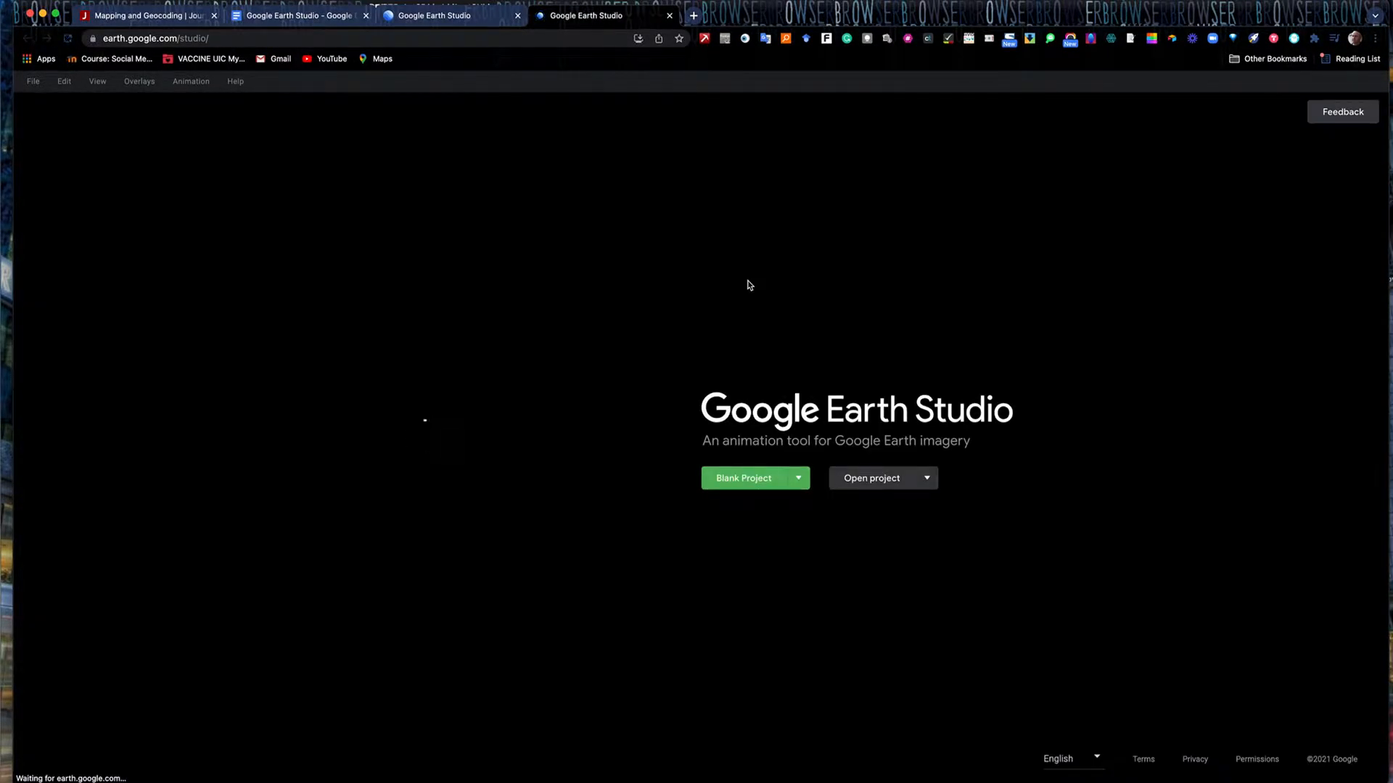
{"action": "left_click", "coordinate": [742, 478]}
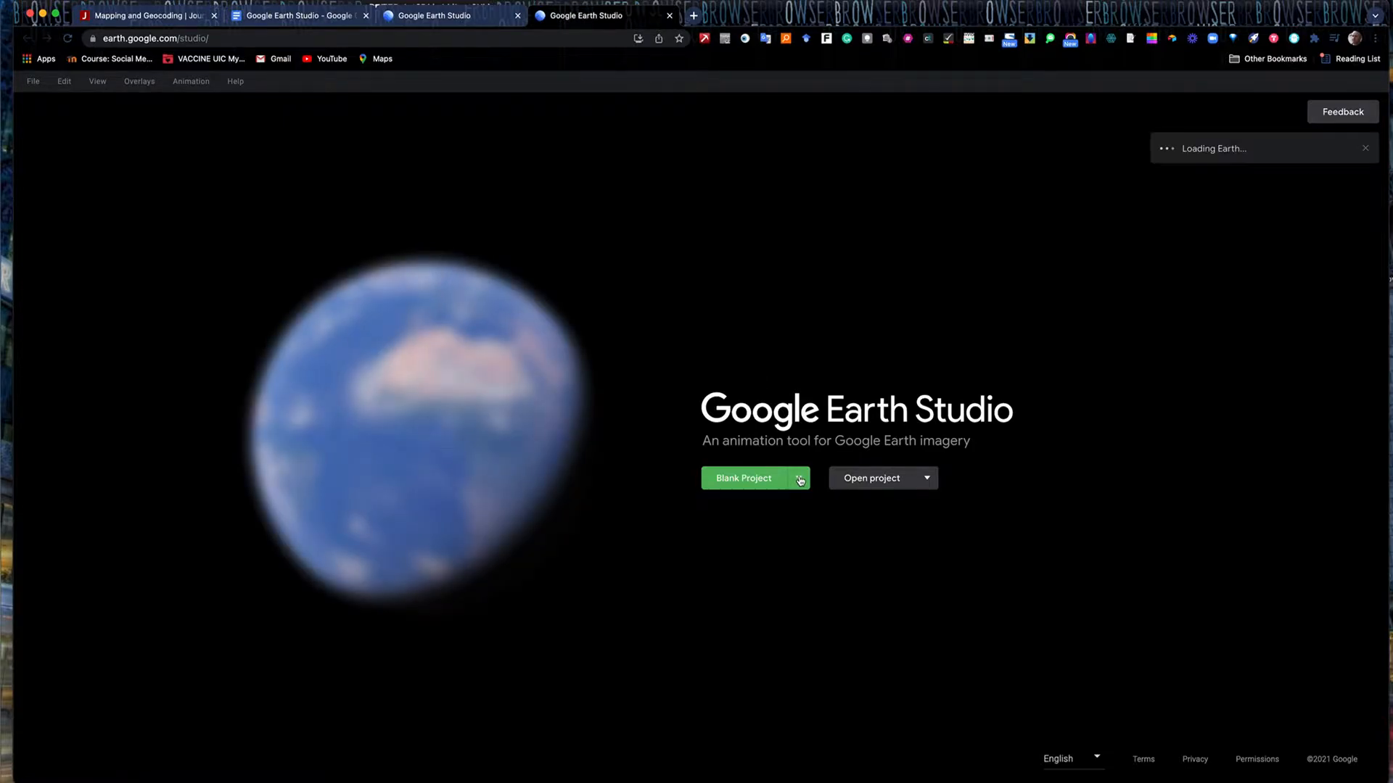
{"action": "left_click", "coordinate": [744, 477]}
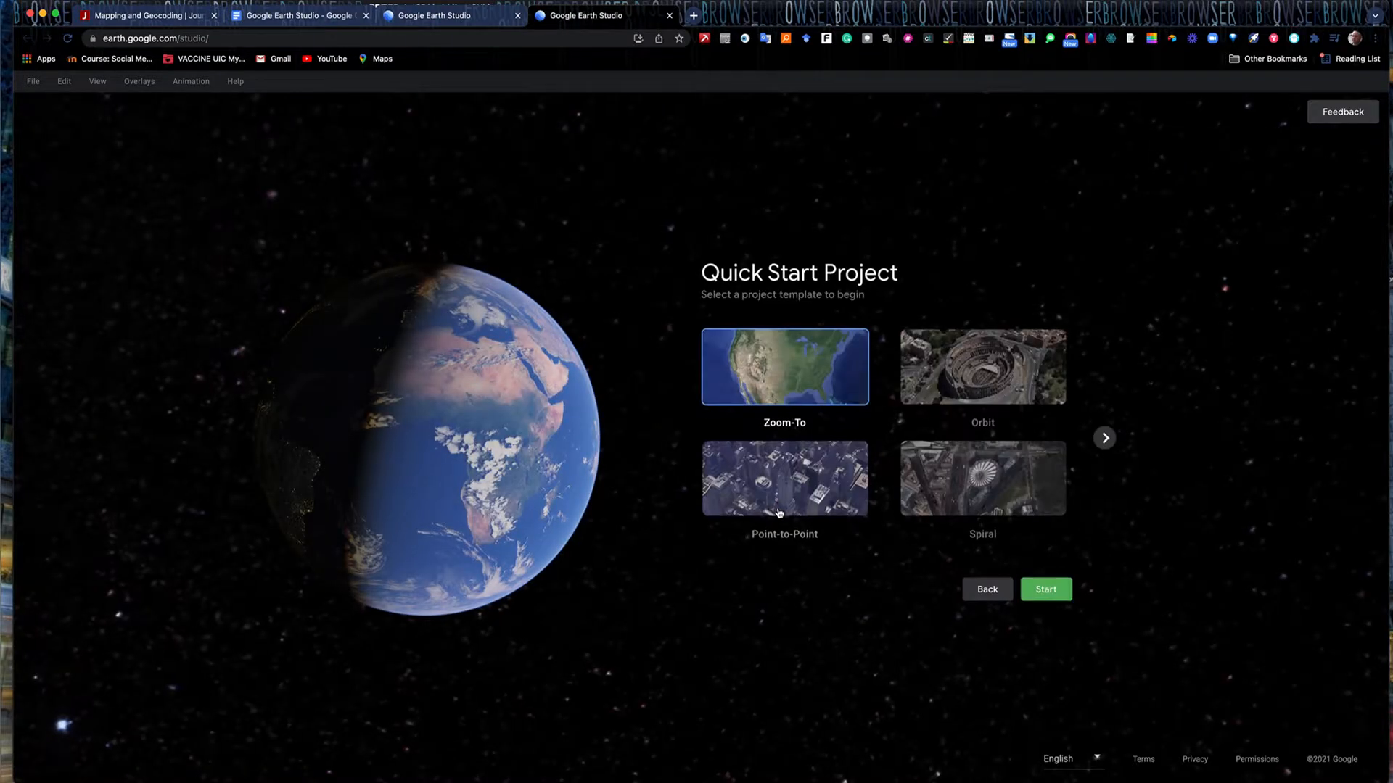
{"action": "left_click", "coordinate": [982, 477]}
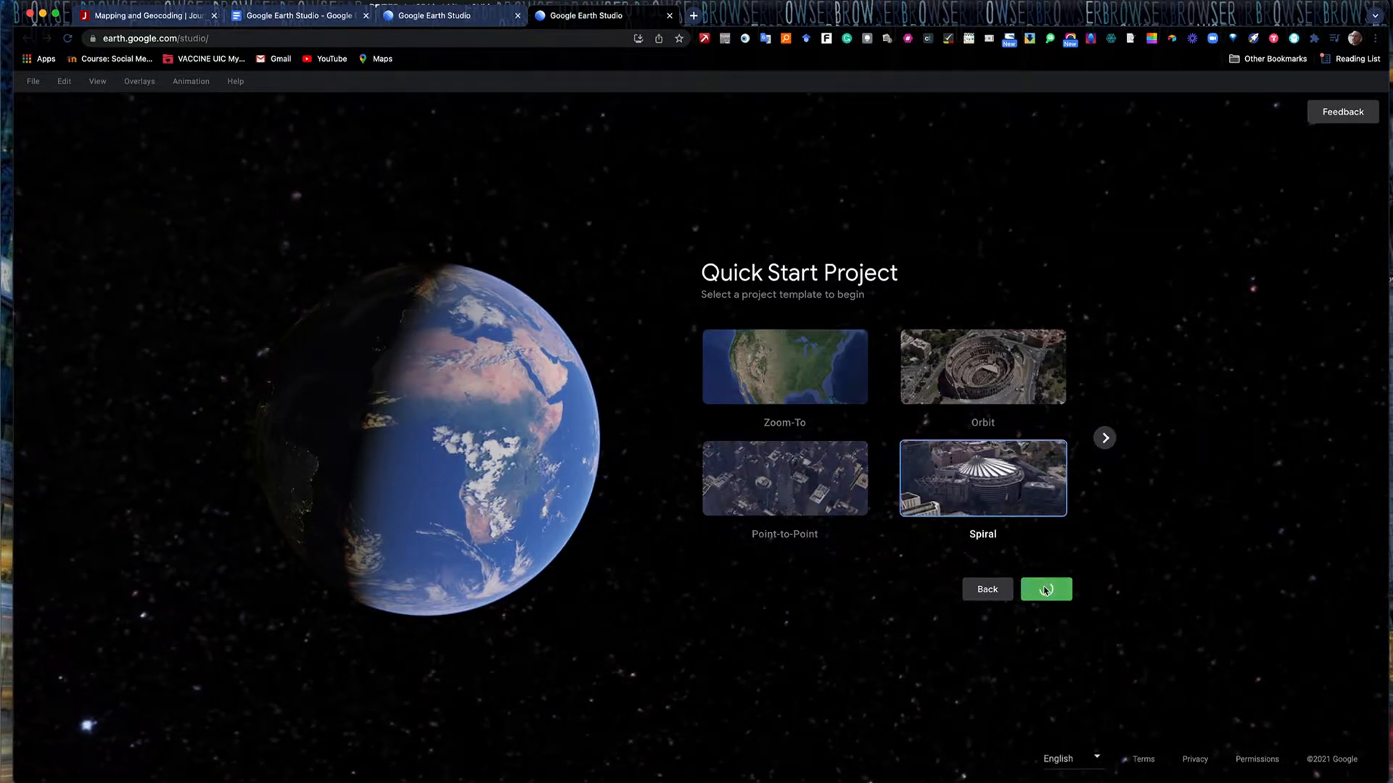
{"action": "left_click", "coordinate": [1046, 589]}
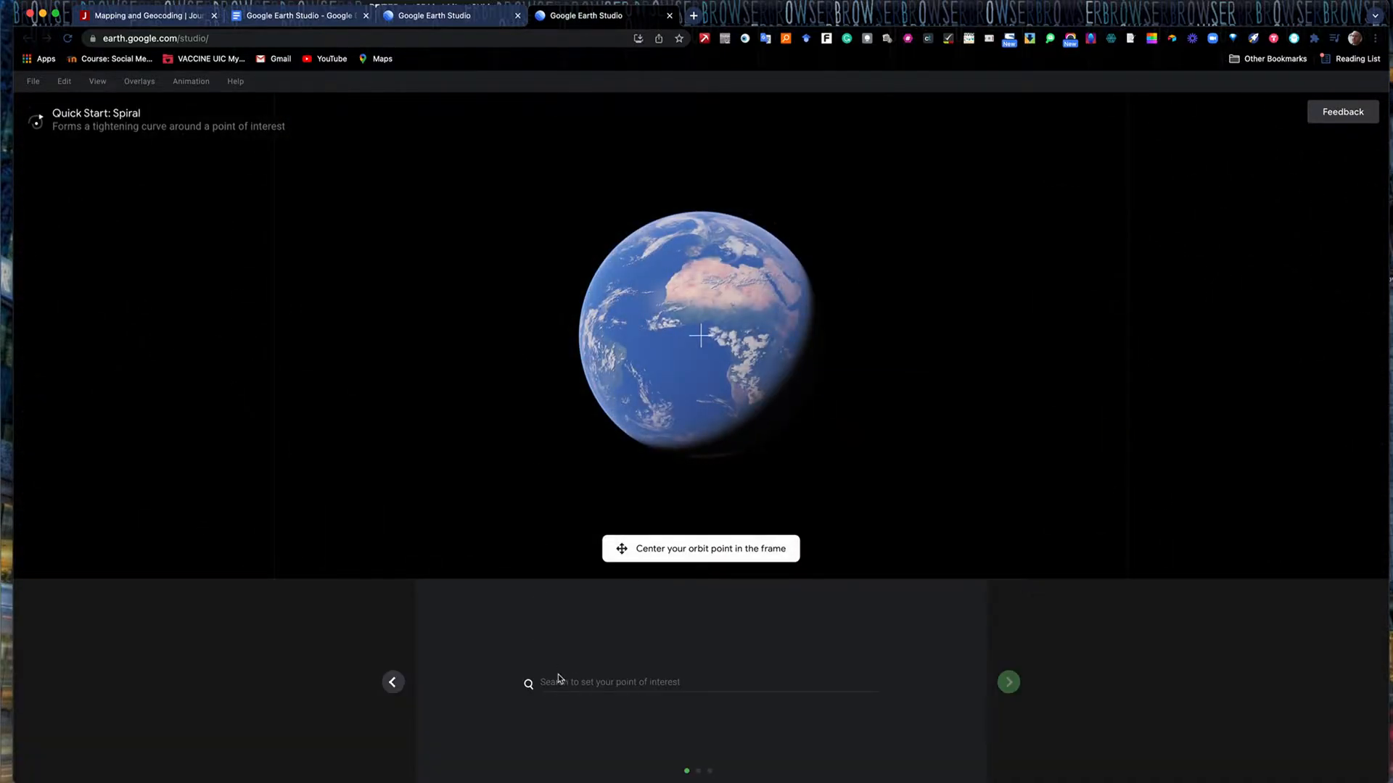
{"action": "type", "text": "E"}
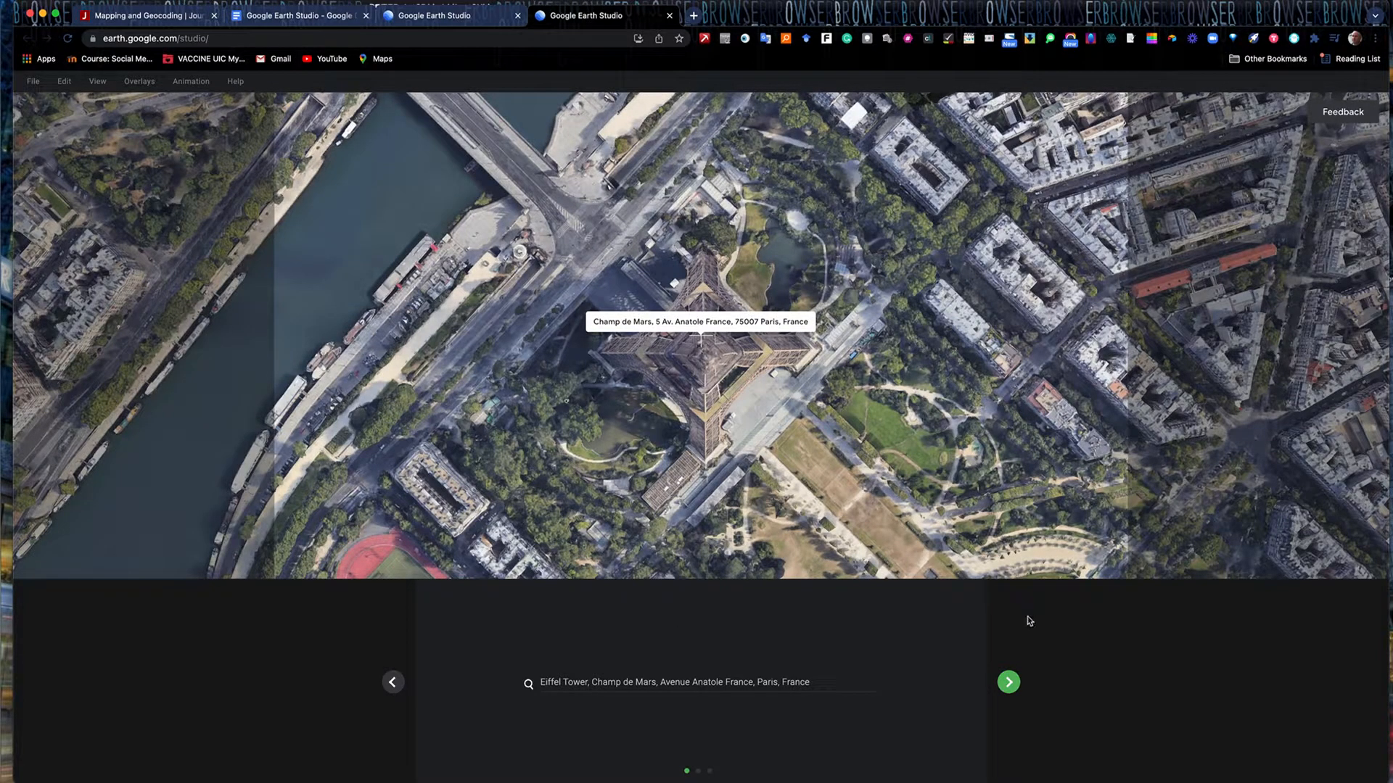
Narrow the spiral radius from about 1436 m to 841 m, descending 1554 m to 135 m, and continue.
{"action": "left_click", "coordinate": [1009, 682]}
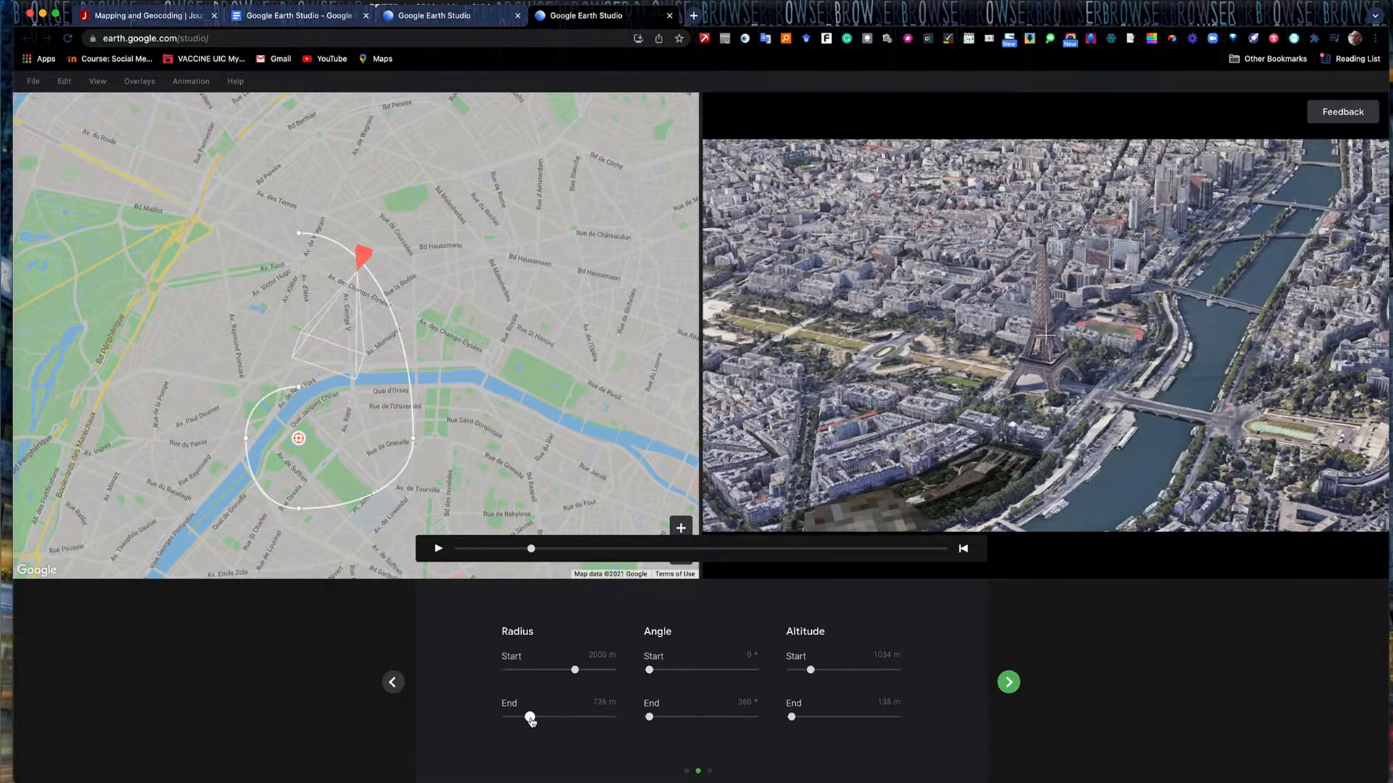
{"action": "left_click", "coordinate": [438, 548]}
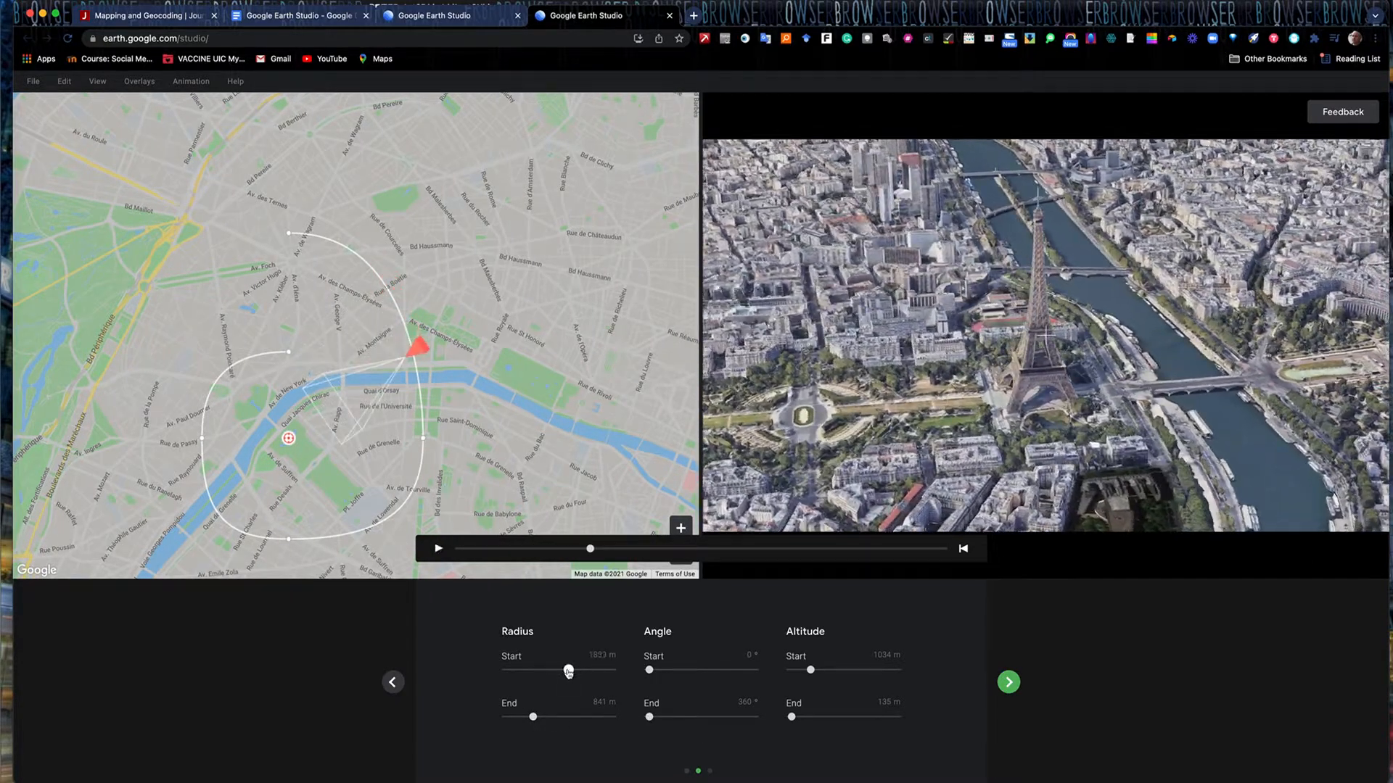
{"action": "left_click", "coordinate": [437, 549]}
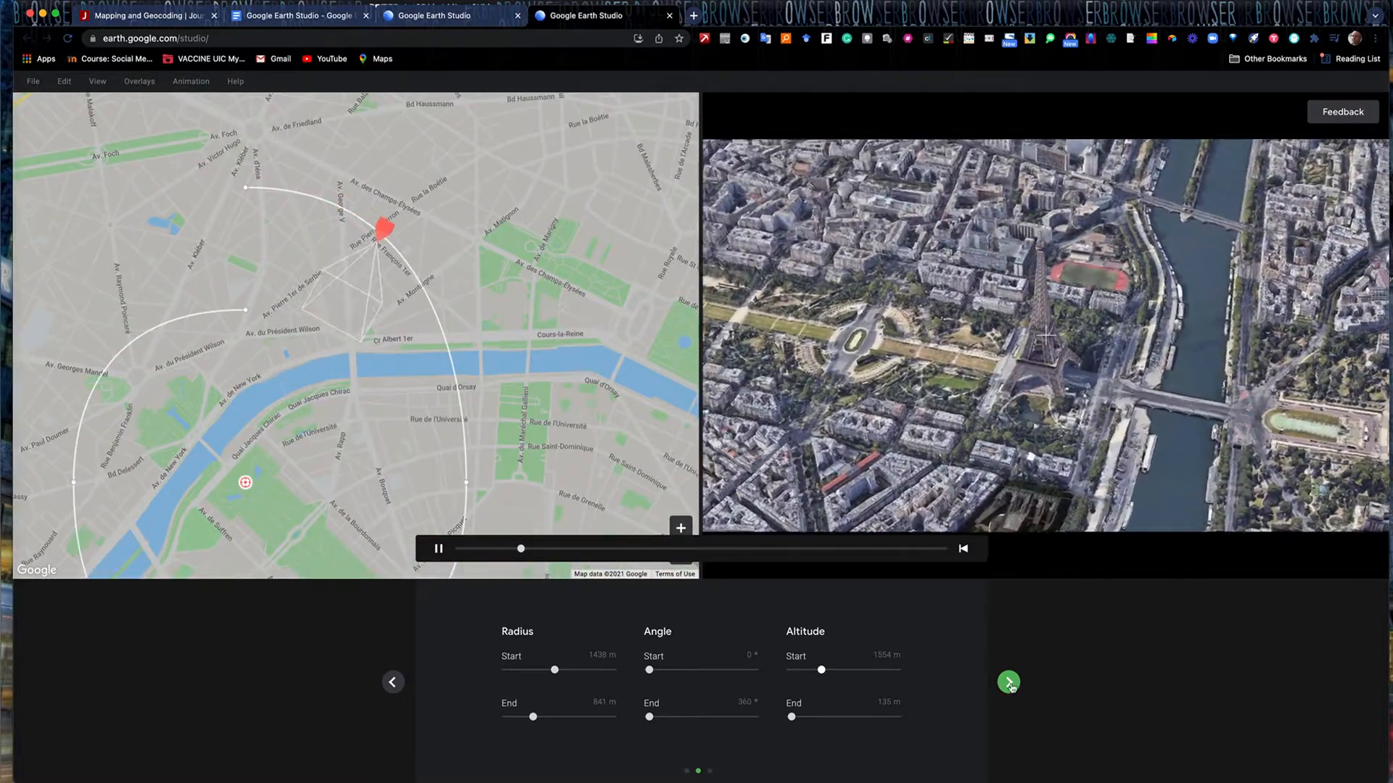
{"action": "left_click", "coordinate": [1008, 681]}
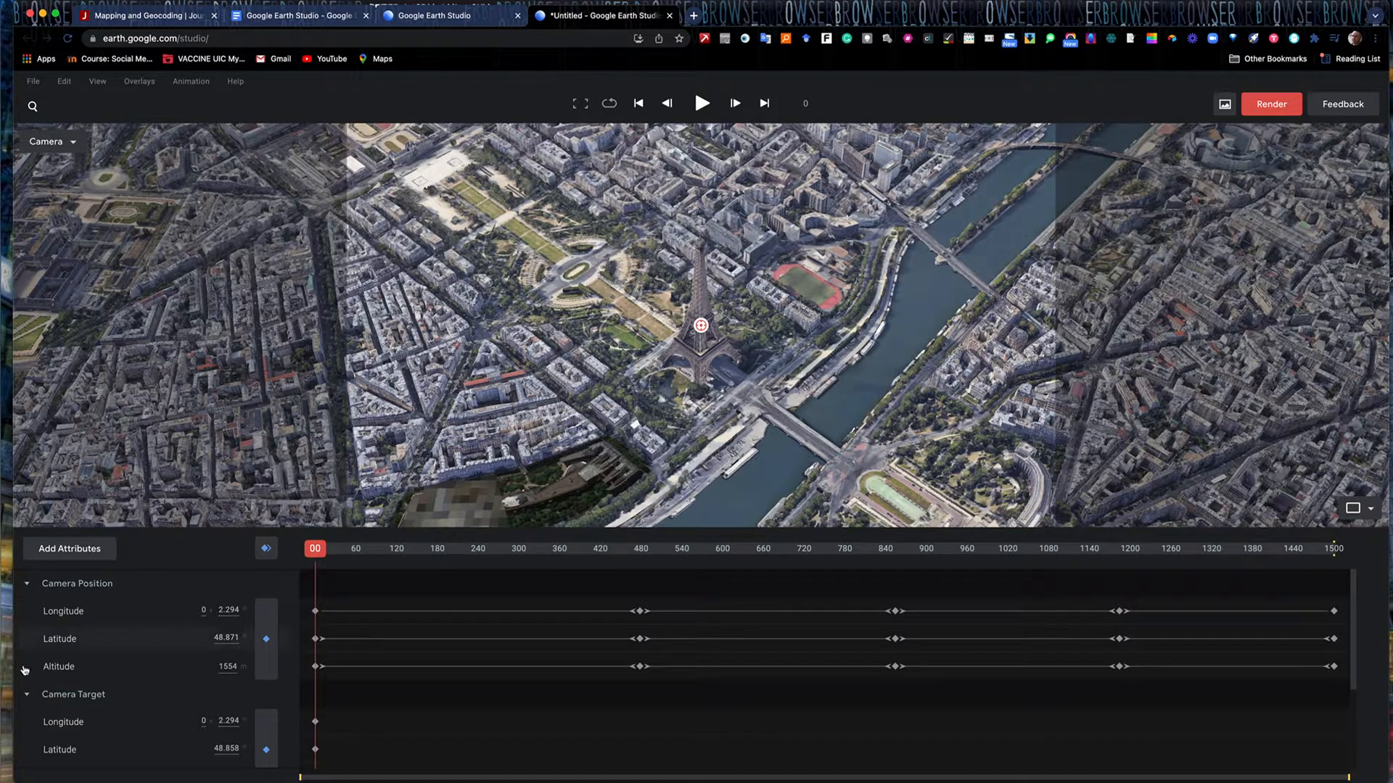
{"action": "mouse_move", "coordinate": [675, 712]}
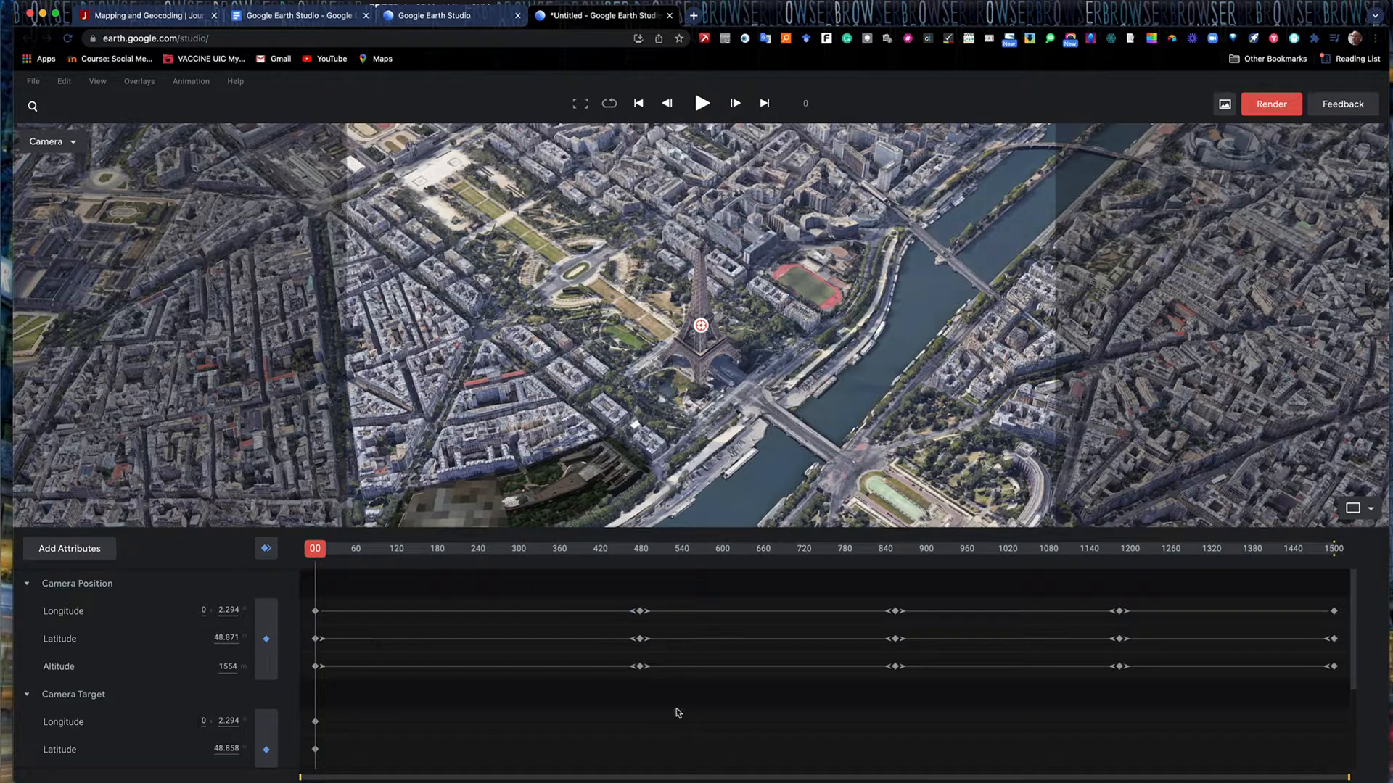
{"action": "mouse_move", "coordinate": [984, 595]}
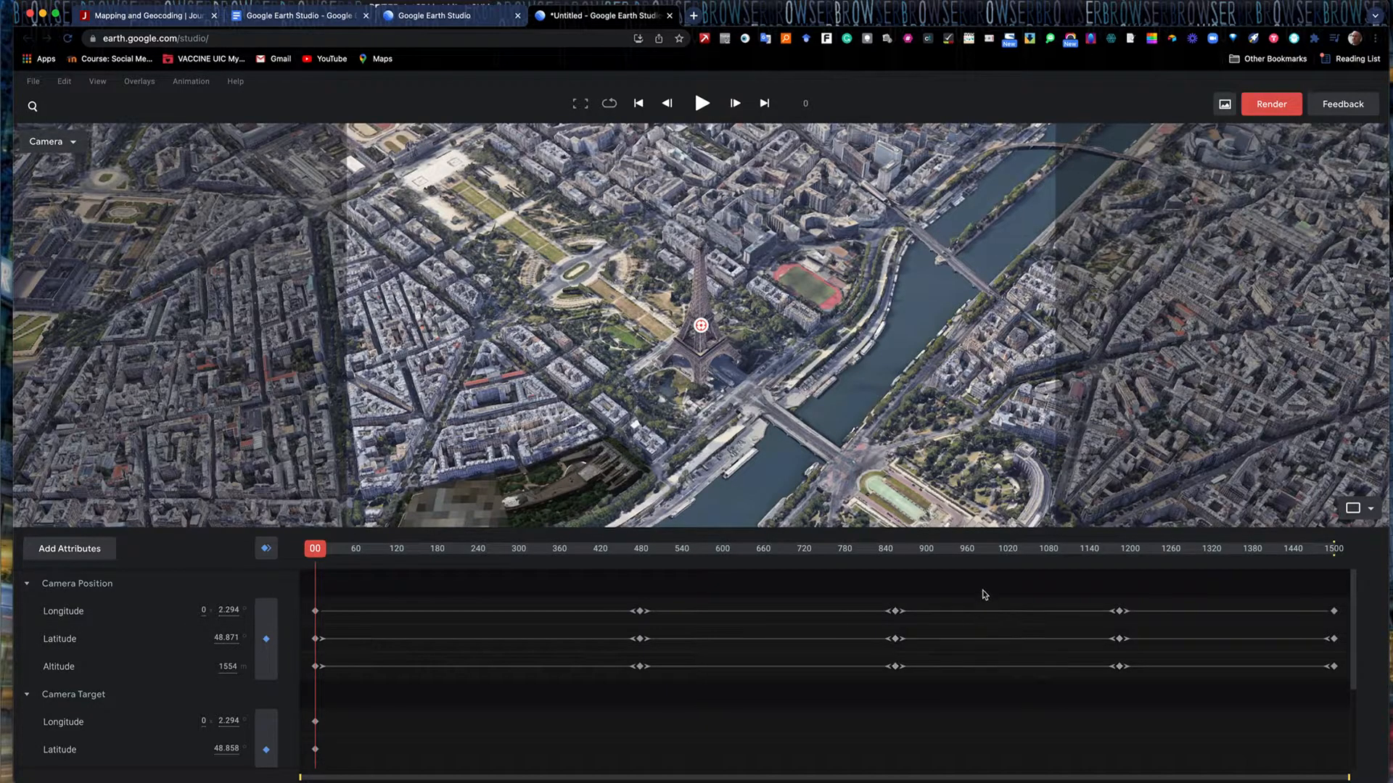
{"action": "mouse_move", "coordinate": [1111, 300]}
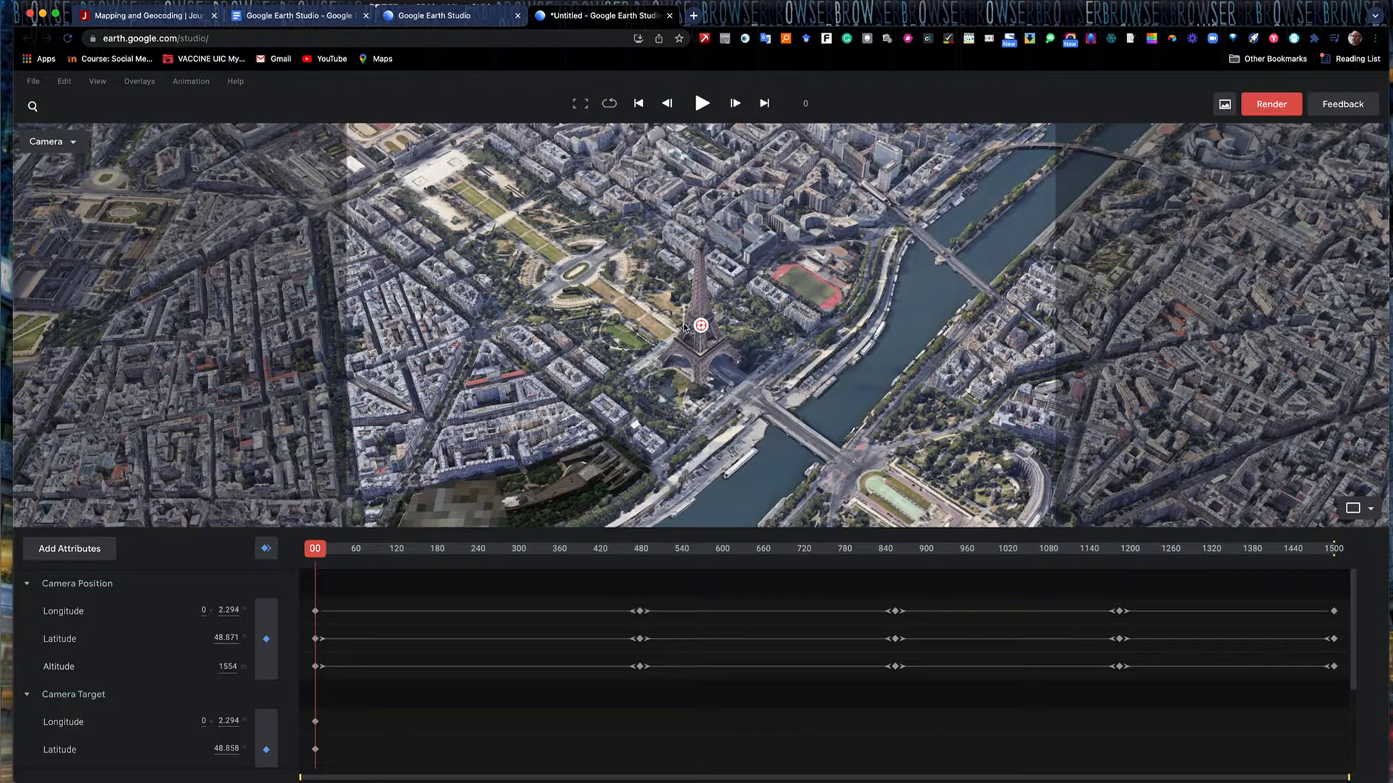
Bring up the render settings for the Eiffel Tower spiral animation.
{"action": "left_click", "coordinate": [1224, 105]}
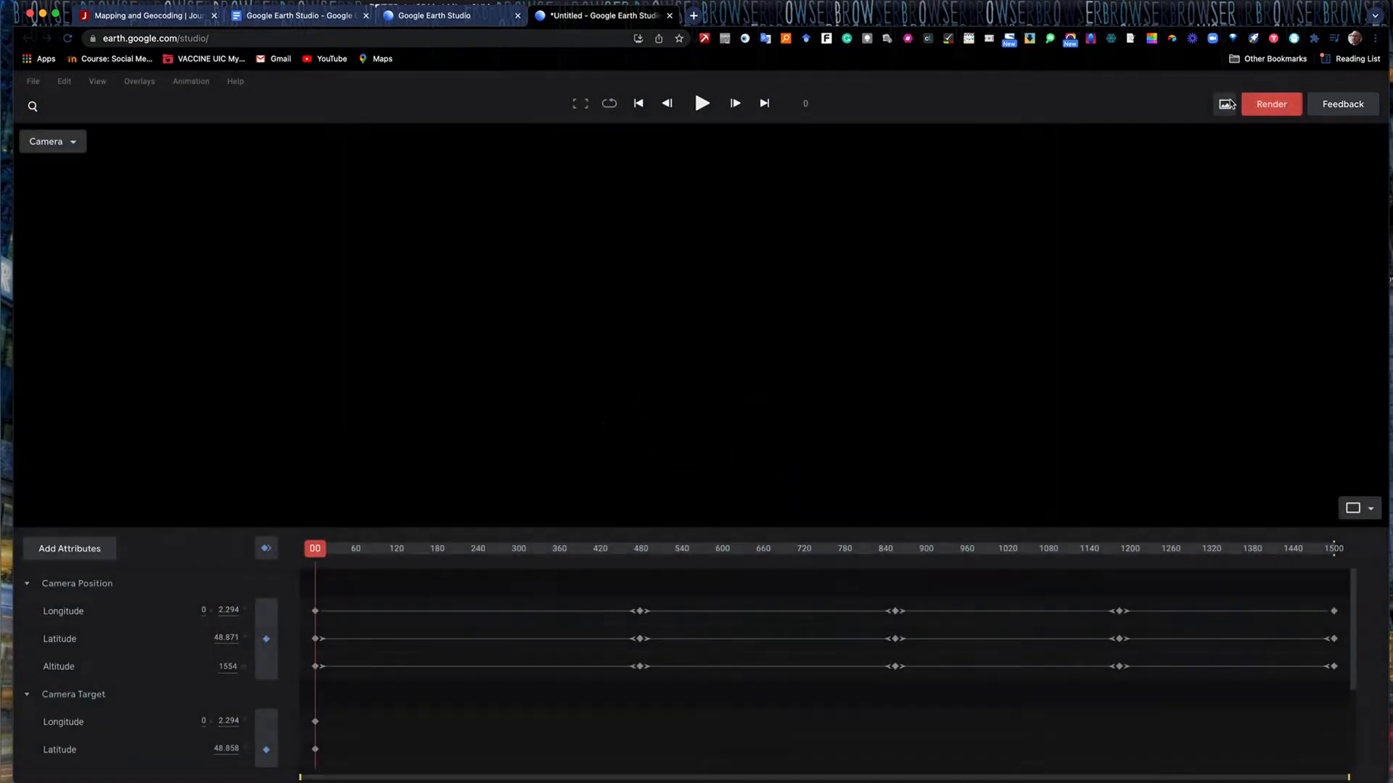
Name the render 'Eiffel Spiral' and submit it as a Video (.mp4) cloud render.
{"action": "left_click", "coordinate": [1270, 104]}
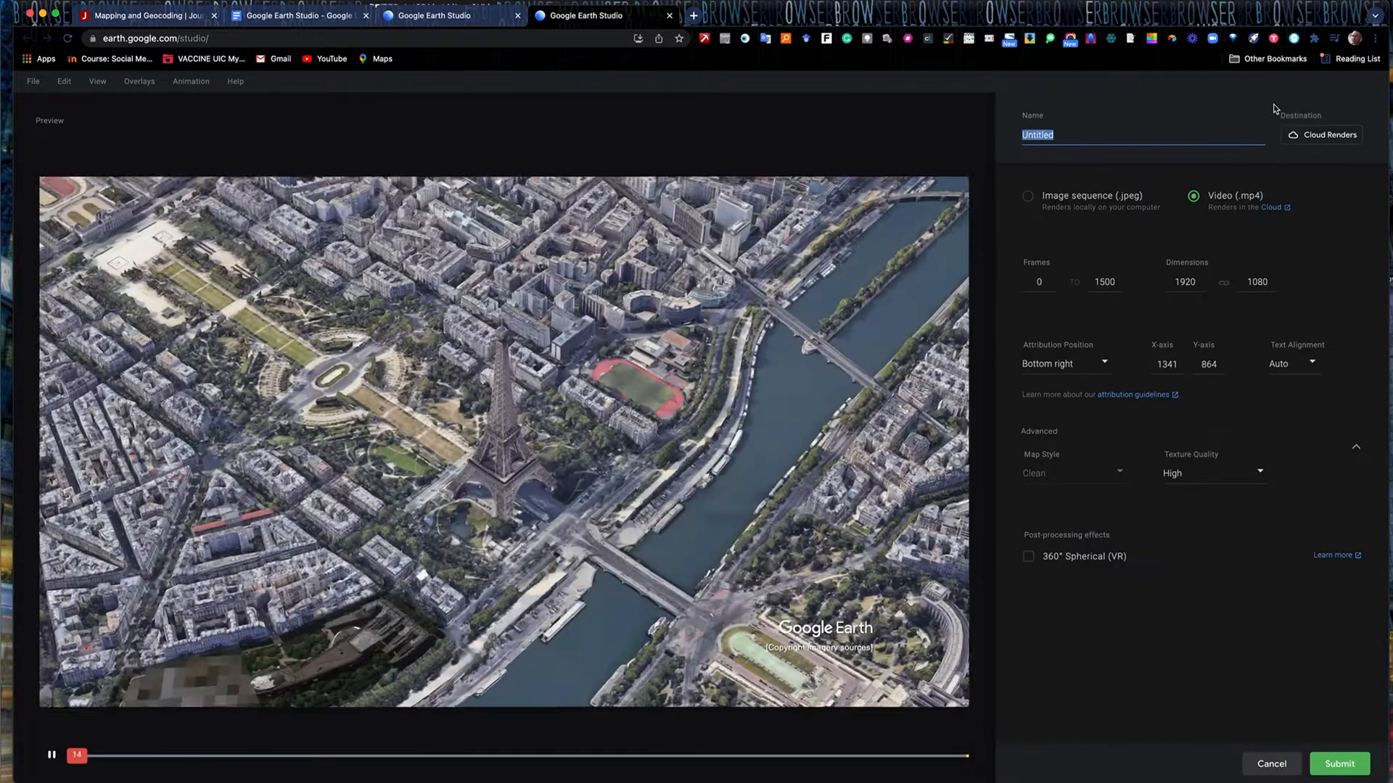
{"action": "type", "text": "E"}
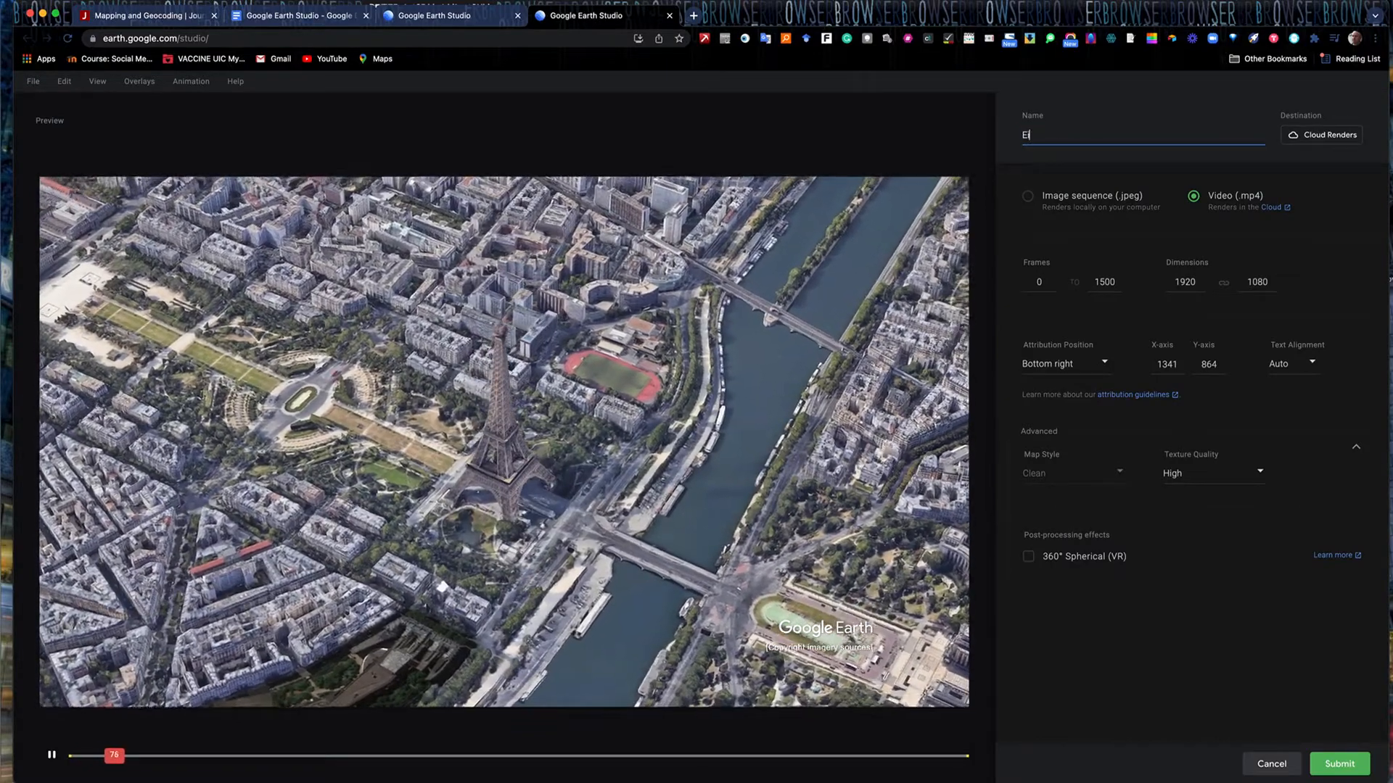
{"action": "type", "text": "iffel Spiral"}
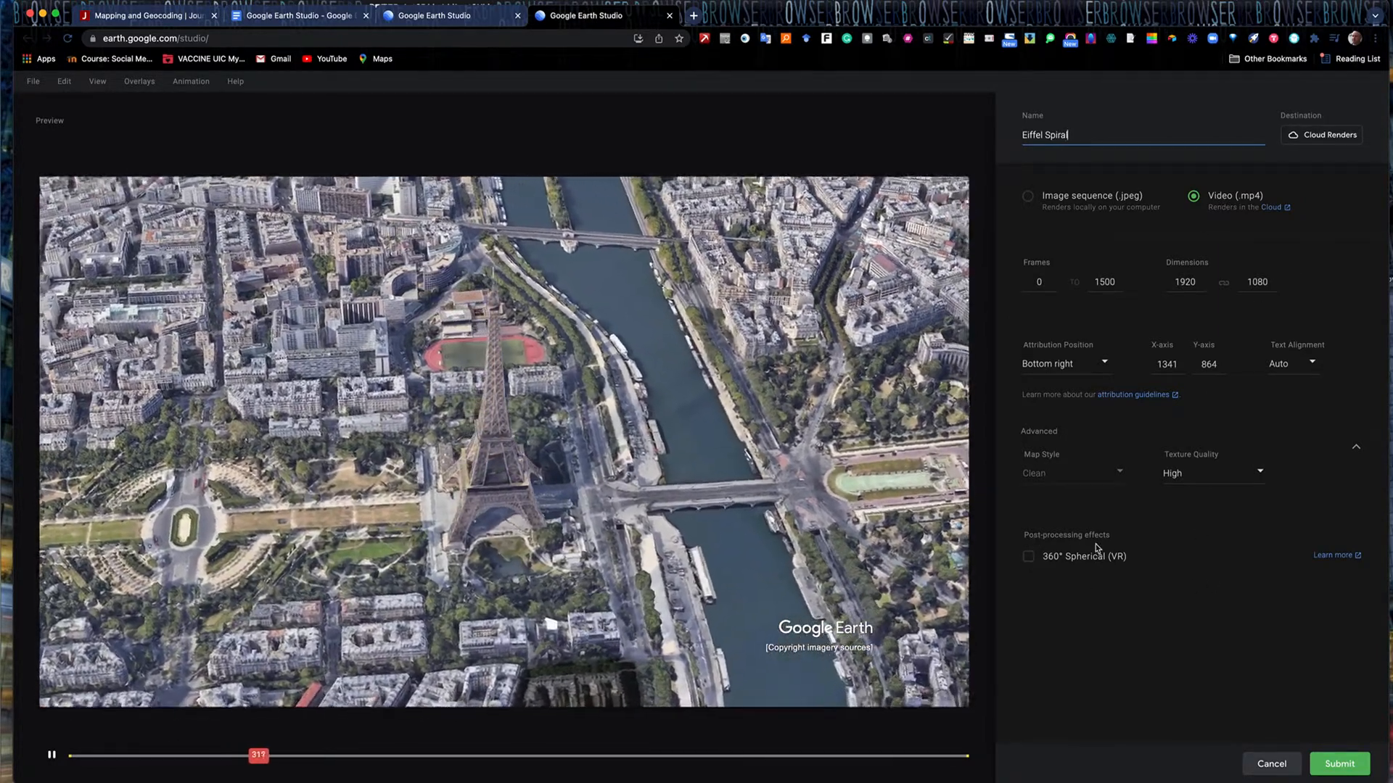
{"action": "mouse_move", "coordinate": [1053, 565]}
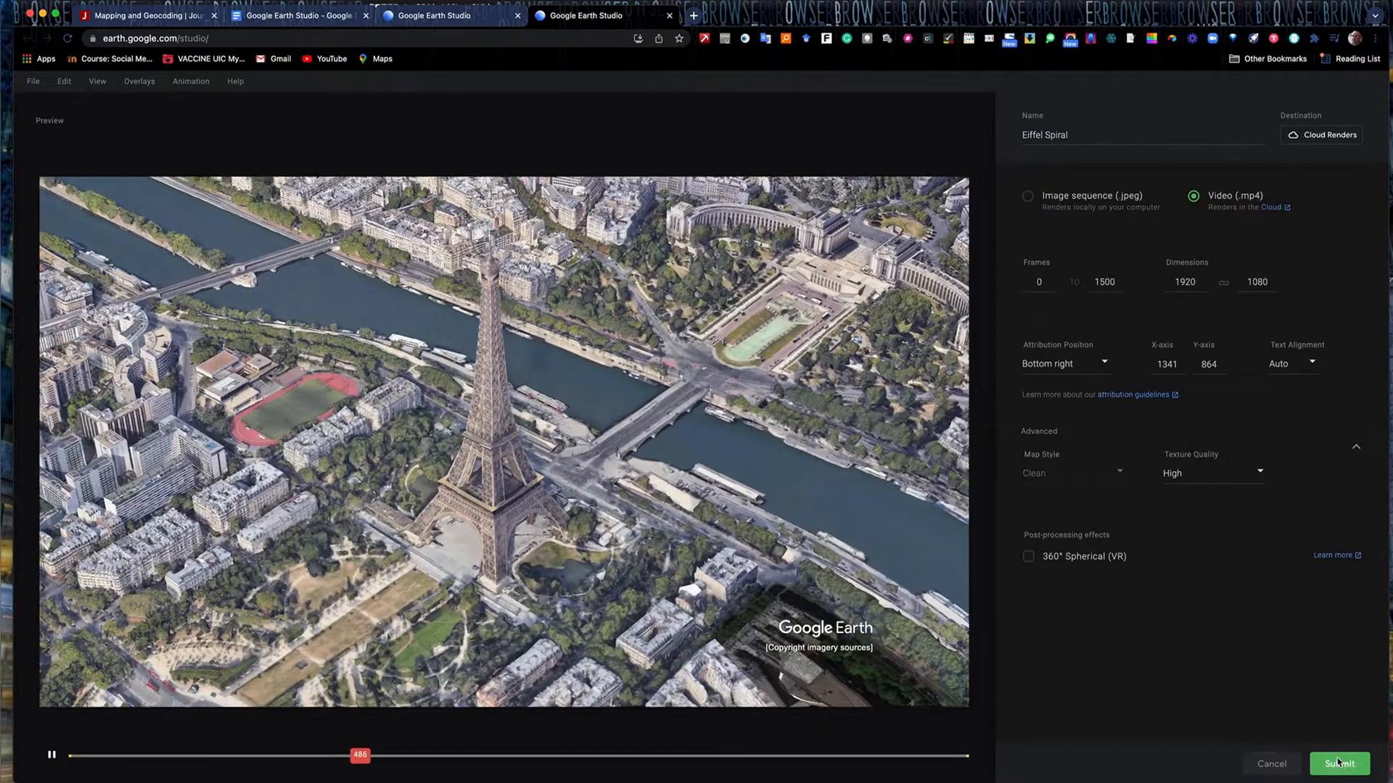
{"action": "left_click", "coordinate": [1339, 764]}
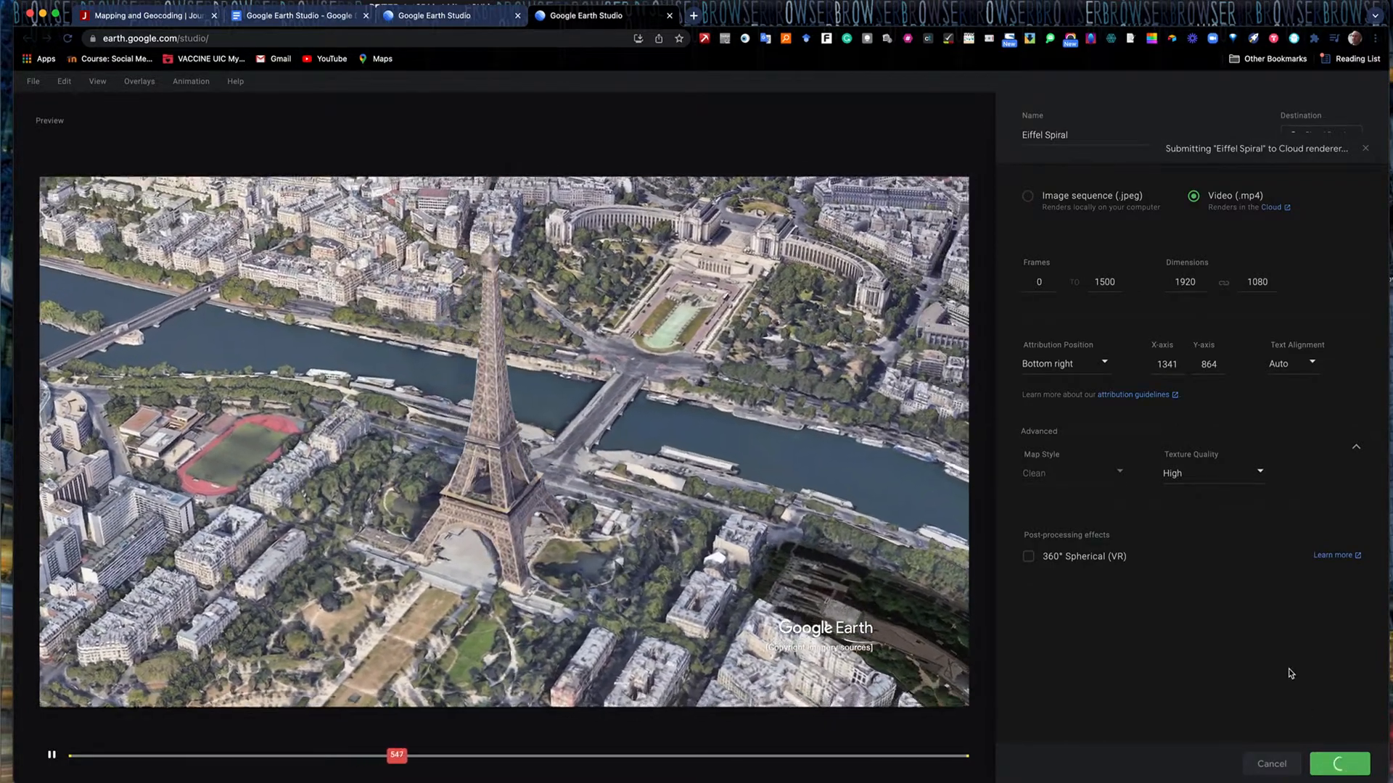
Return to the animation editor, then switch to the Google Earth Studio notes document.
{"action": "left_click", "coordinate": [1338, 763]}
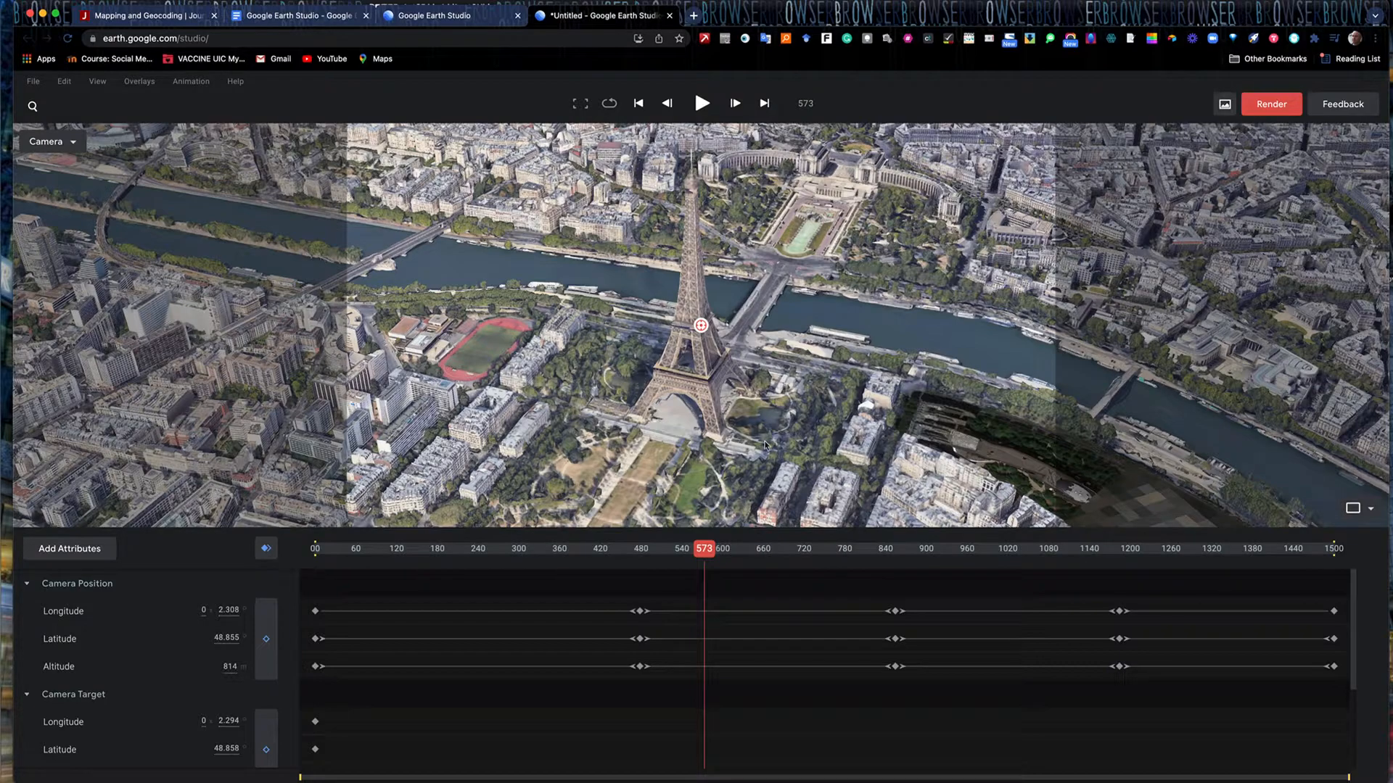
{"action": "mouse_move", "coordinate": [936, 441]}
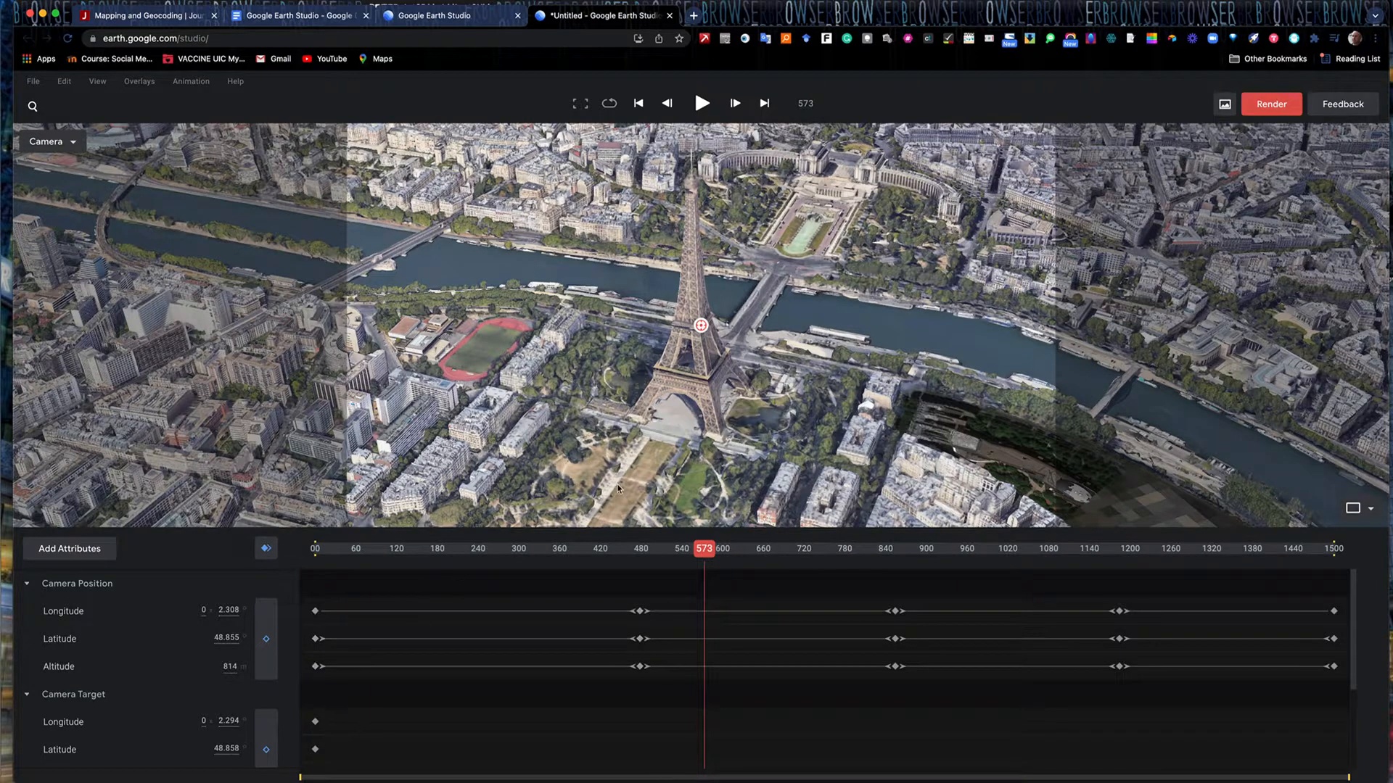
{"action": "mouse_move", "coordinate": [818, 627]}
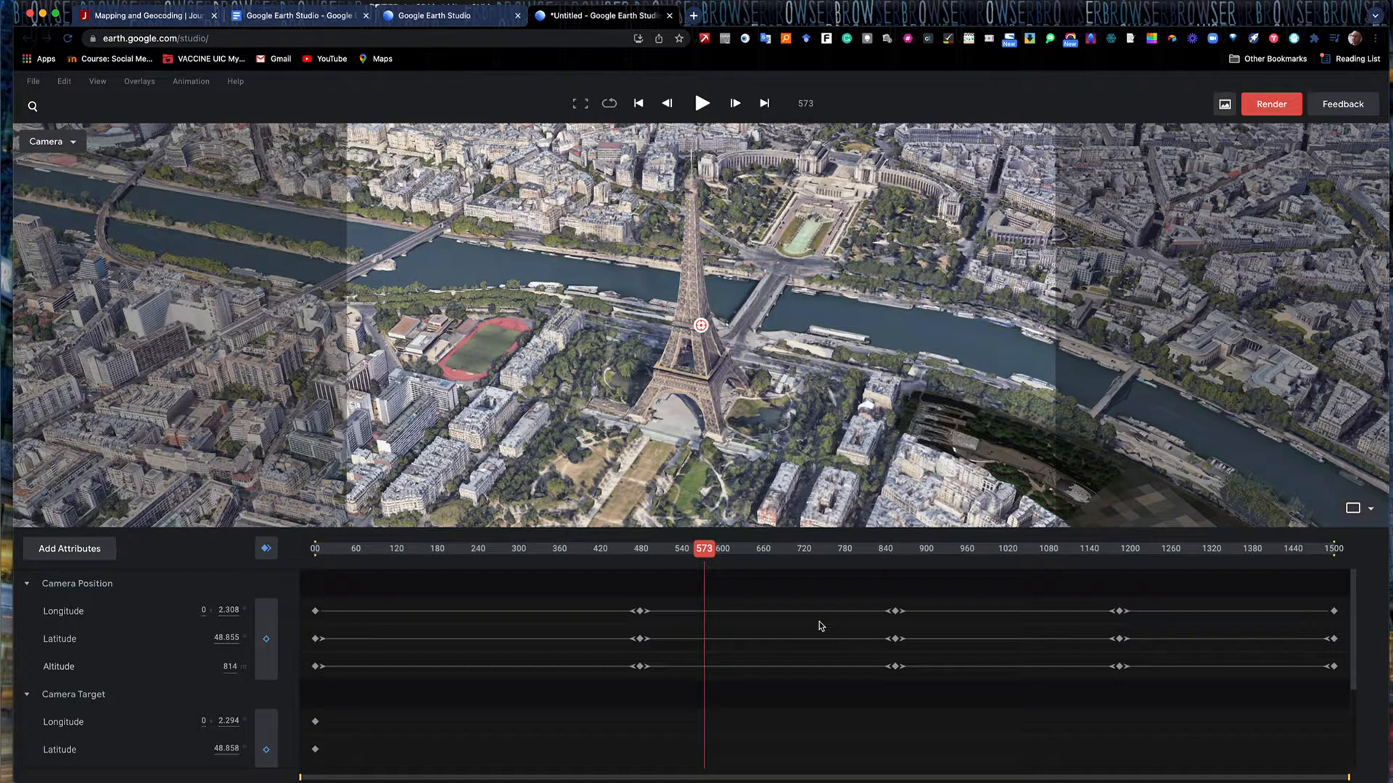
{"action": "mouse_move", "coordinate": [640, 364]}
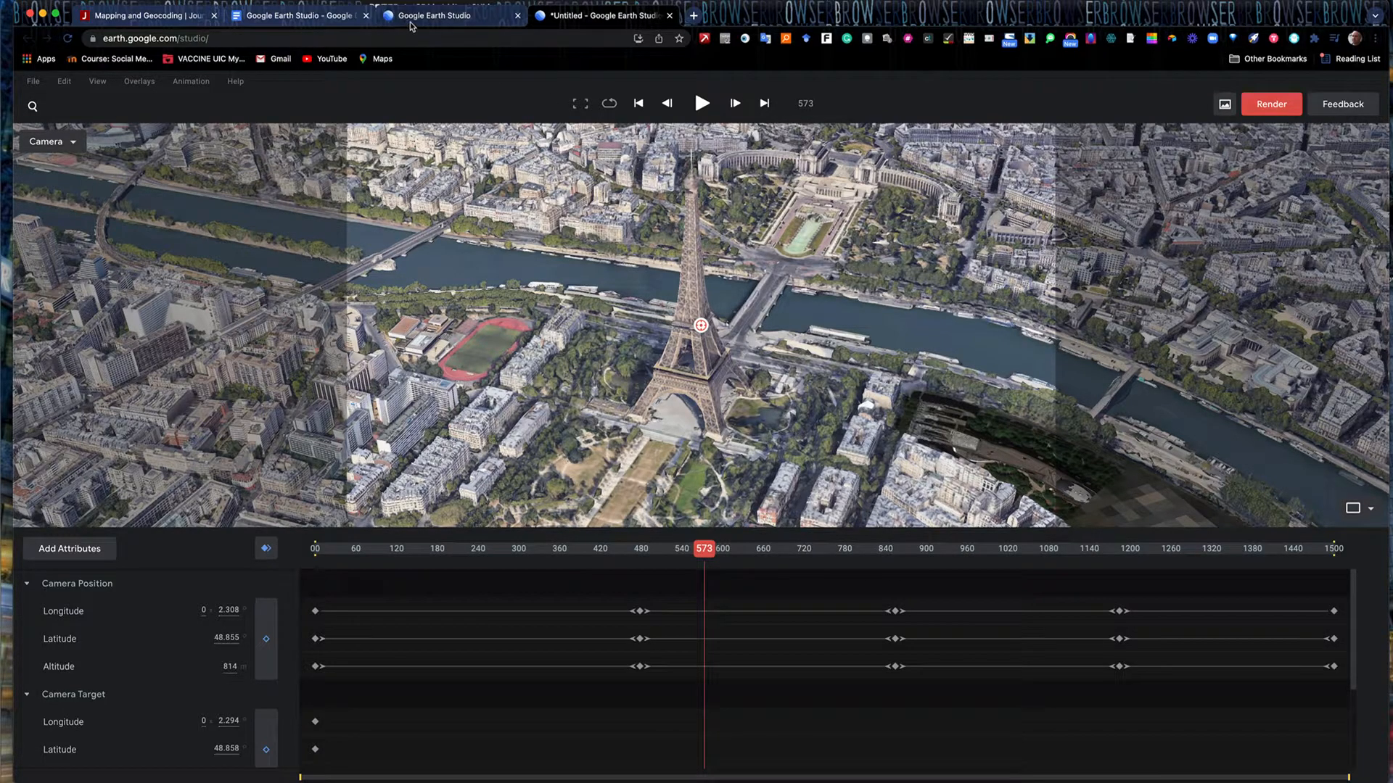
{"action": "left_click", "coordinate": [296, 14]}
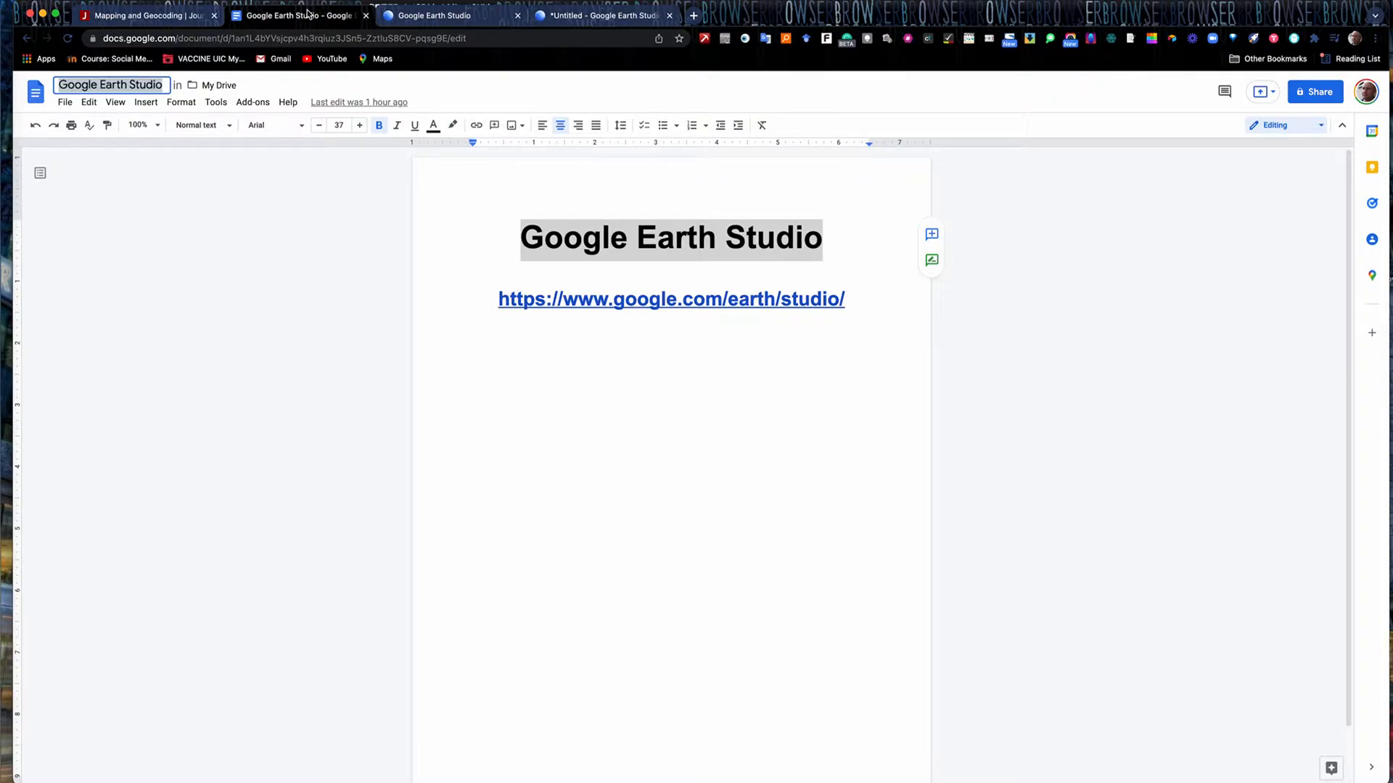
{"action": "mouse_move", "coordinate": [792, 363]}
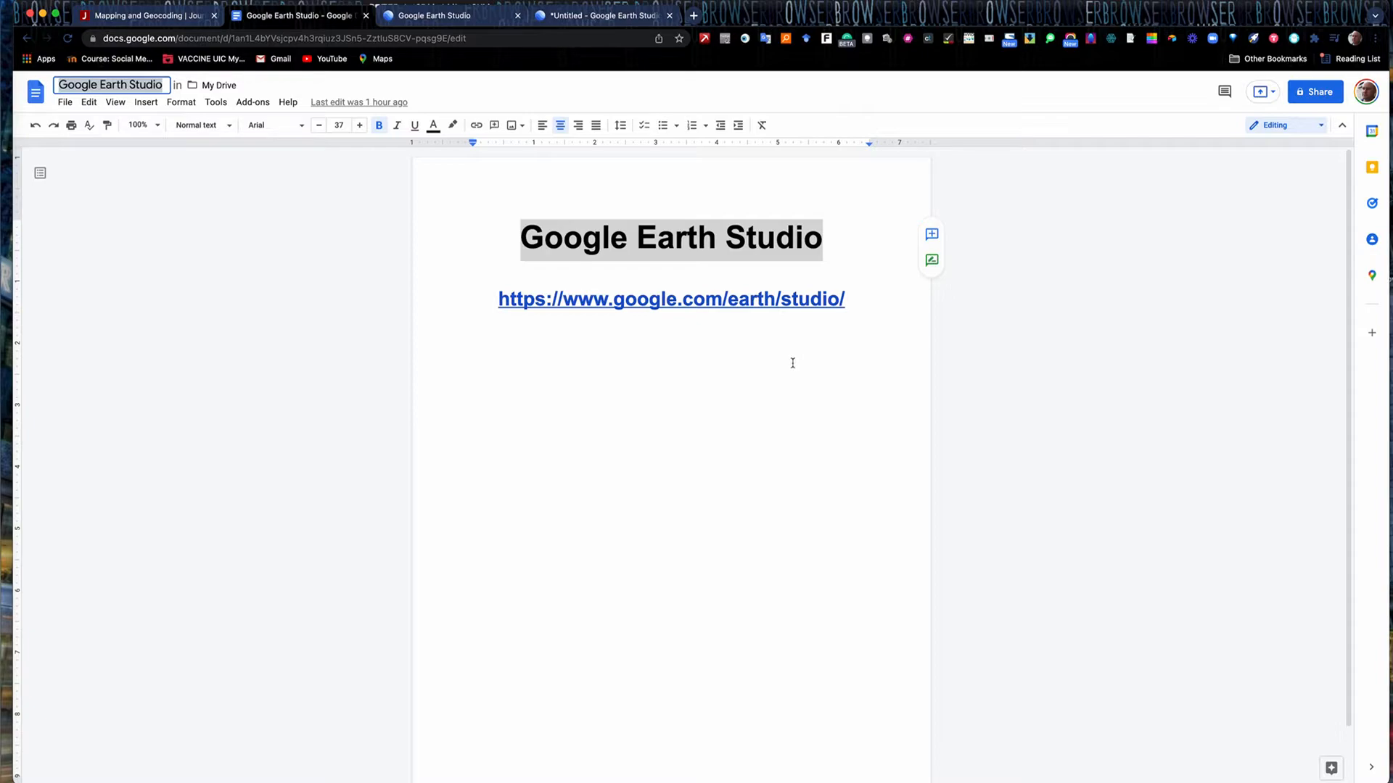